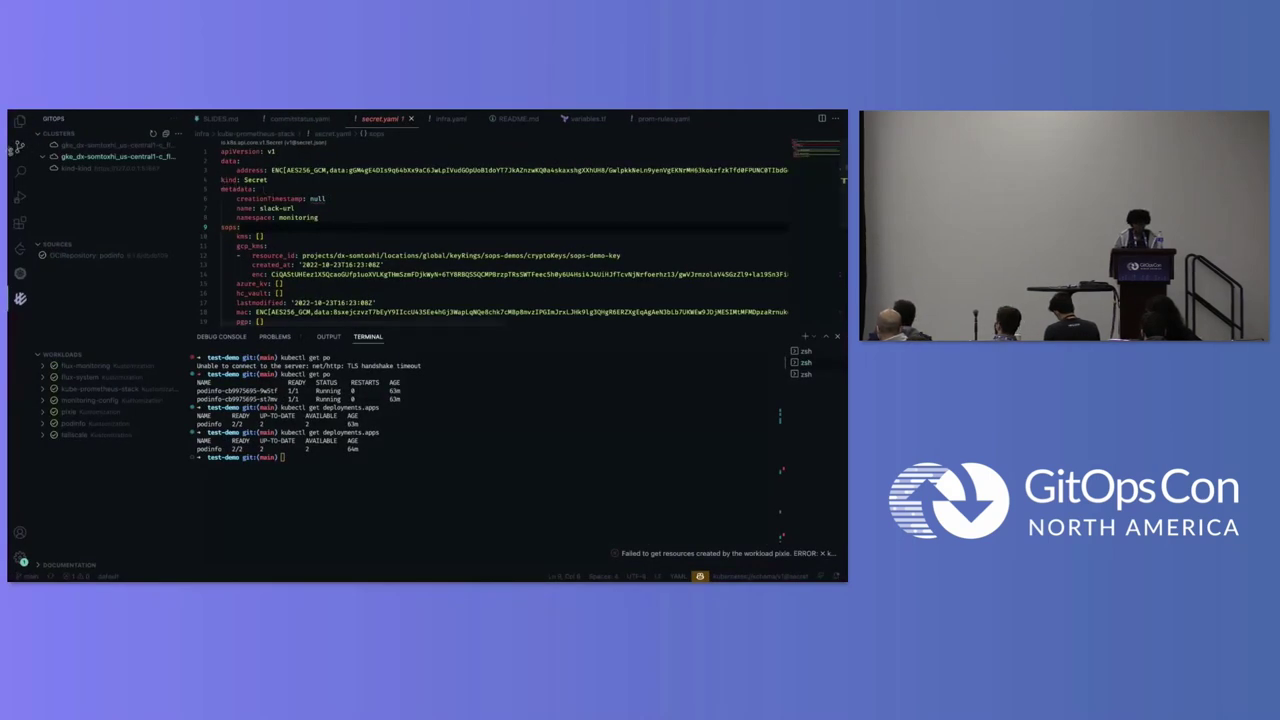
Step: Open commitstatus.yaml from clusters > notifications in the Explorer
click(16, 118)
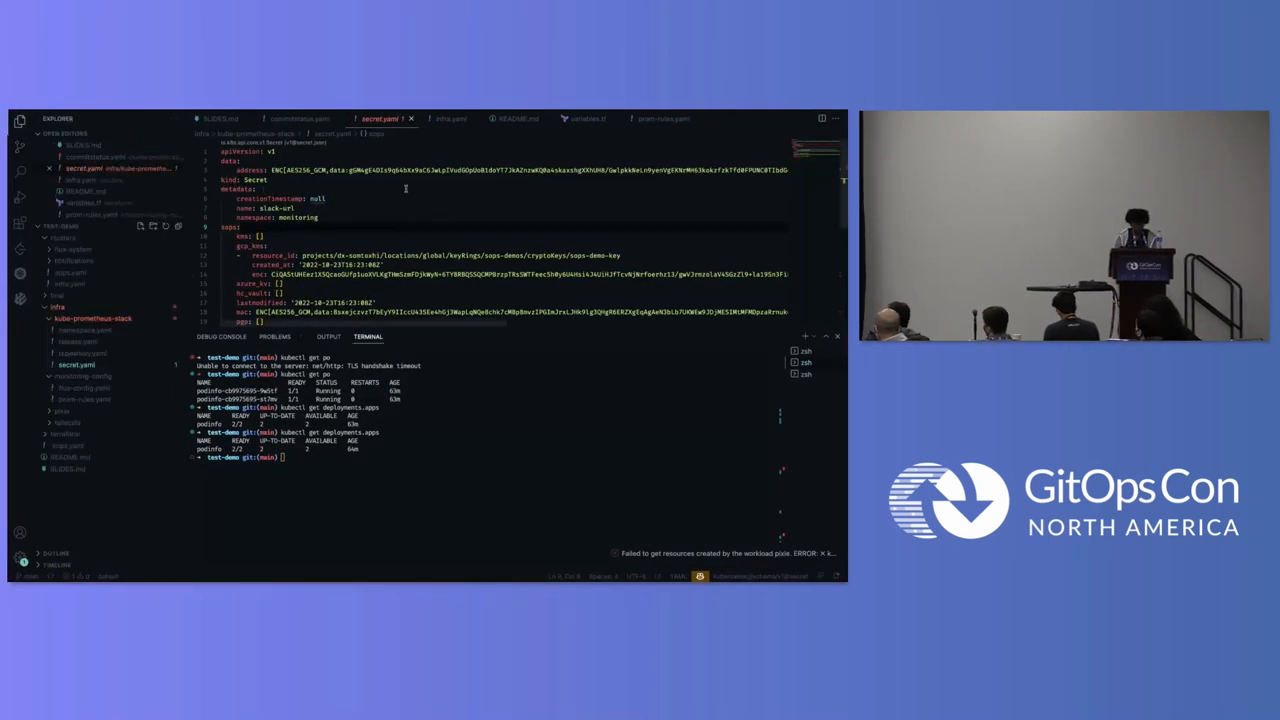
click(298, 116)
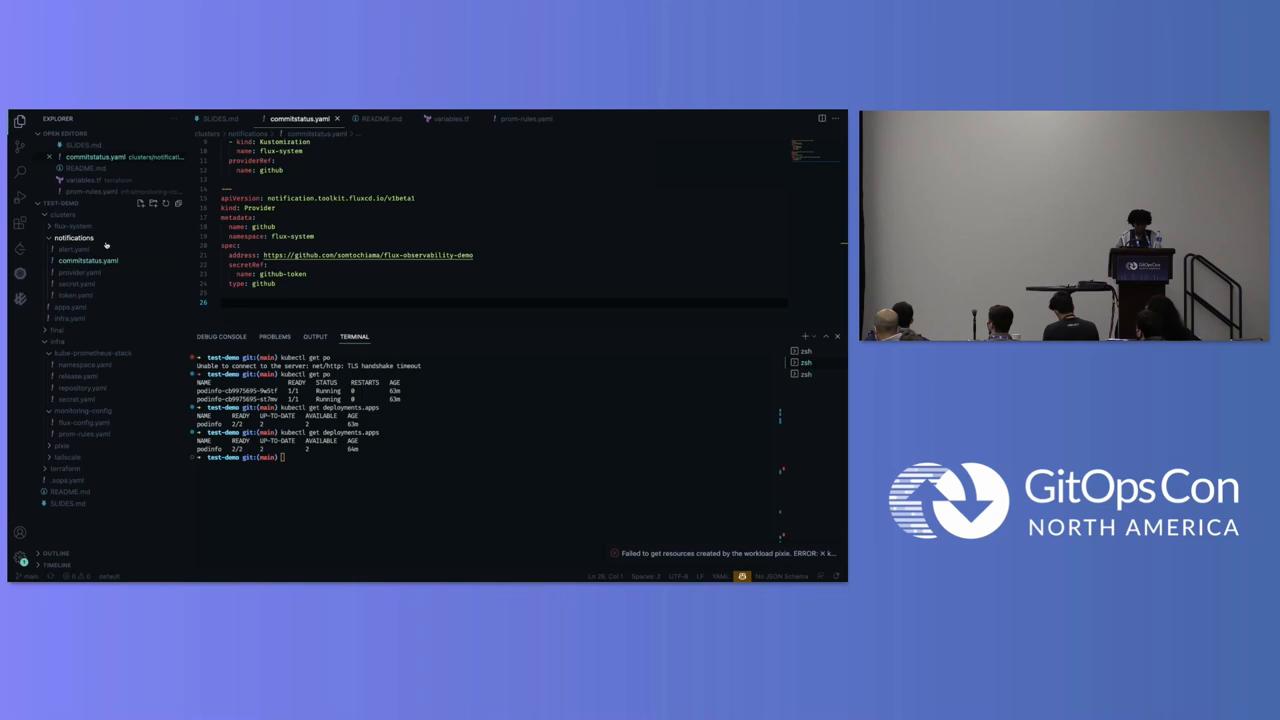
click(50, 214)
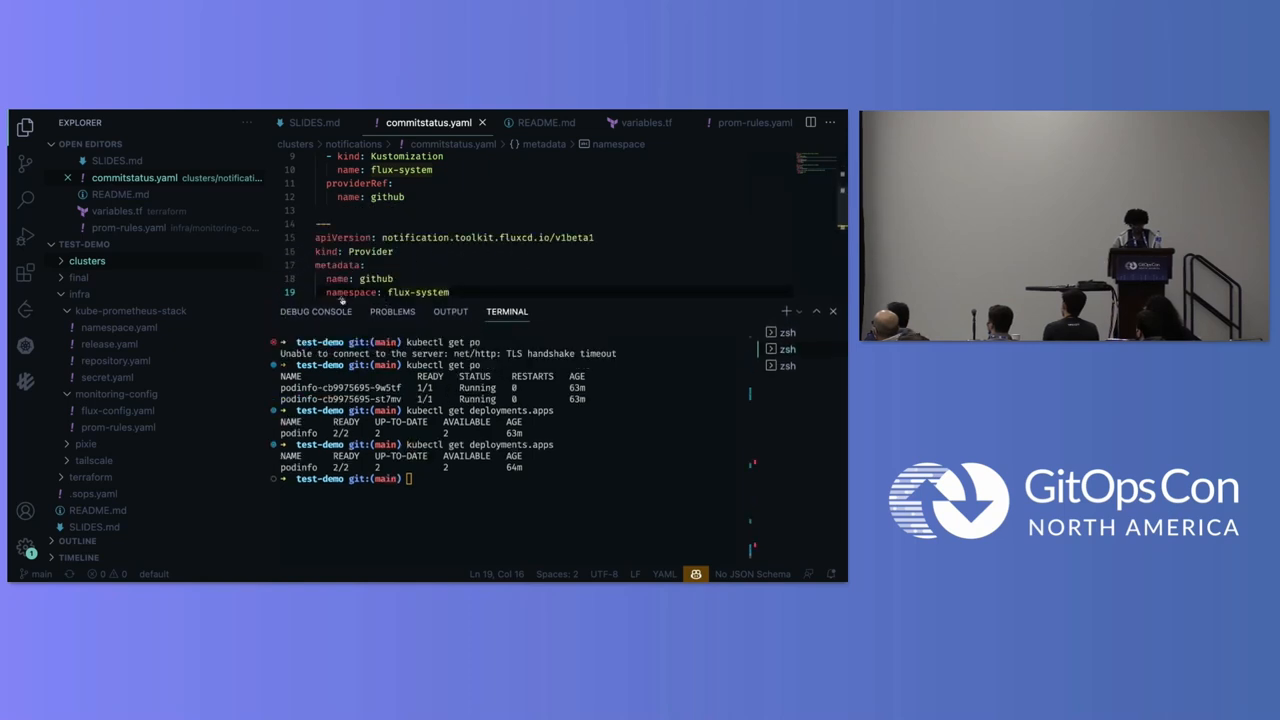
click(24, 378)
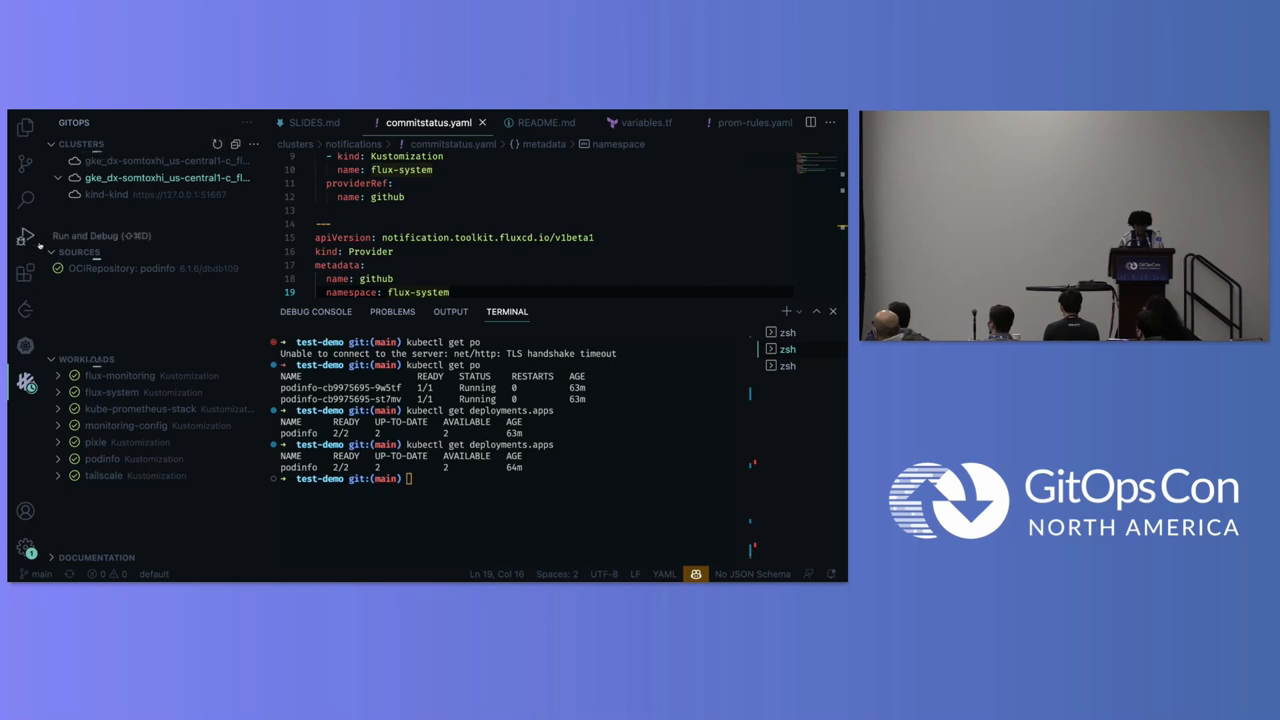
Step: Expand the GKE cluster in the GitOps view to list its Flux controllers
click(18, 122)
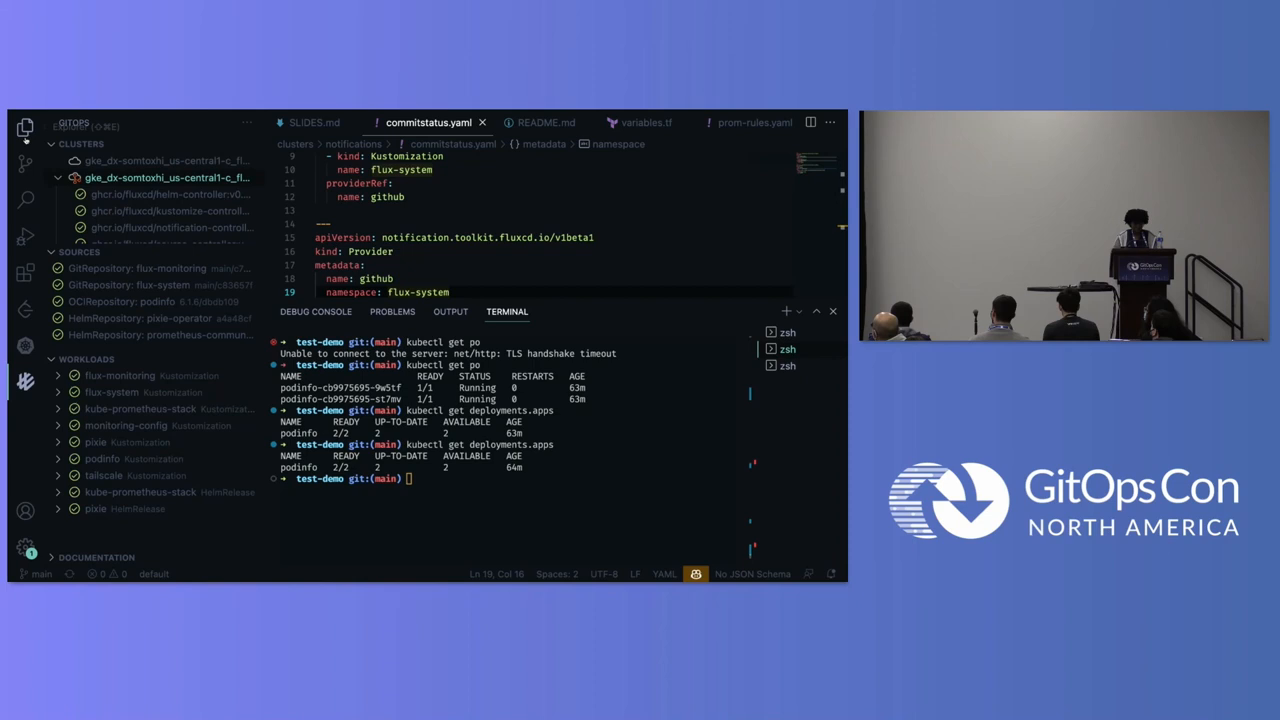
Step: Switch back to the Explorer with the notifications manifests listed
click(20, 128)
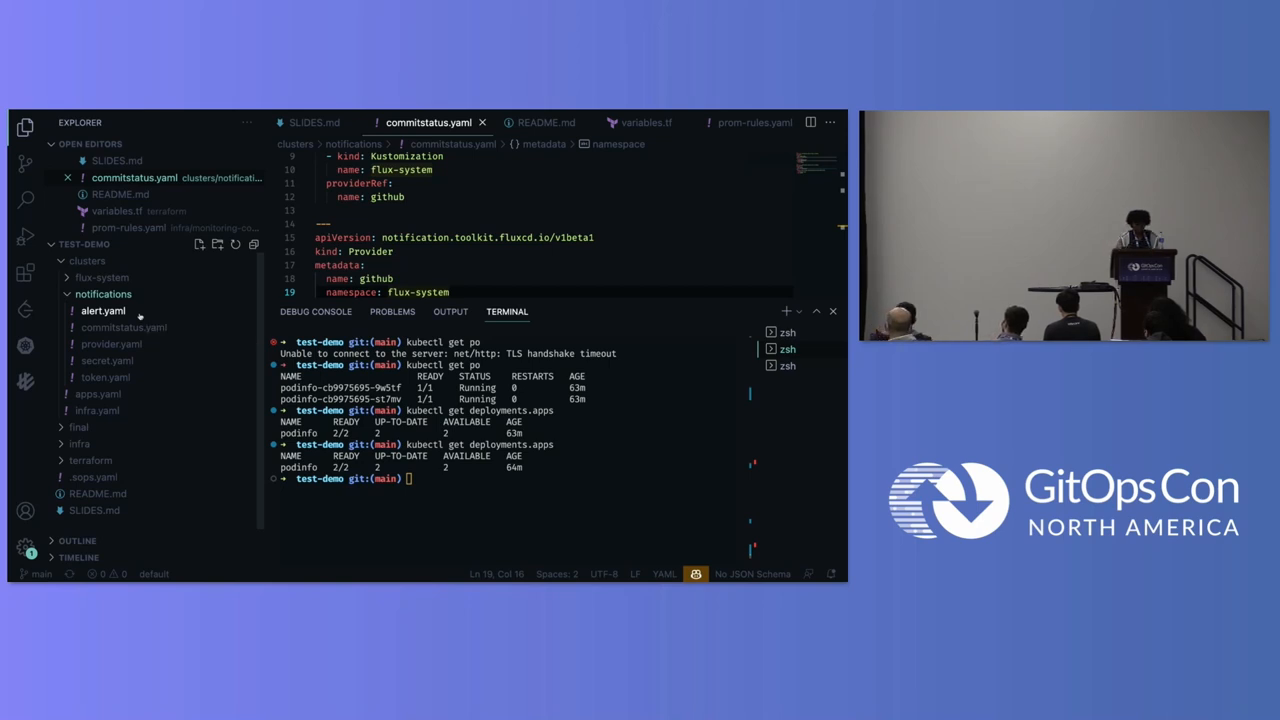
Step: Open alert.yaml and scroll from eventSources down to the slack providerRef
click(104, 312)
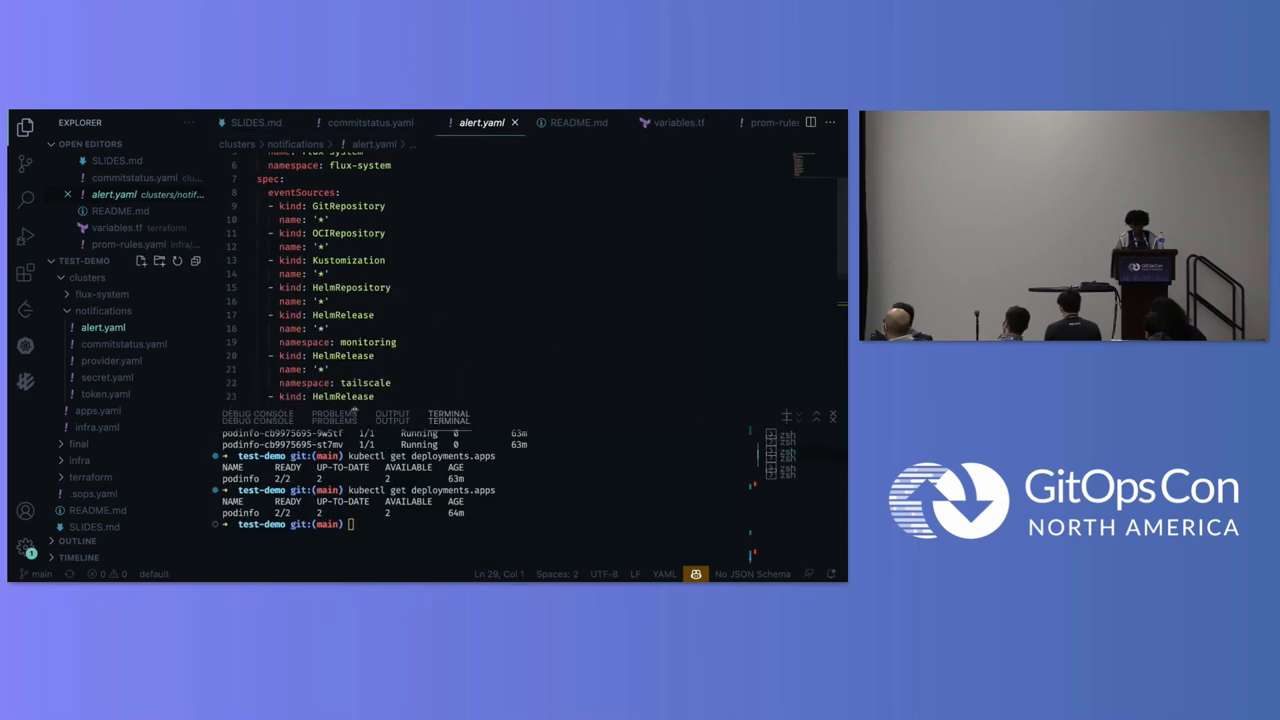
right_click(324, 316)
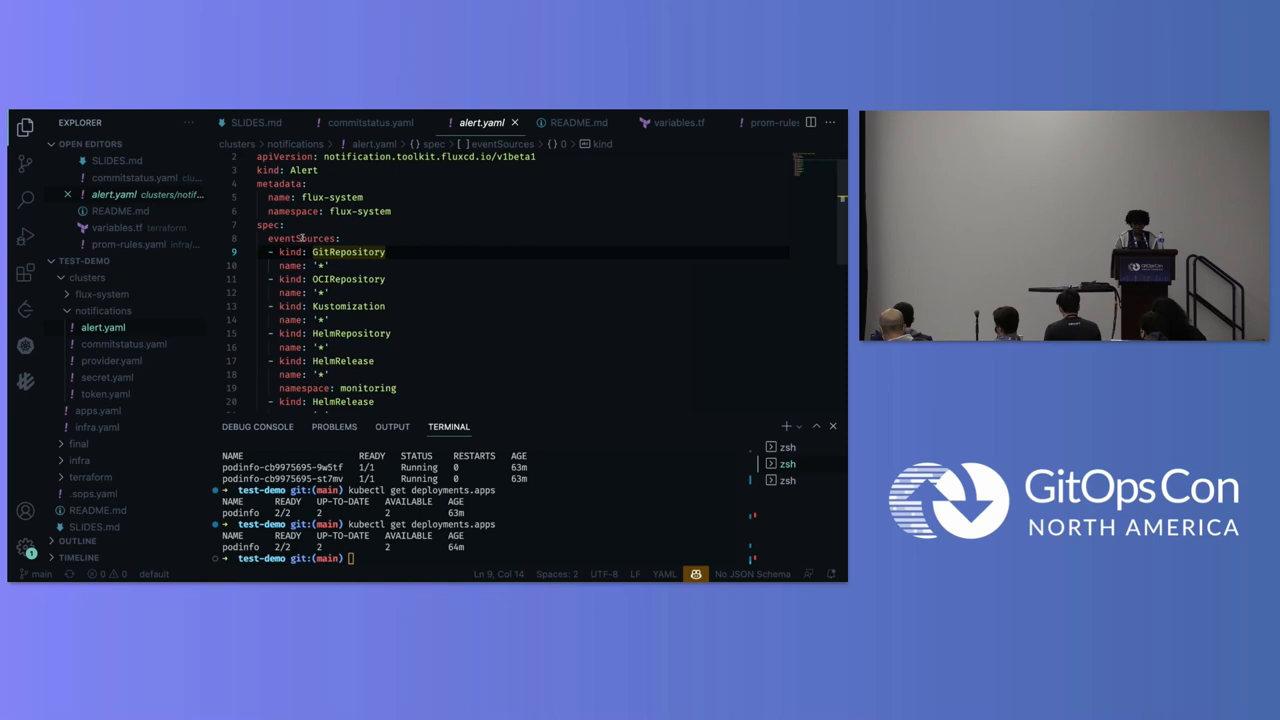
double_click(300, 238)
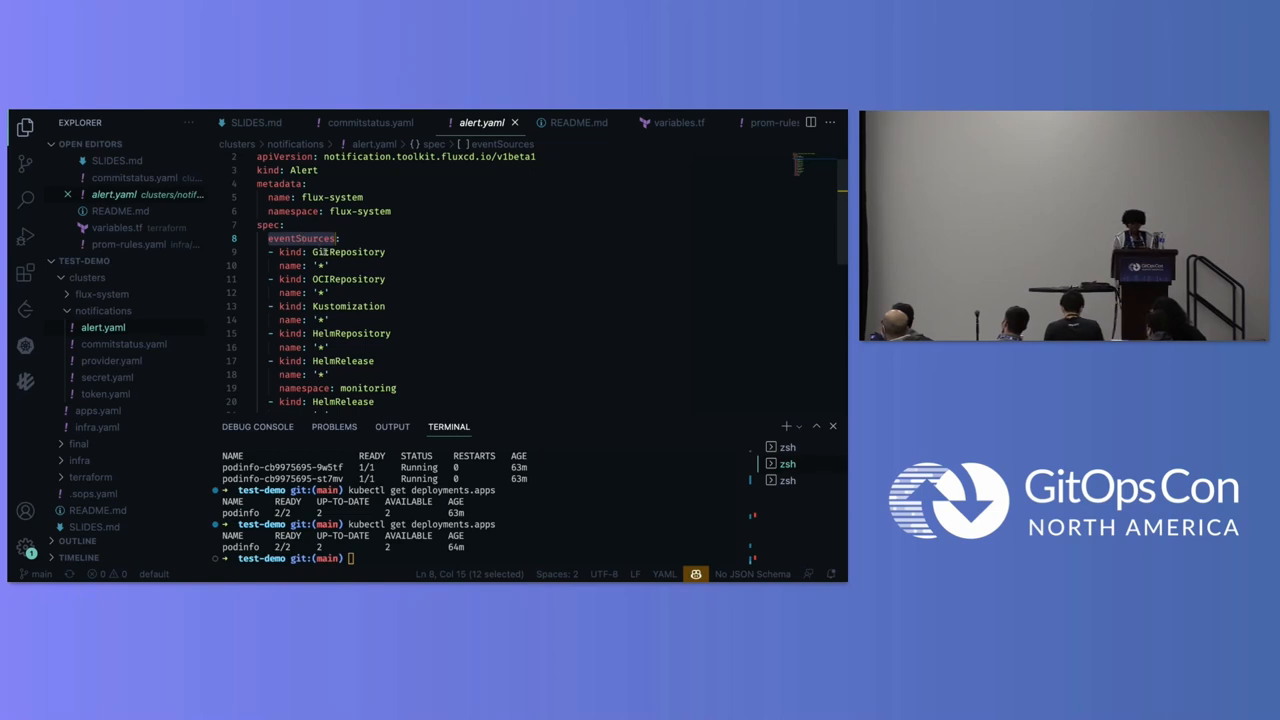
scroll(down, 3)
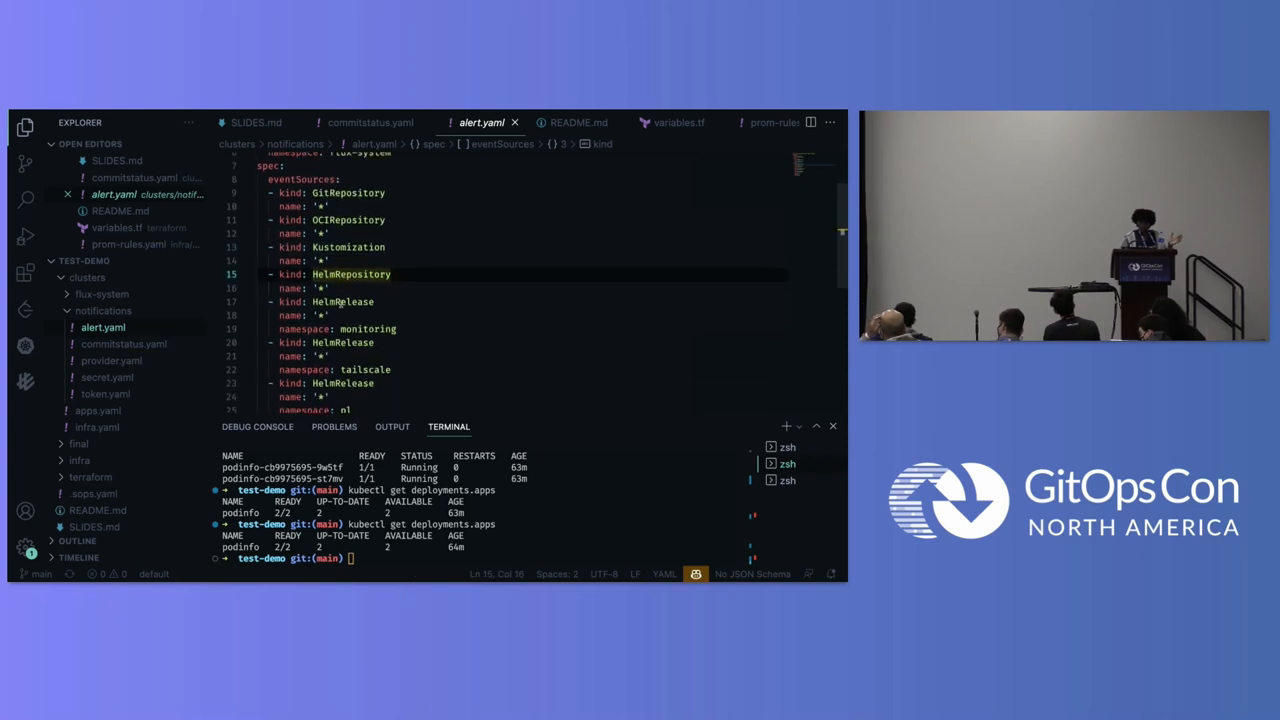
scroll(down, 3)
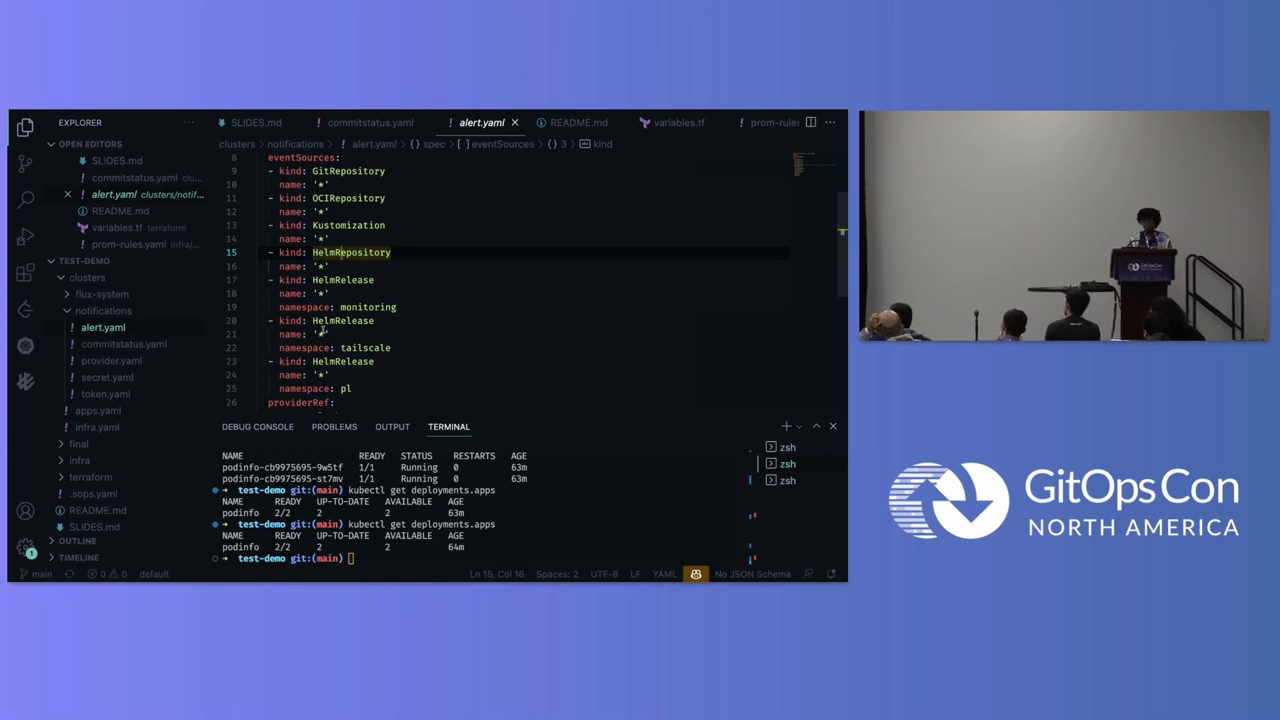
scroll(down, 3)
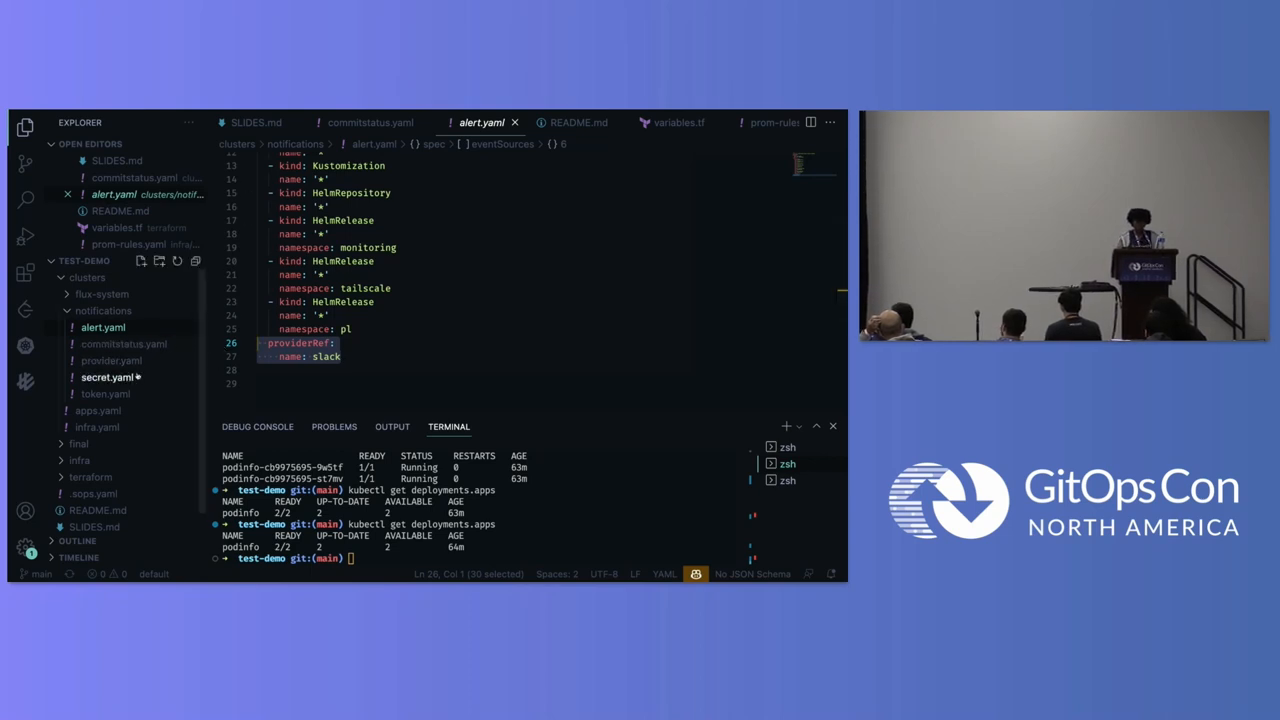
Step: Open provider.yaml and add the address: field to the Slack provider
click(112, 360)
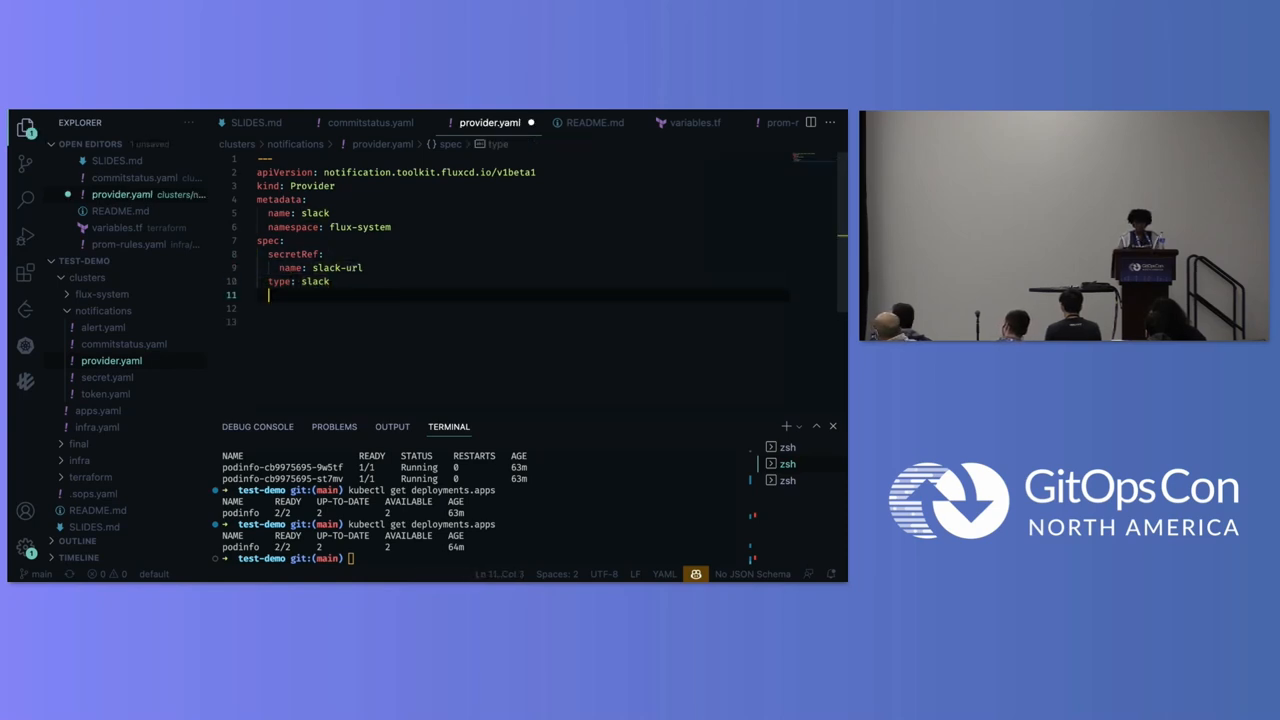
text(addre)
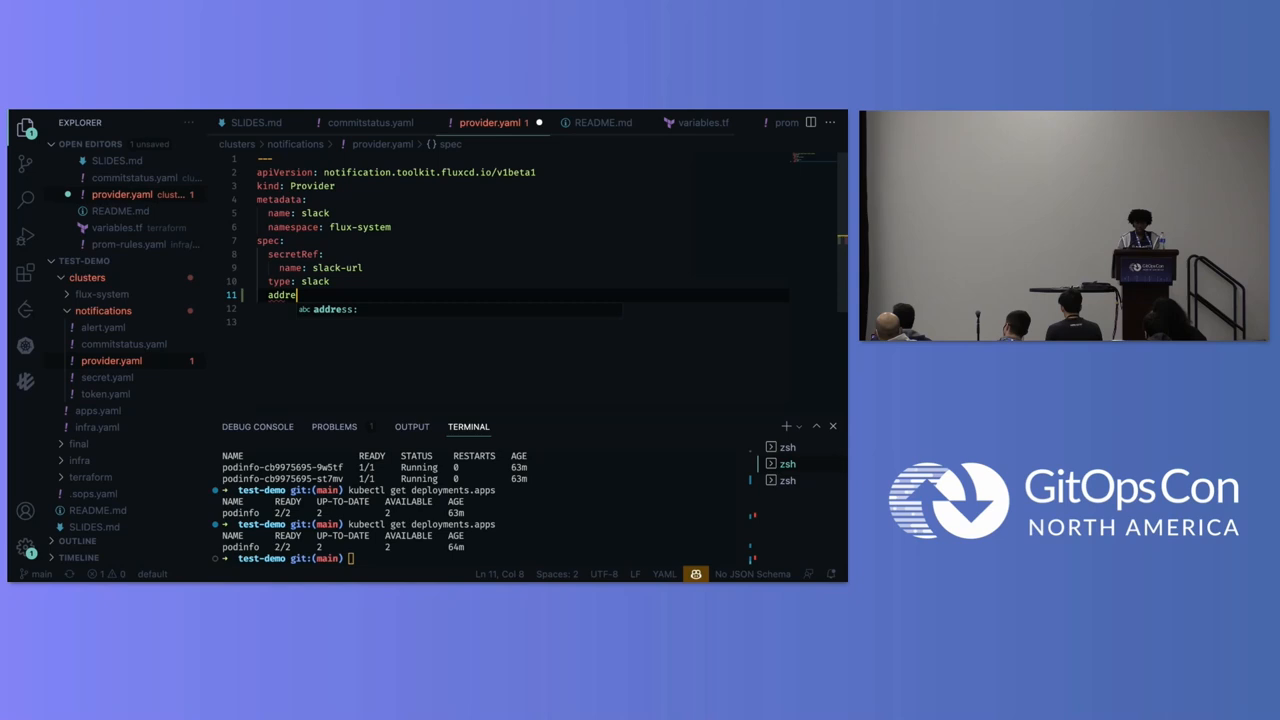
text(ss:)
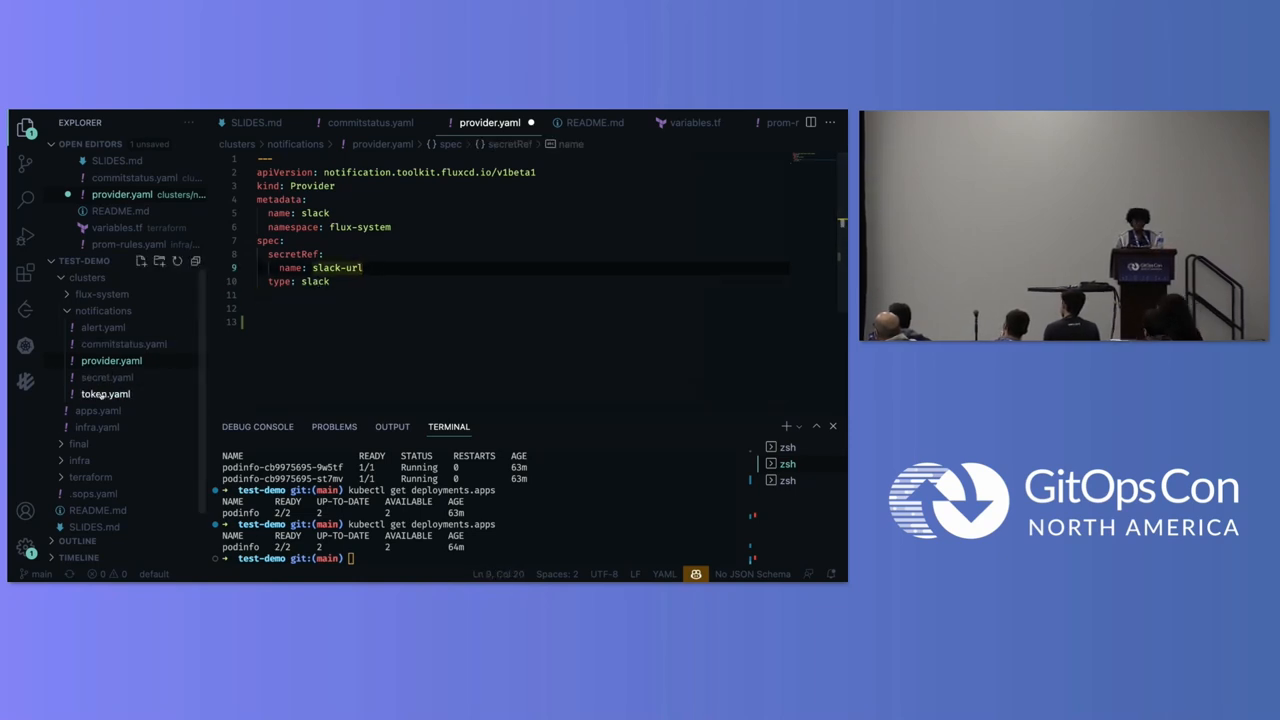
Step: Review the encrypted slack-url secret.yaml, then open flux-system kustomization.yaml
click(96, 376)
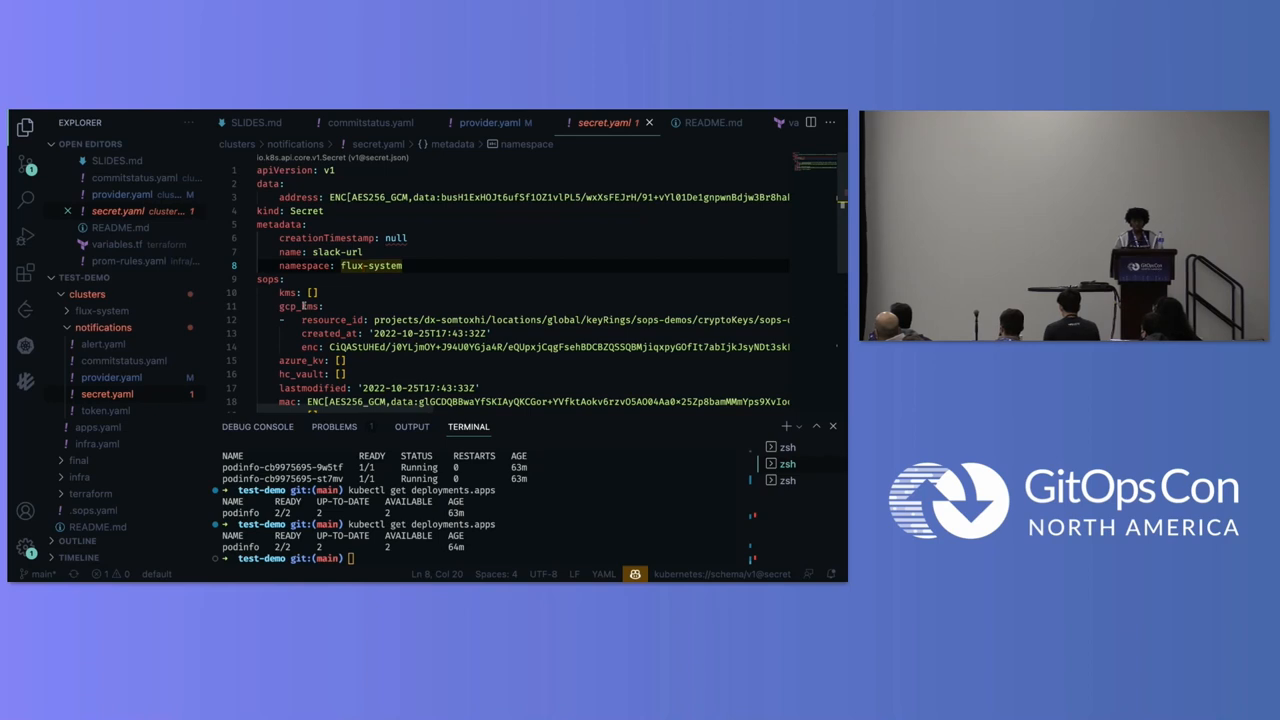
scroll(down, 3)
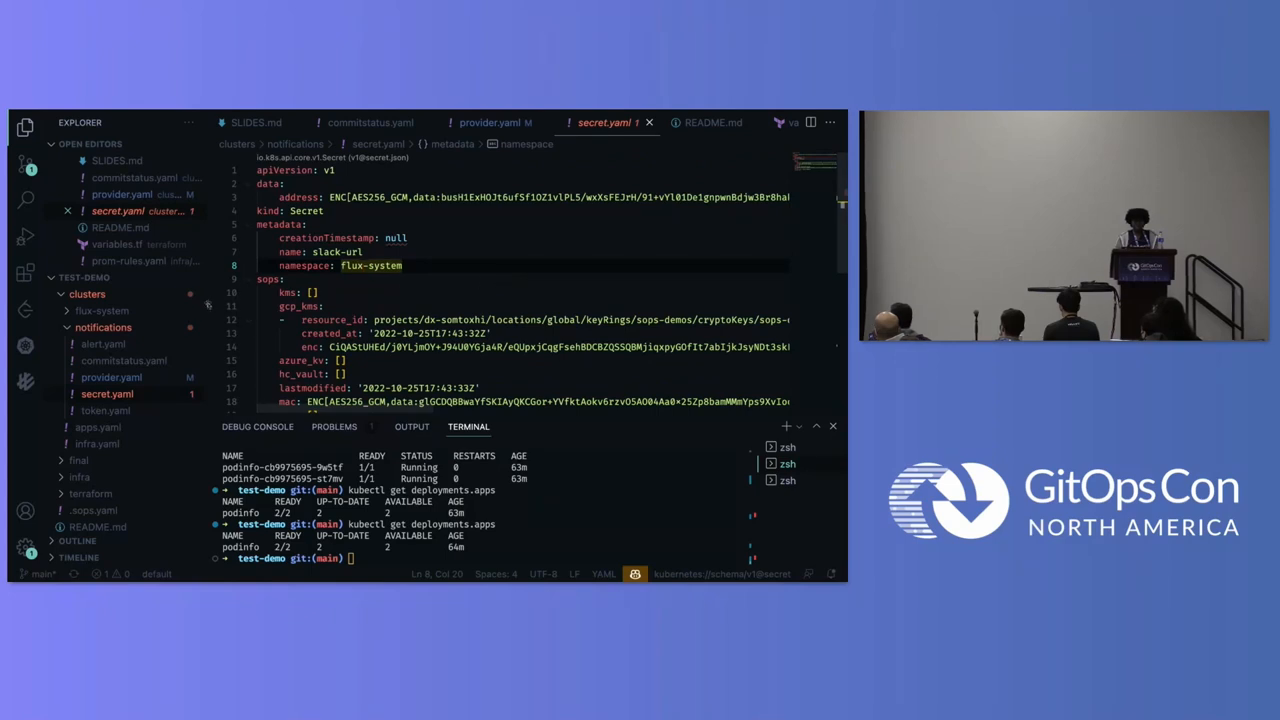
click(100, 310)
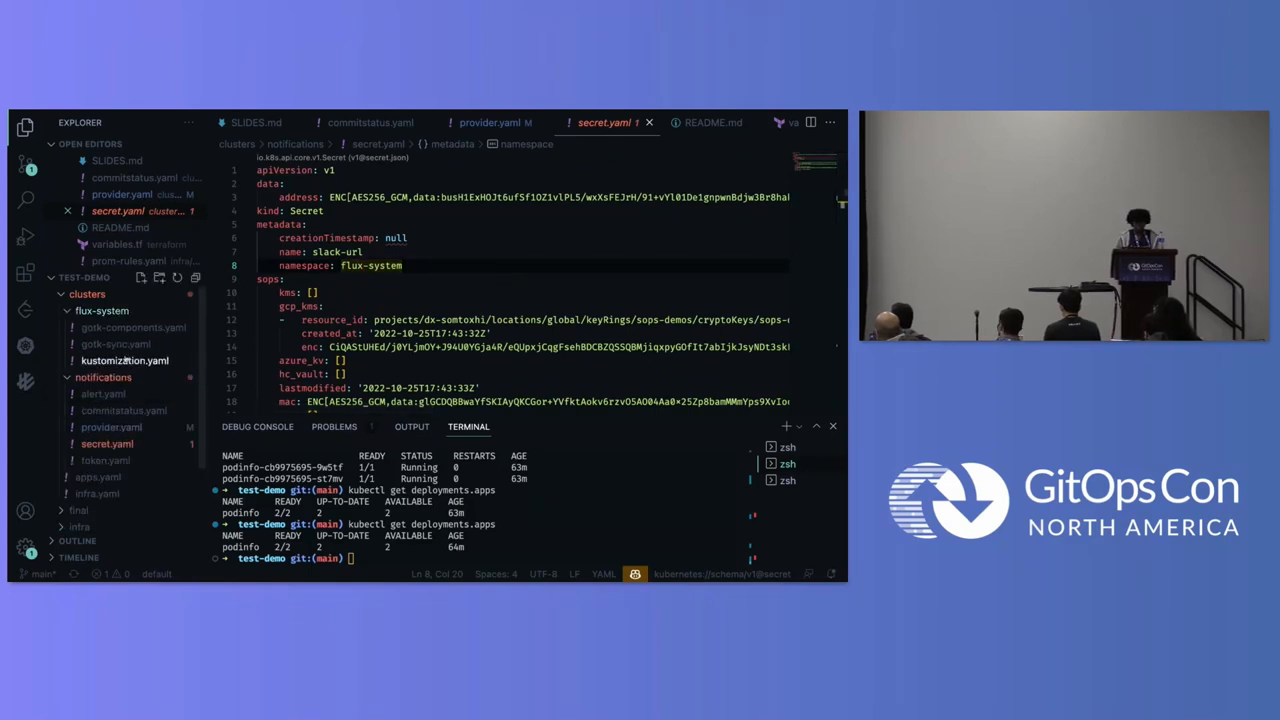
click(124, 360)
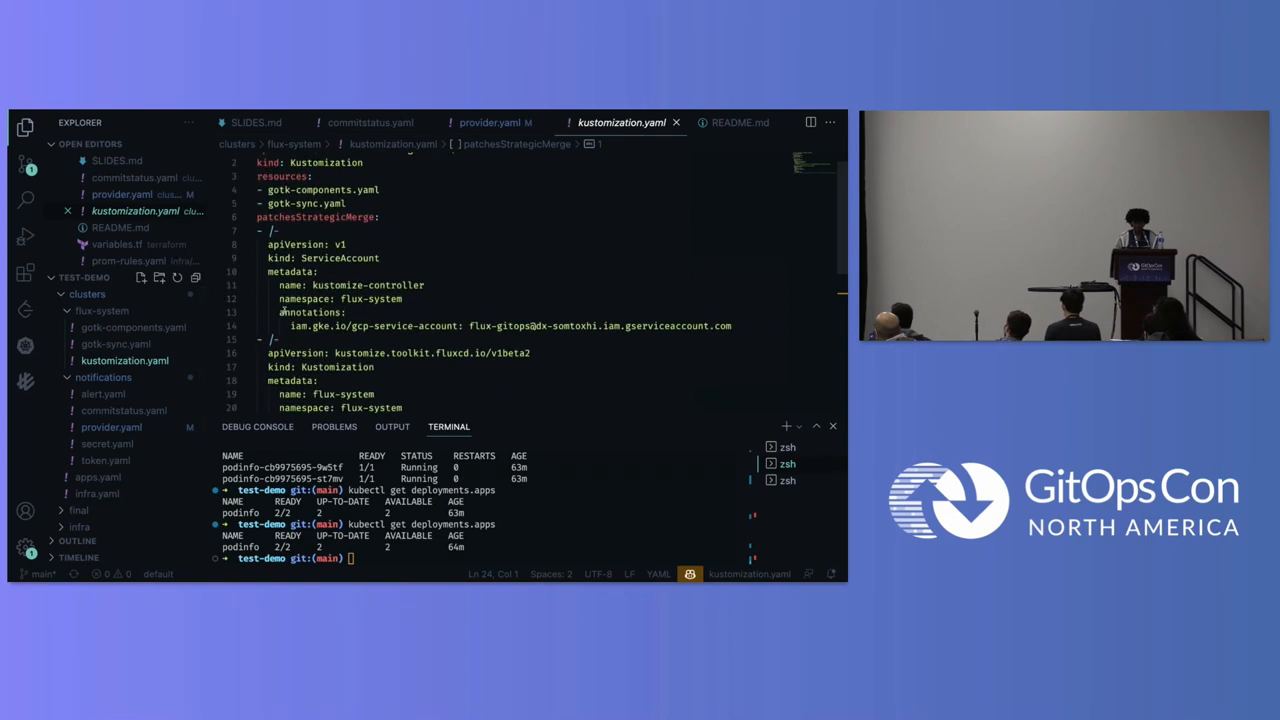
Step: Scroll to the sops decryption block, then return to provider.yaml
scroll(down, 3)
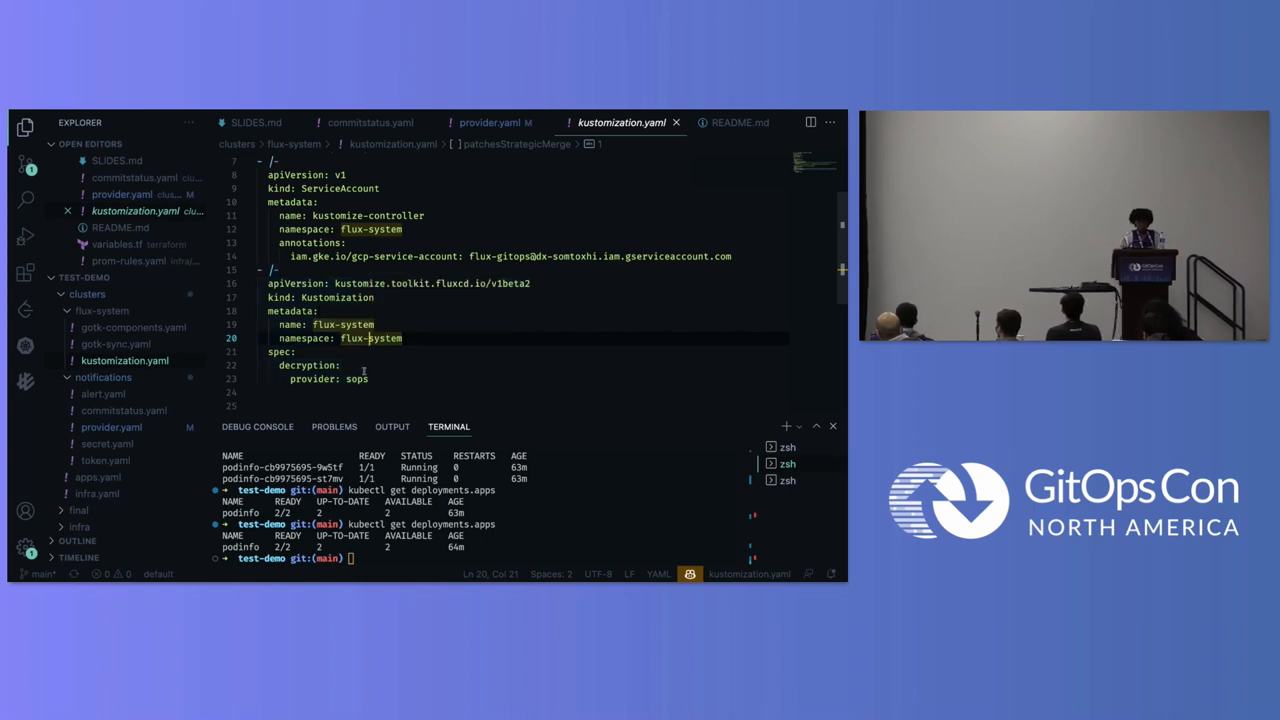
text(sec)
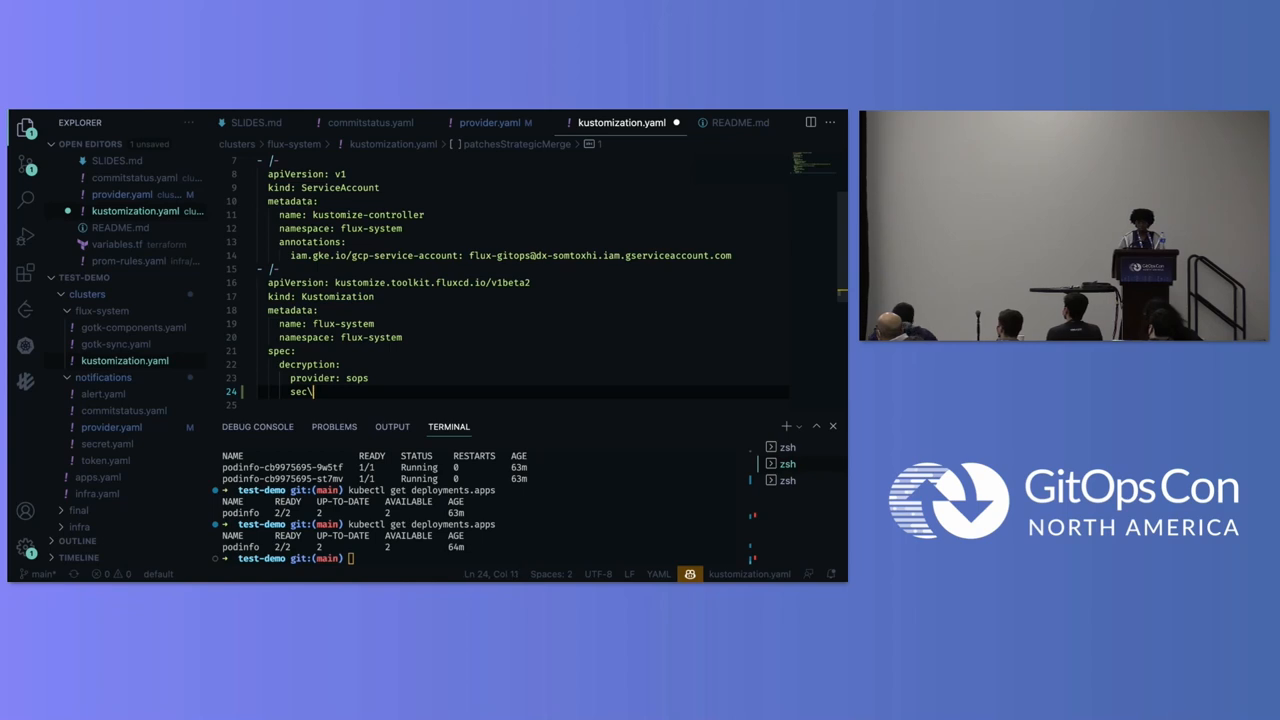
key(Backspace)
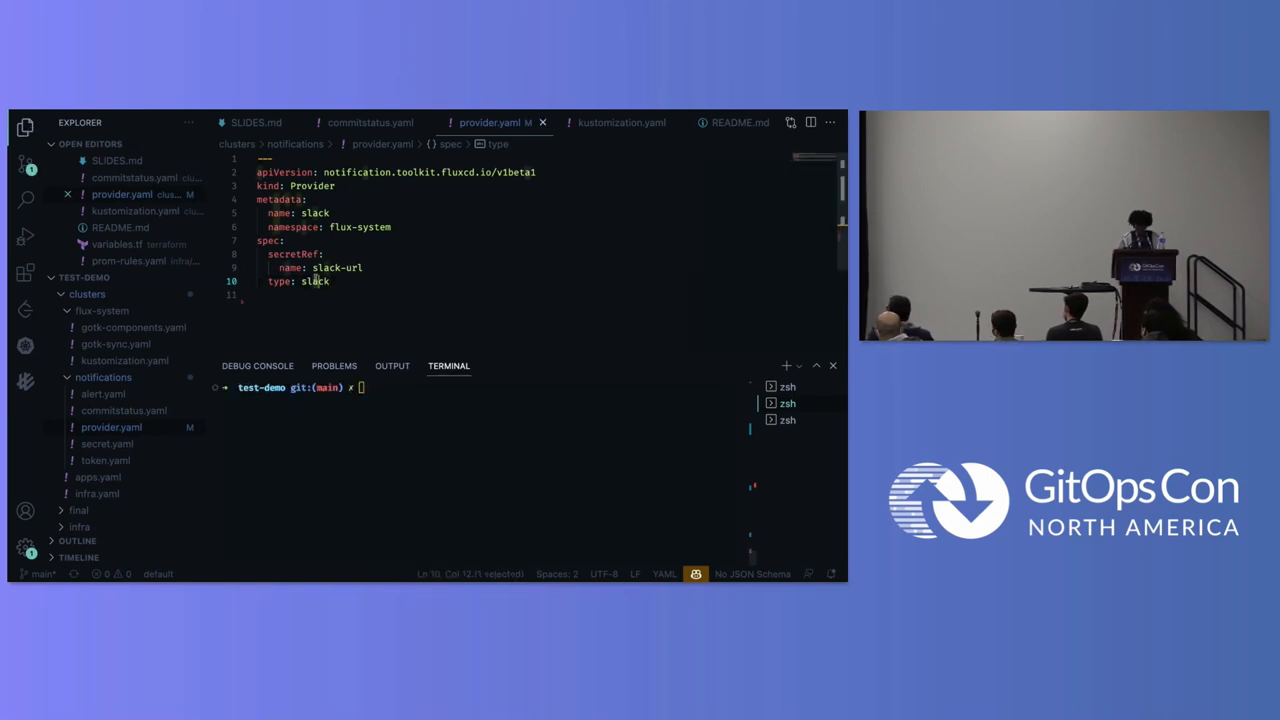
Step: Run flux get alert, then the flux create source oci podinfo command
double_click(314, 280)
text(flux get alert)
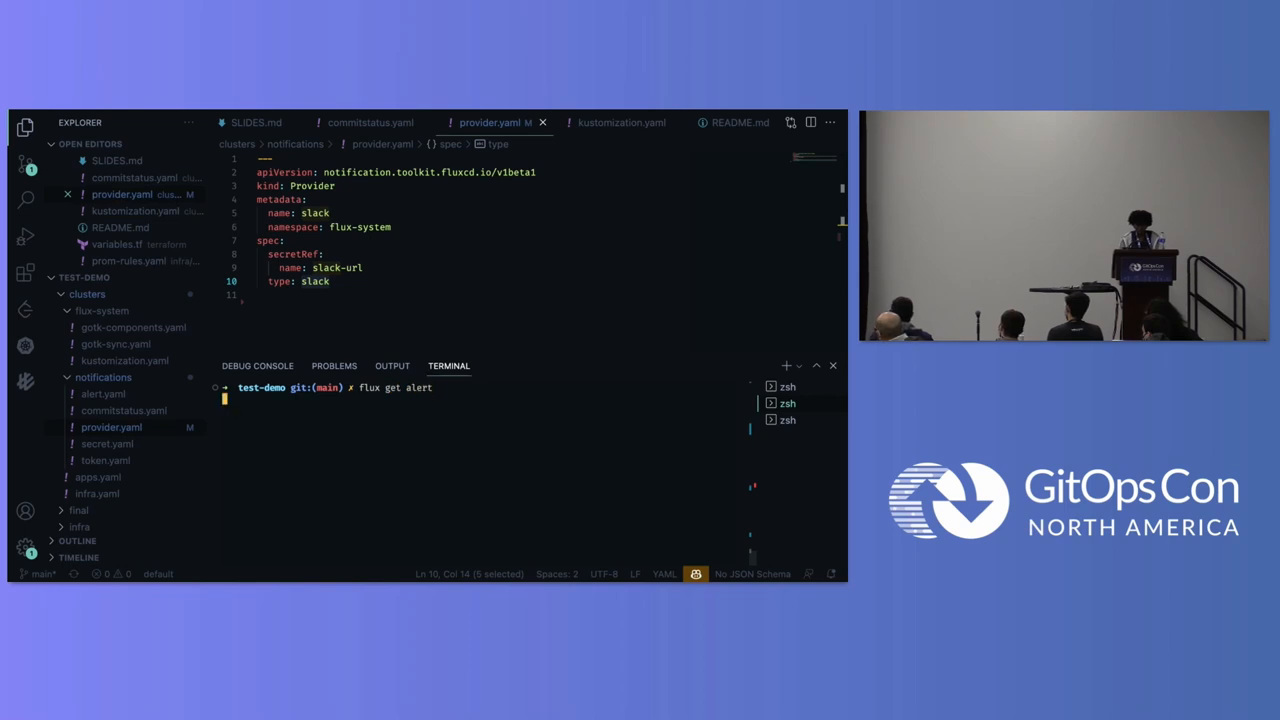
key(Enter)
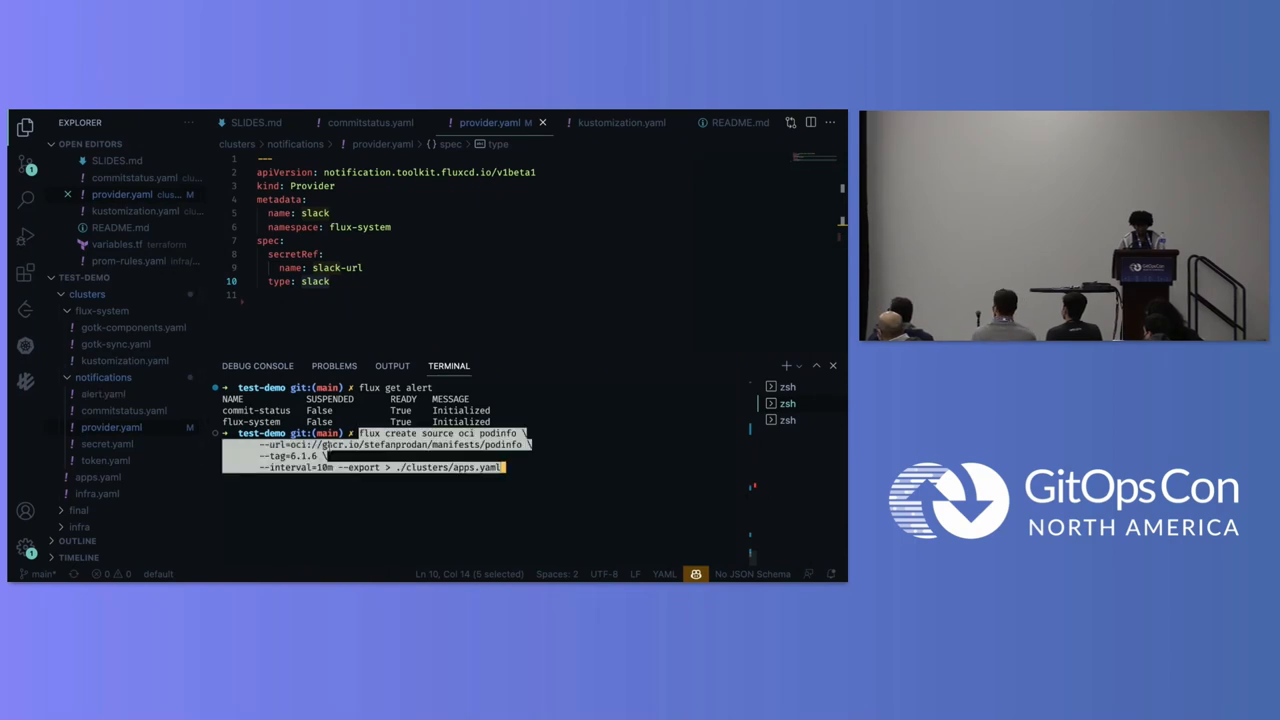
key(Enter)
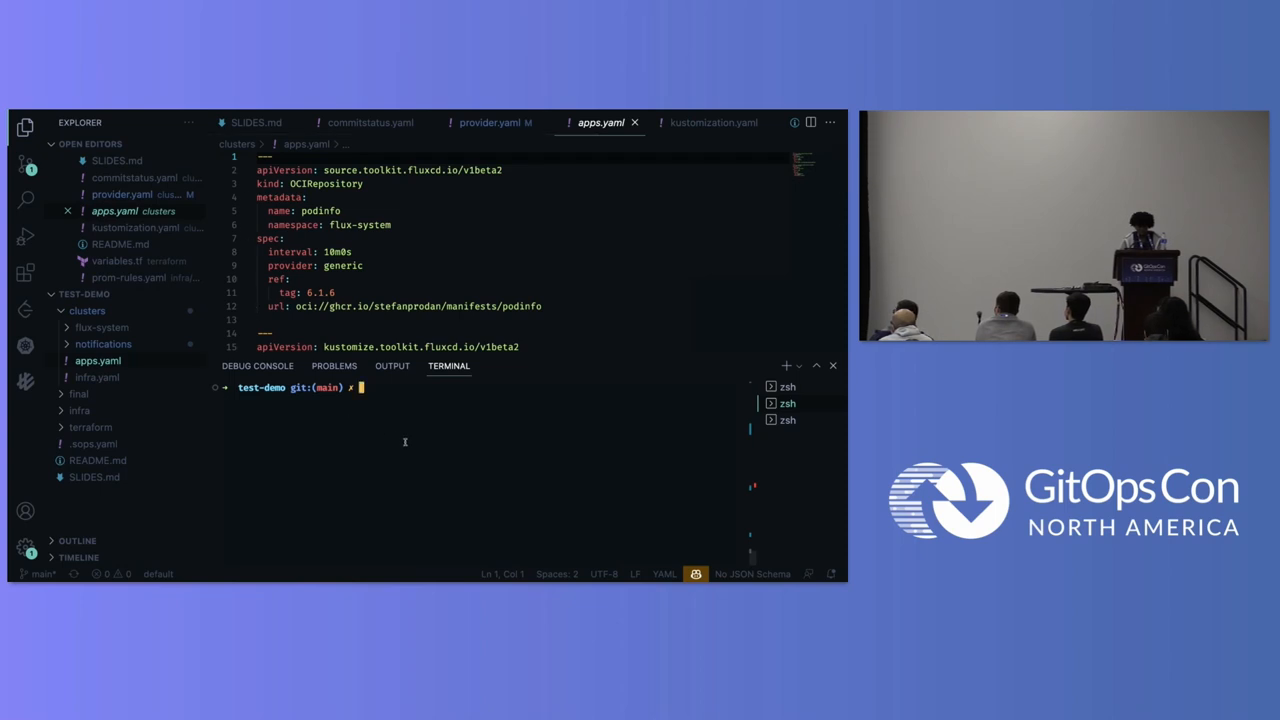
mouse_move(358, 452)
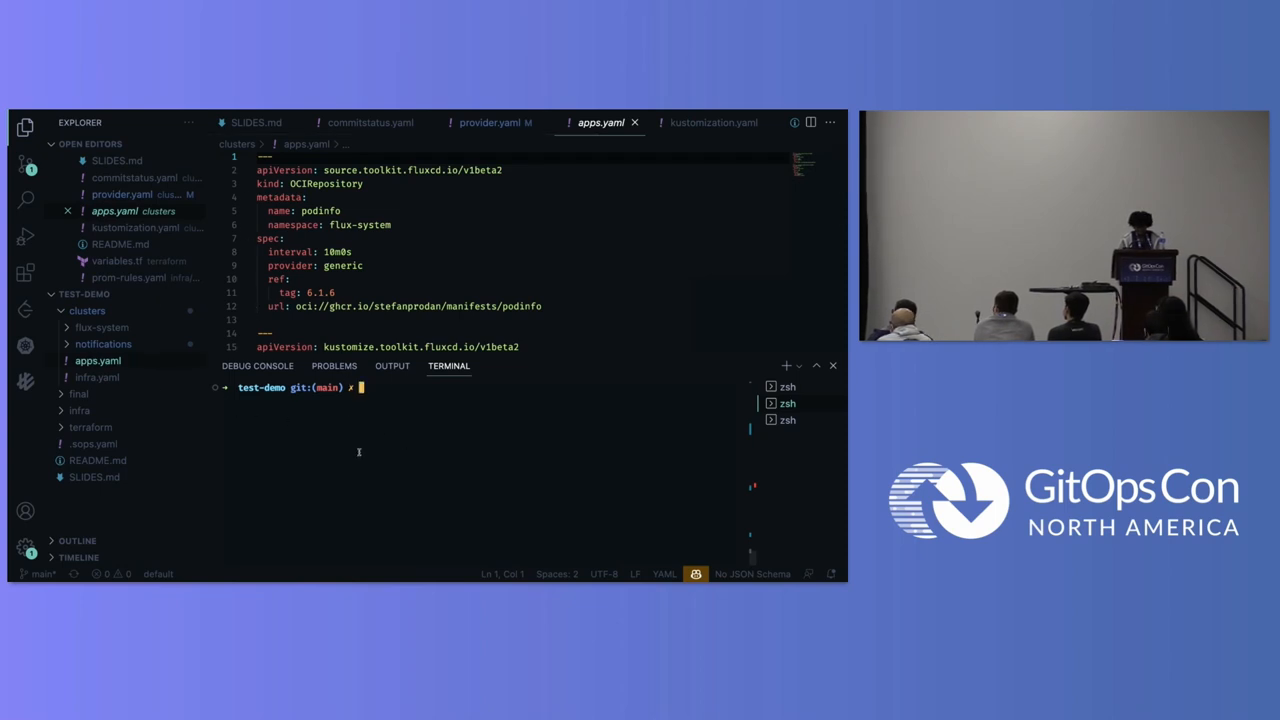
text(git)
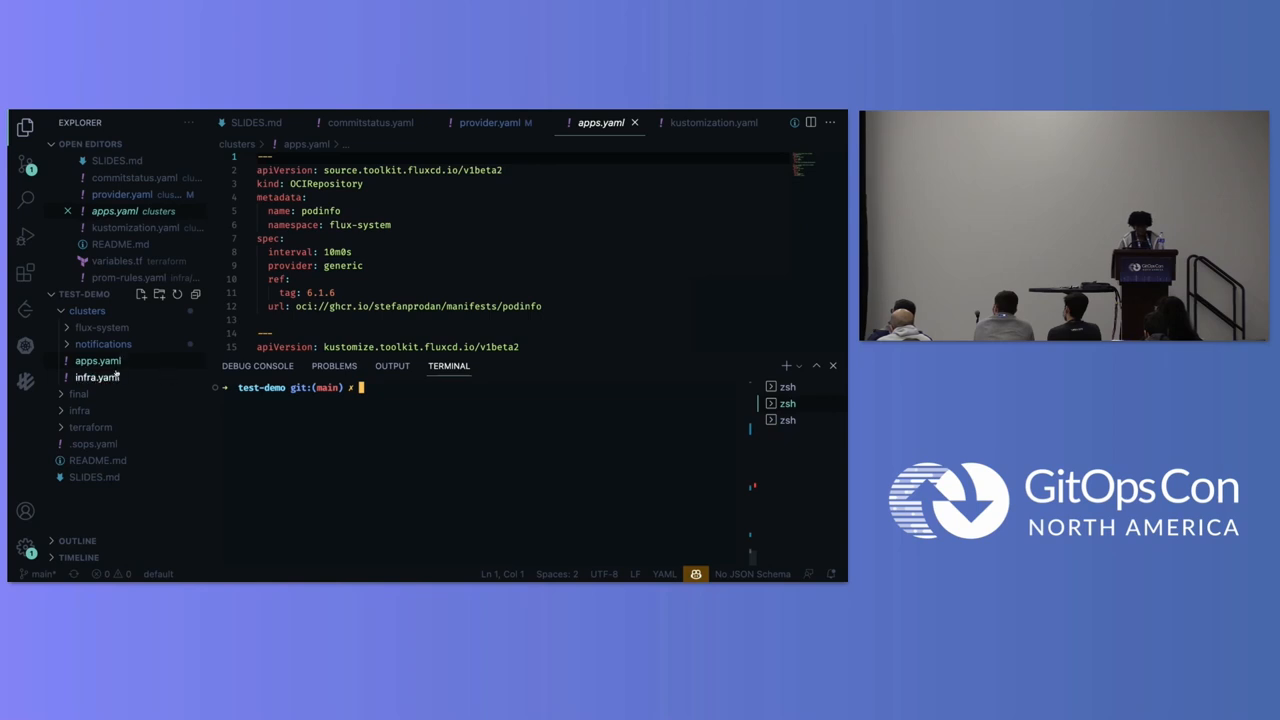
scroll(down, 3)
text(gc -m ")
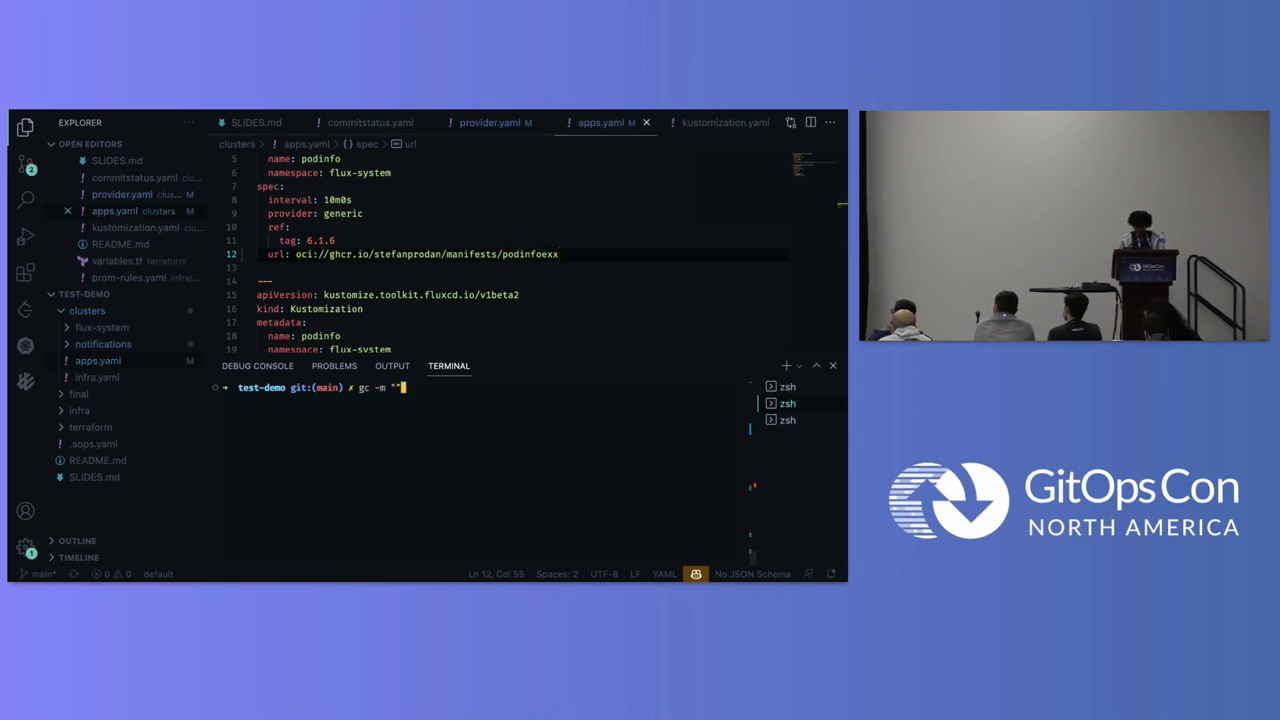
Step: Commit the broken podinfo address with message "add error"
text(add error)
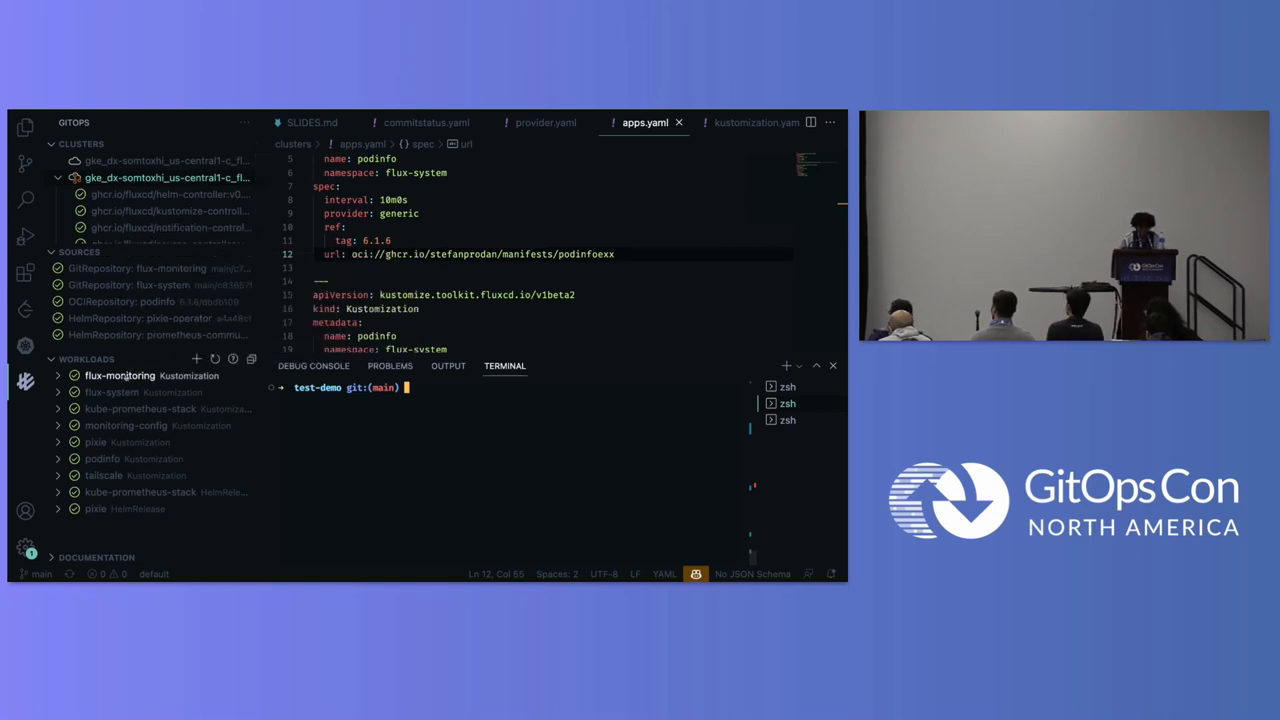
Step: Reconcile the flux-system Kustomization and its GitRepository source
right_click(118, 376)
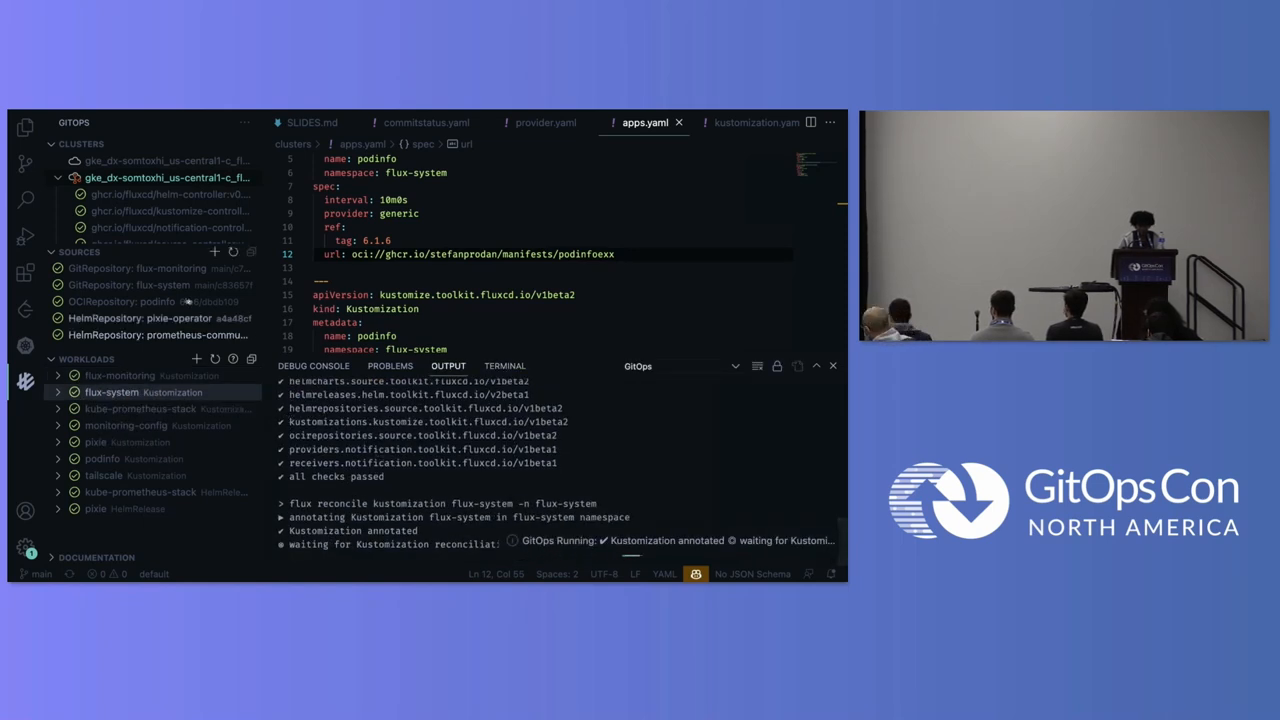
right_click(130, 284)
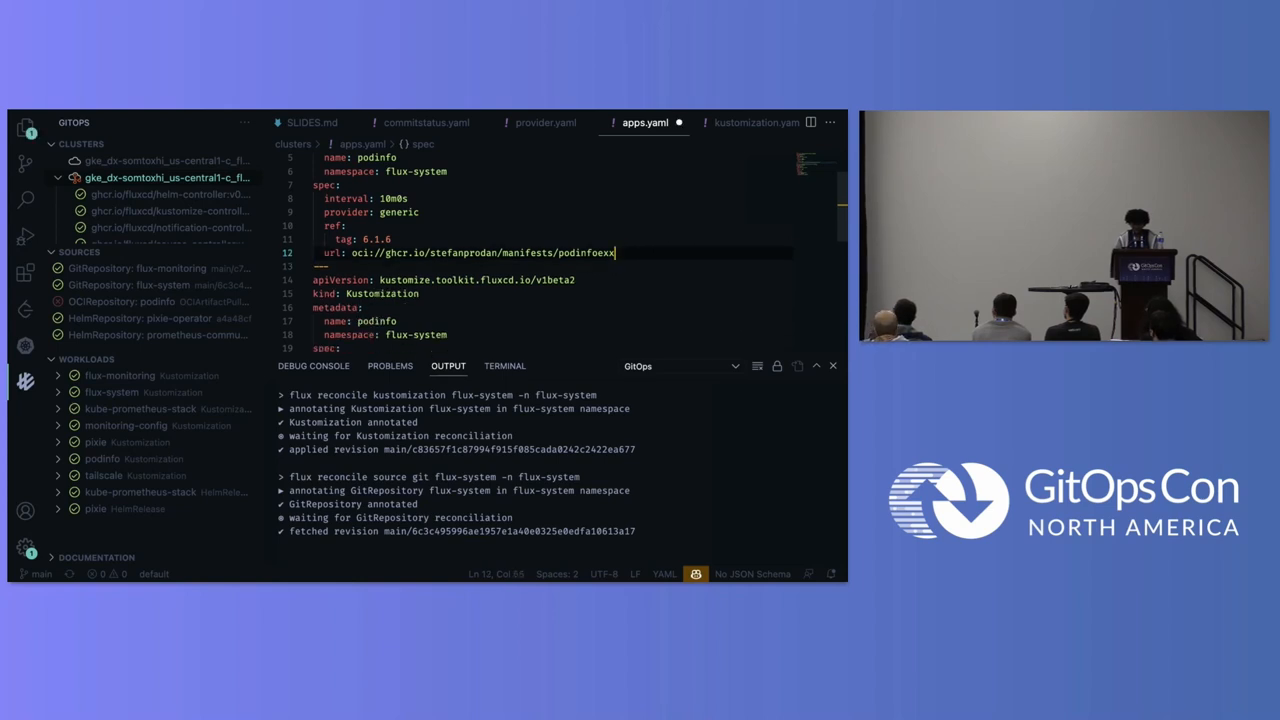
Step: Remove the stray characters from the podinfo URL, commit as "resolve" and push
key(Backspace)
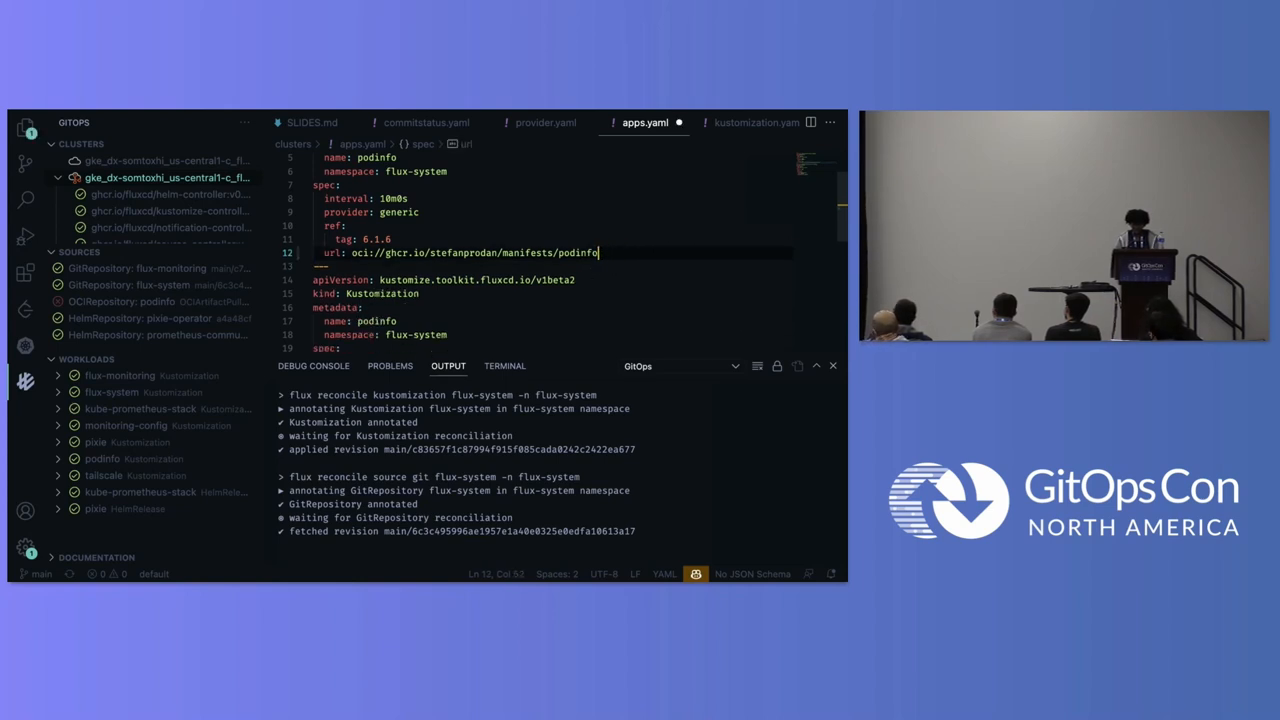
click(504, 366)
text(gc )
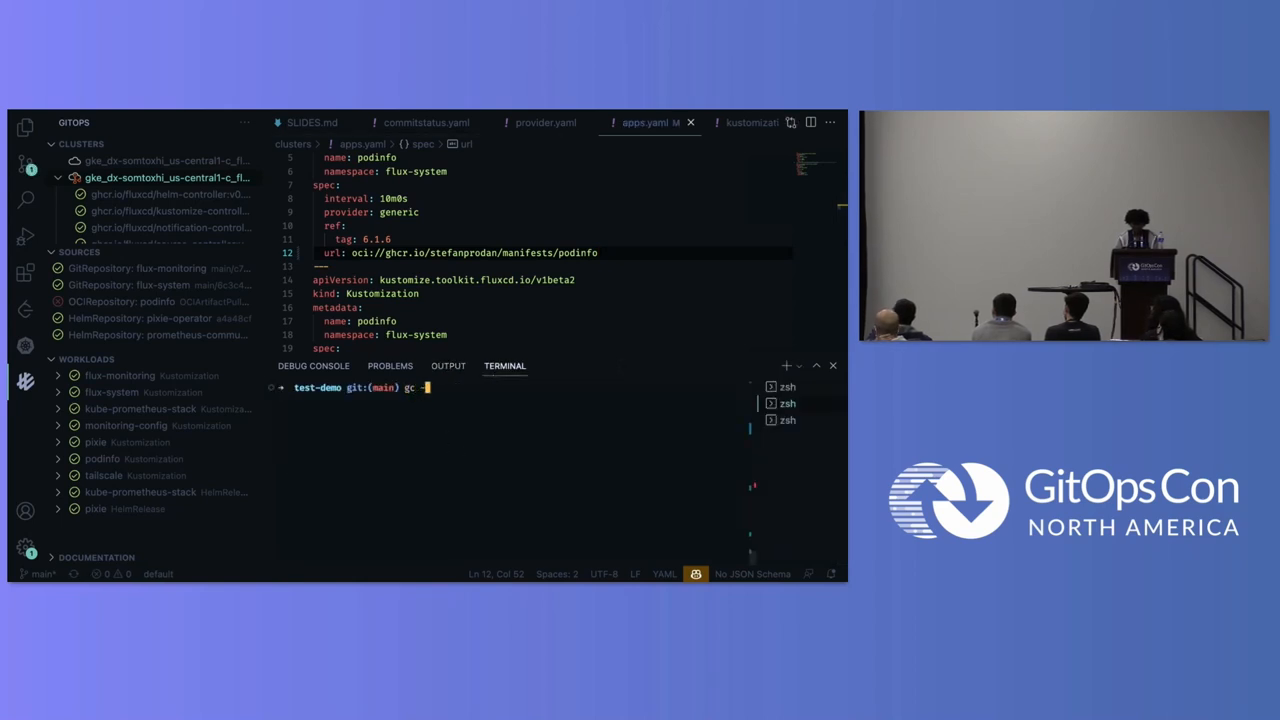
text(-m "re)
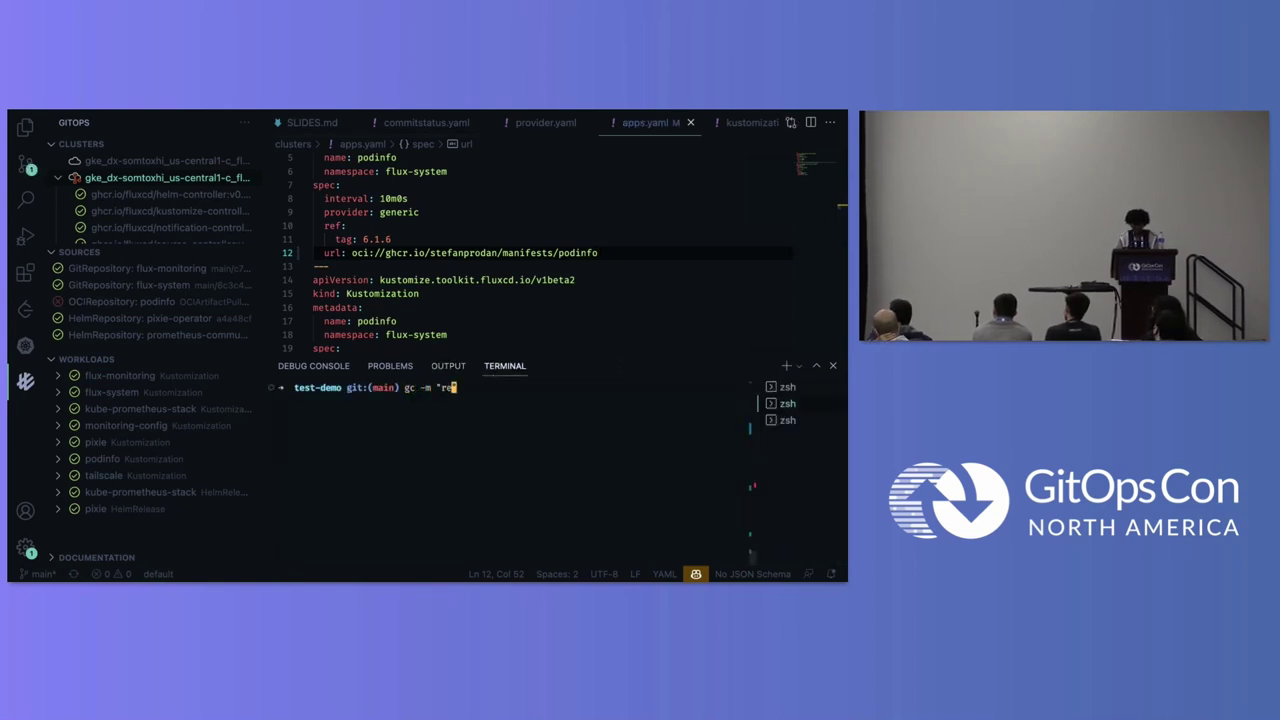
key(Enter)
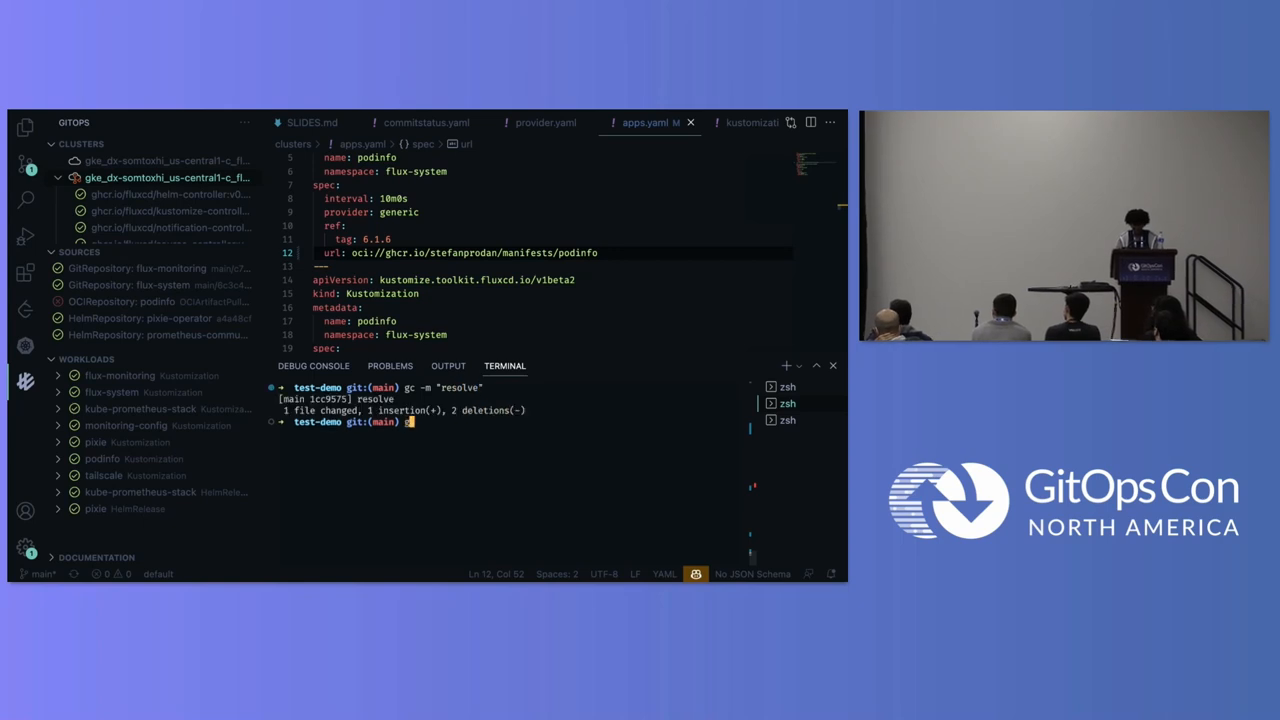
text(git push)
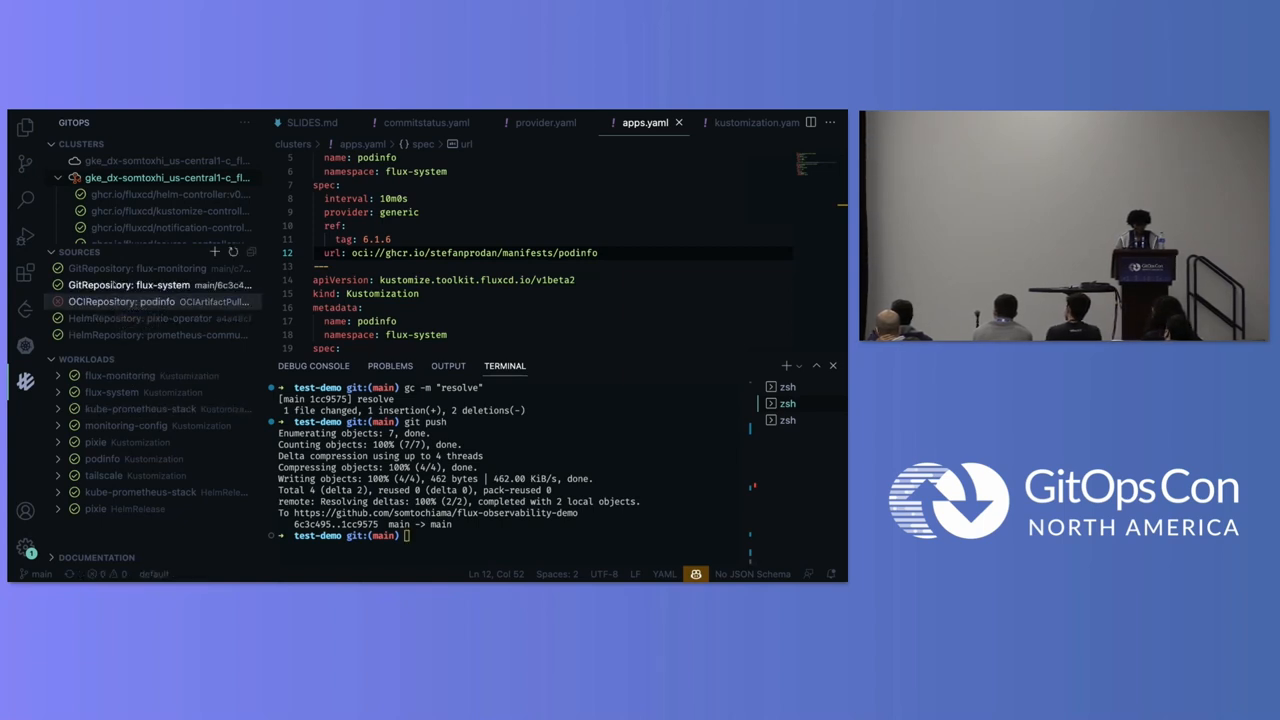
Step: Reconcile the flux-system Git source so Flux fetches the new main revision
click(448, 366)
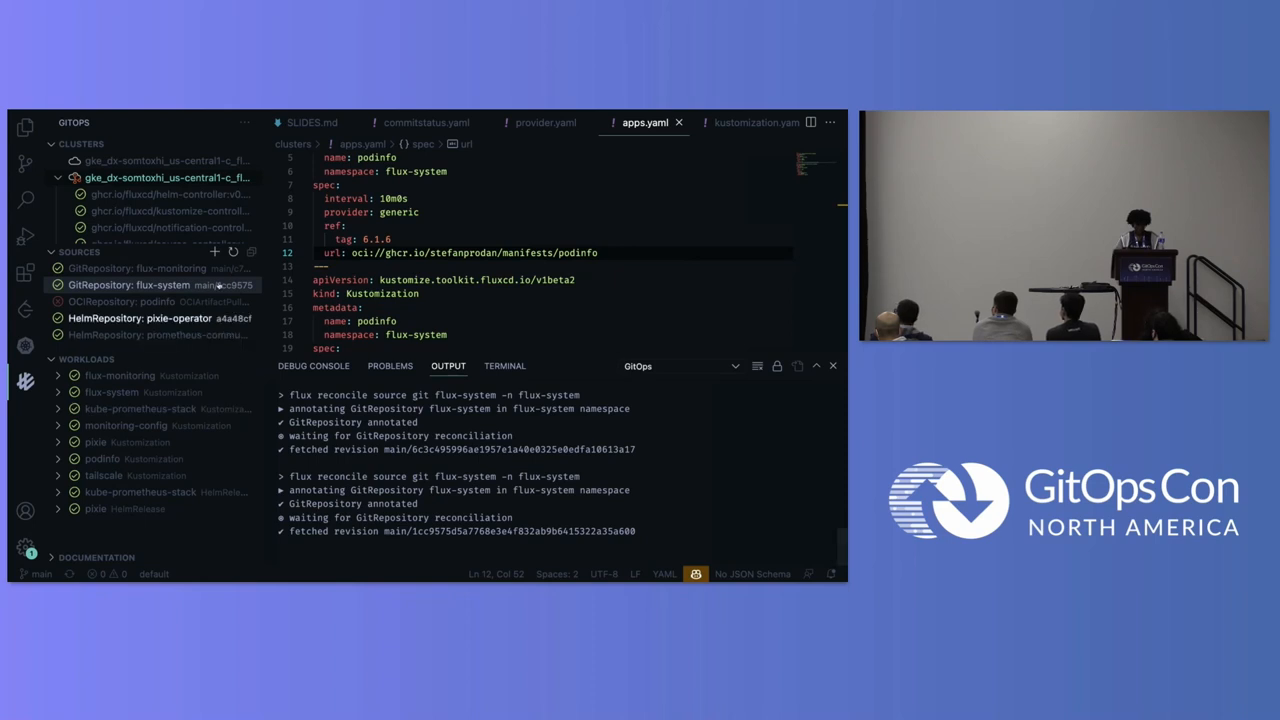
Step: Run flux get sources oci to show podinfo 6.1.6 ready with its stored artifact
click(504, 366)
text(flux get)
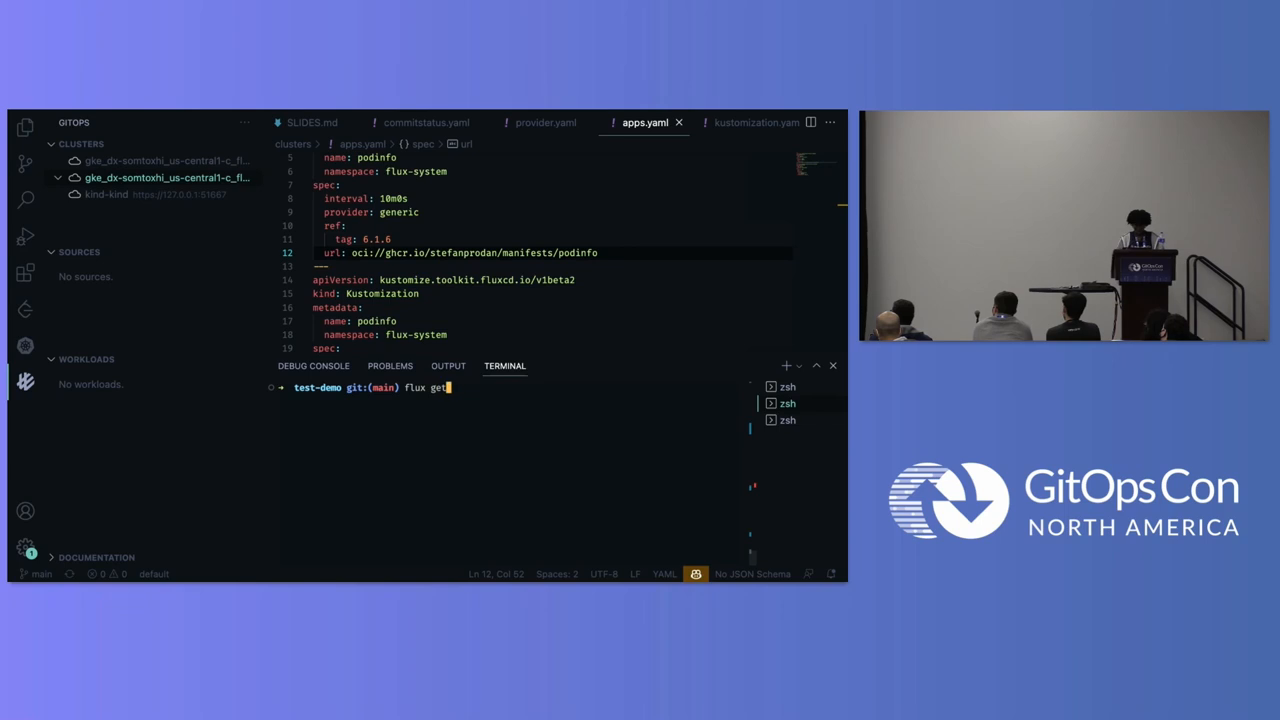
text(sources oci)
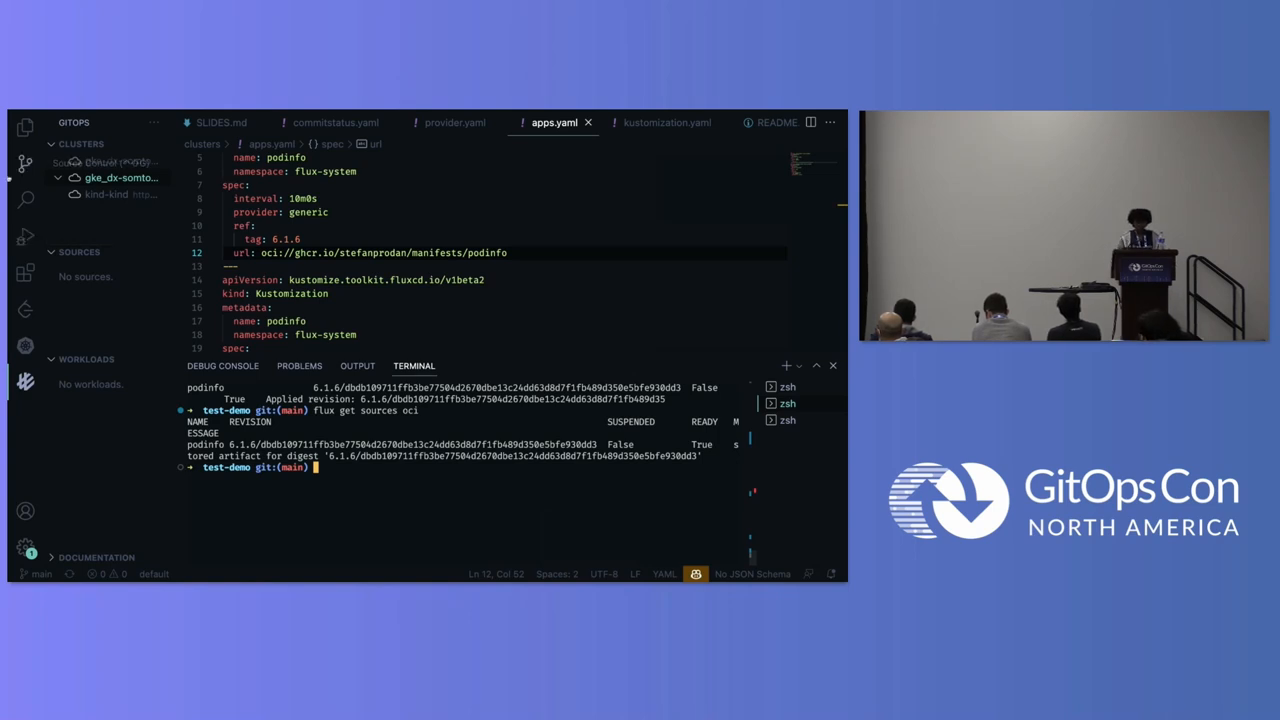
Step: Open infra/kube-prometheus-stack/release.yaml and scroll through its Slack alert and Prometheus settings
click(18, 124)
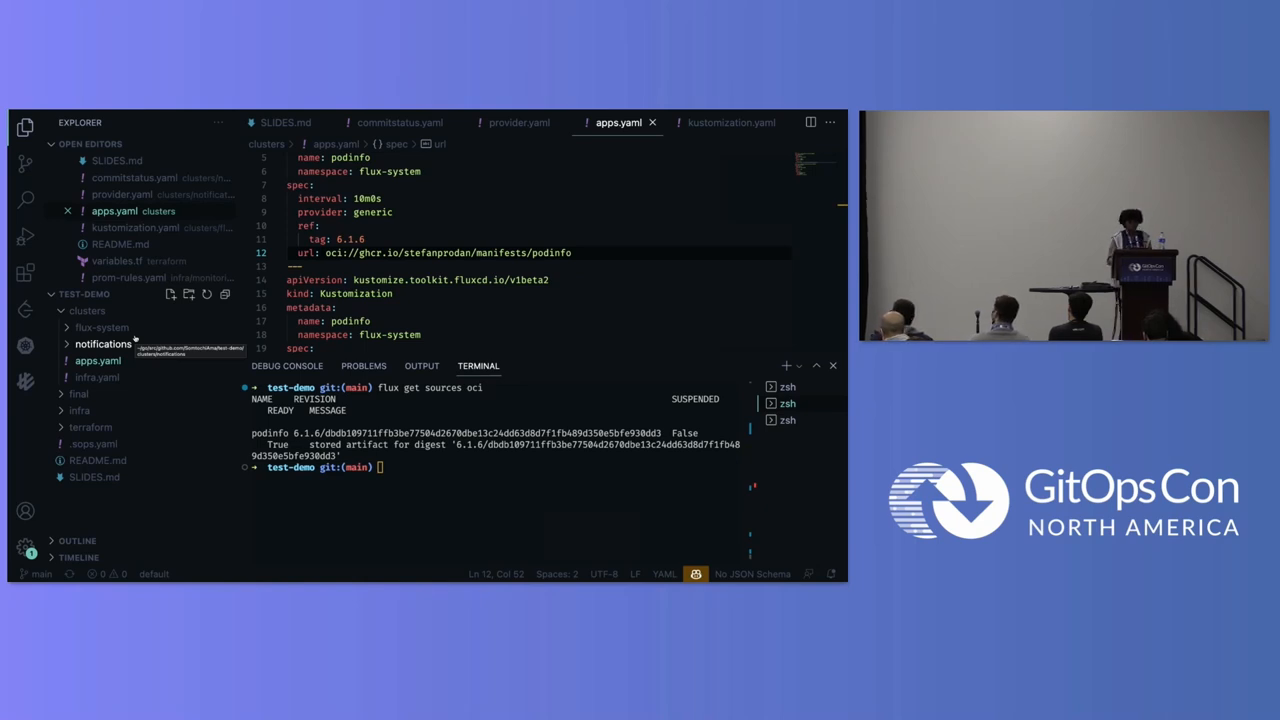
mouse_move(96, 360)
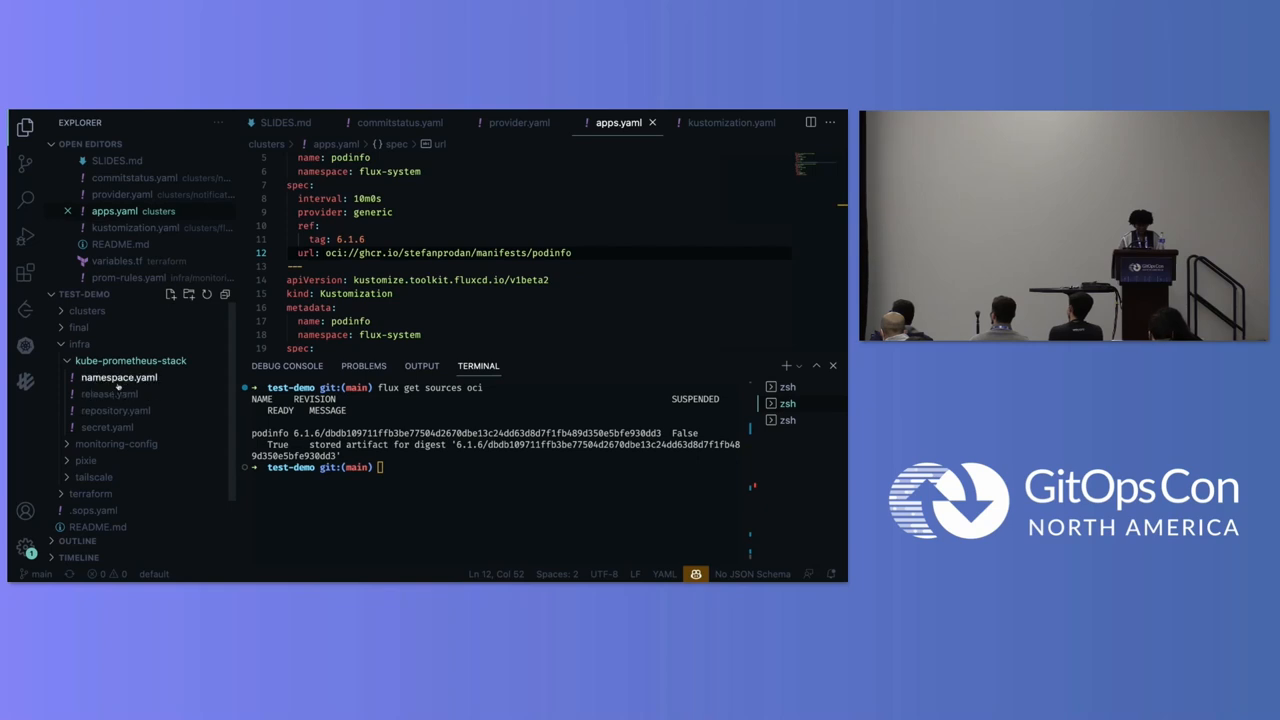
click(110, 394)
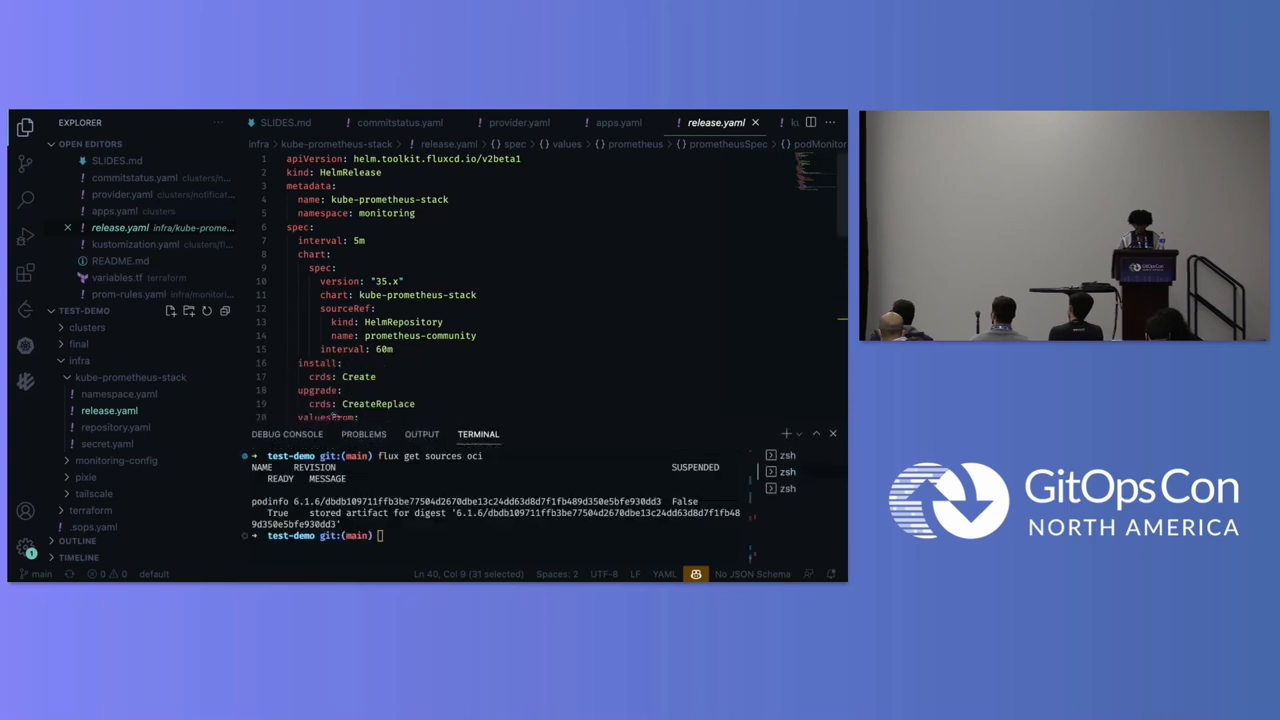
scroll(down, 3)
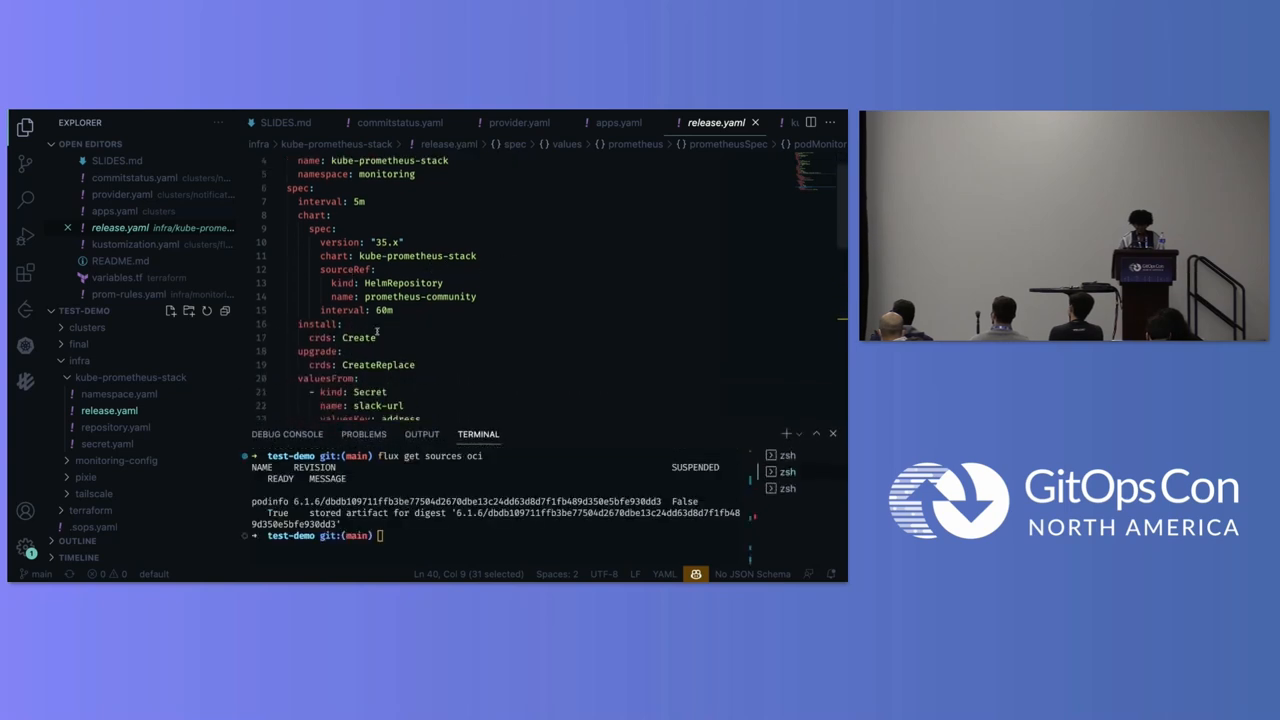
scroll(down, 3)
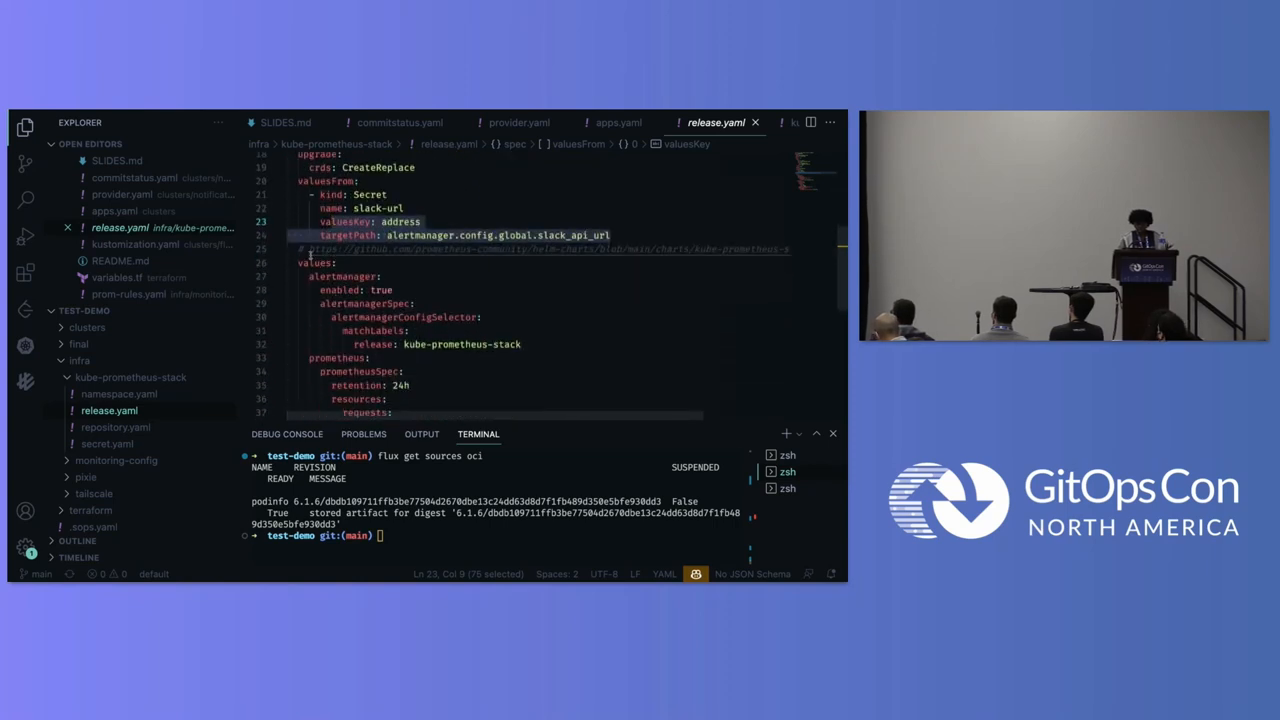
scroll(down, 3)
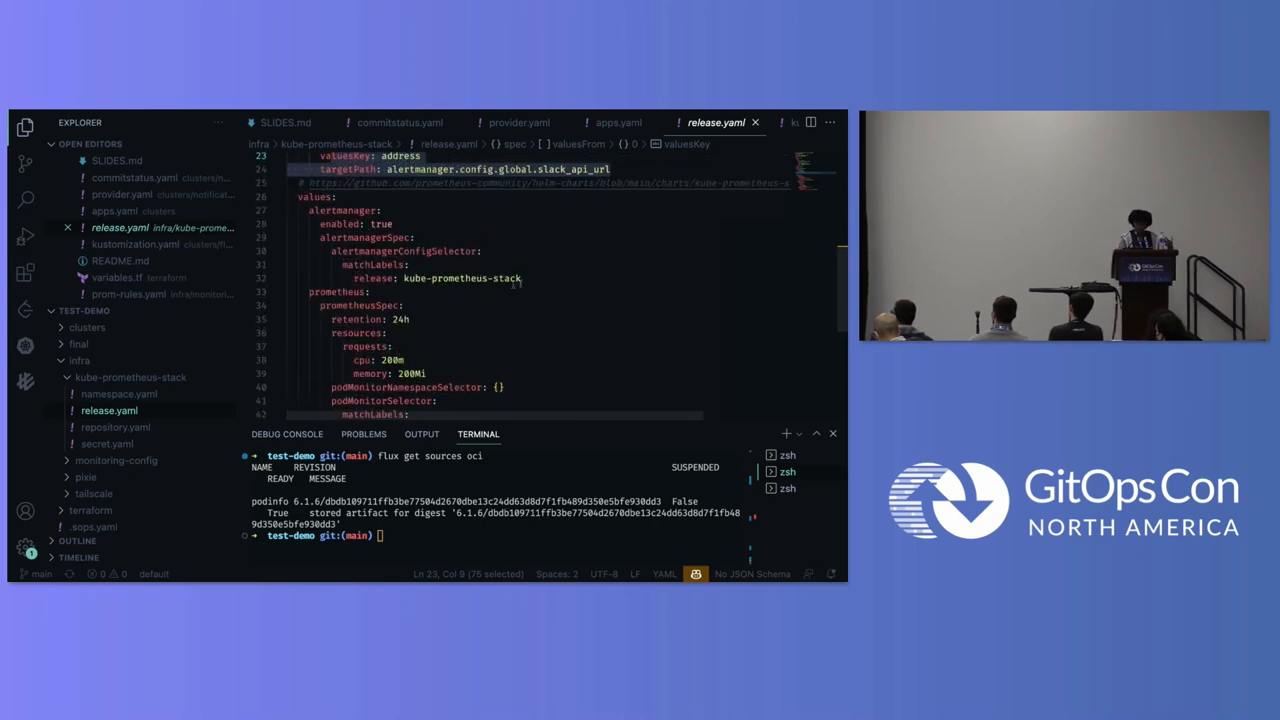
scroll(down, 3)
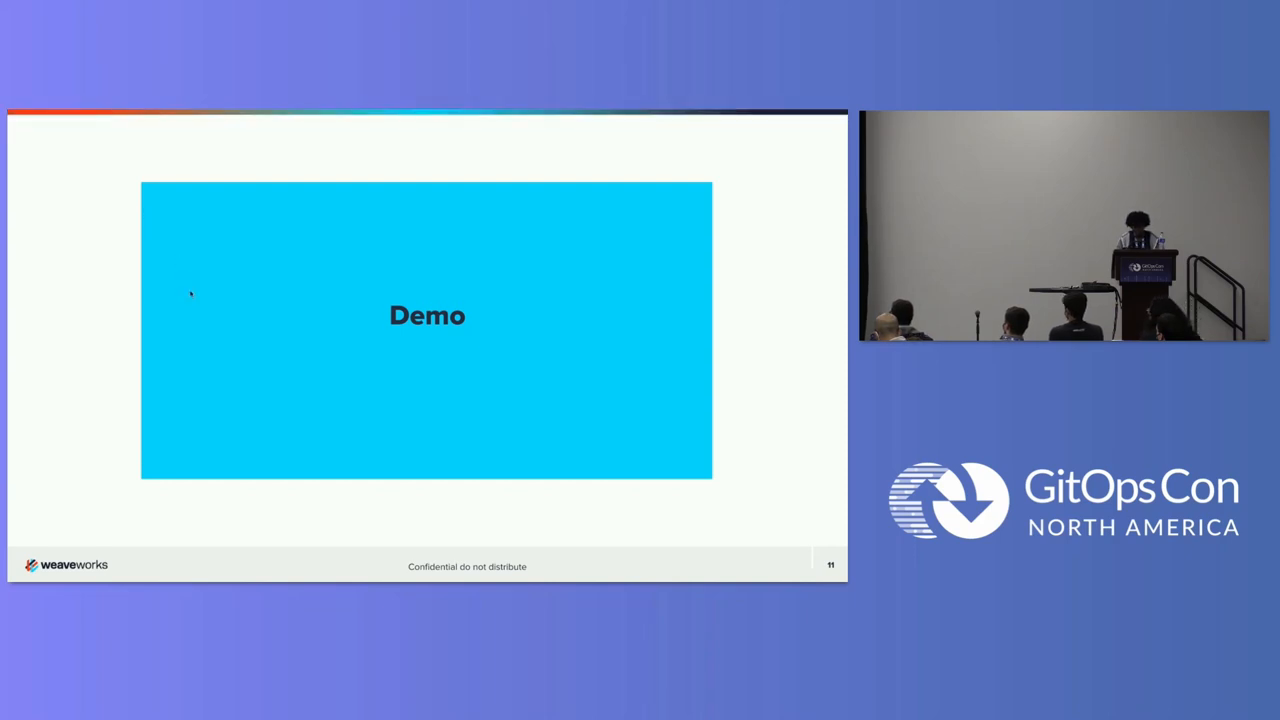
key(Escape)
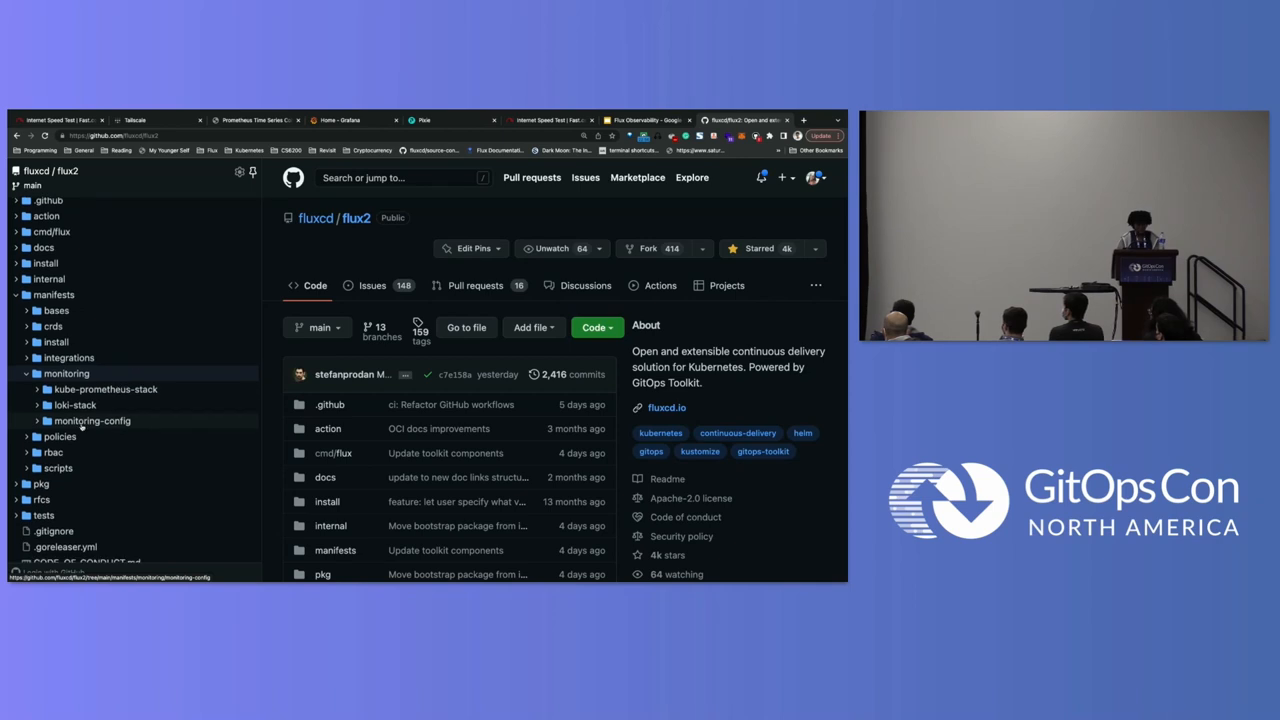
Step: Open monitoring-config/podmonitor.yaml on GitHub and read through it
click(92, 420)
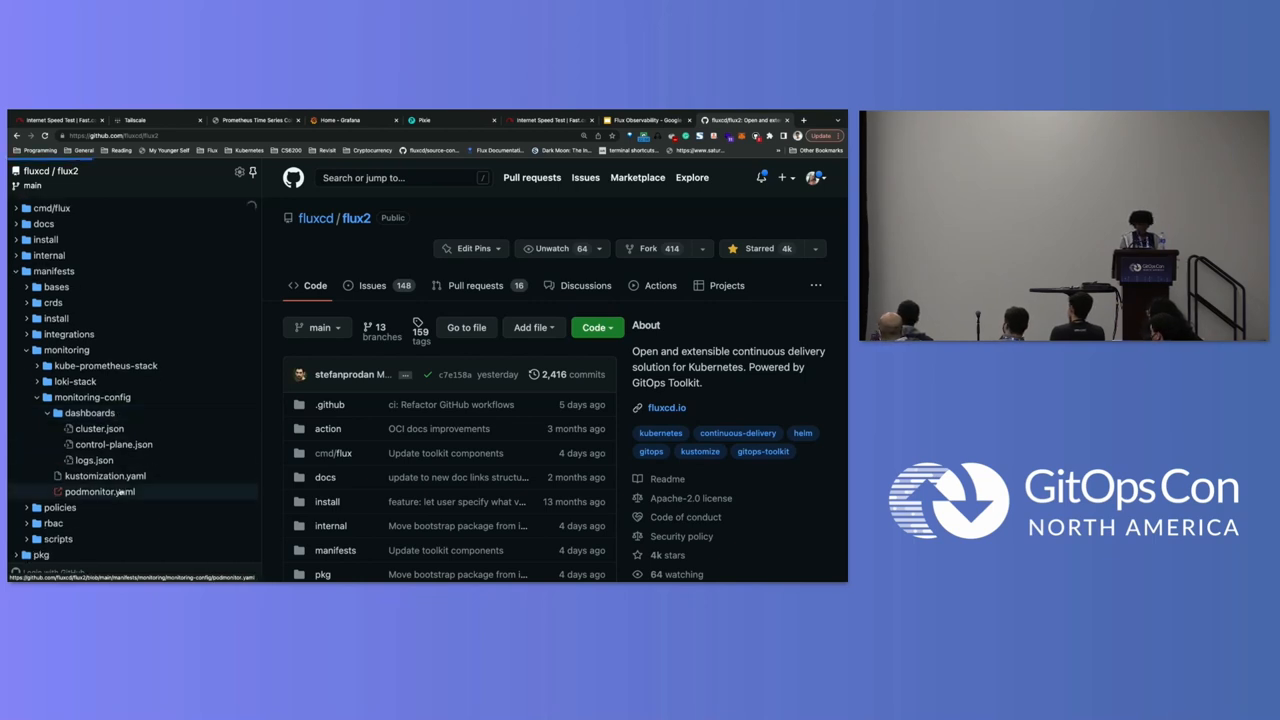
click(96, 492)
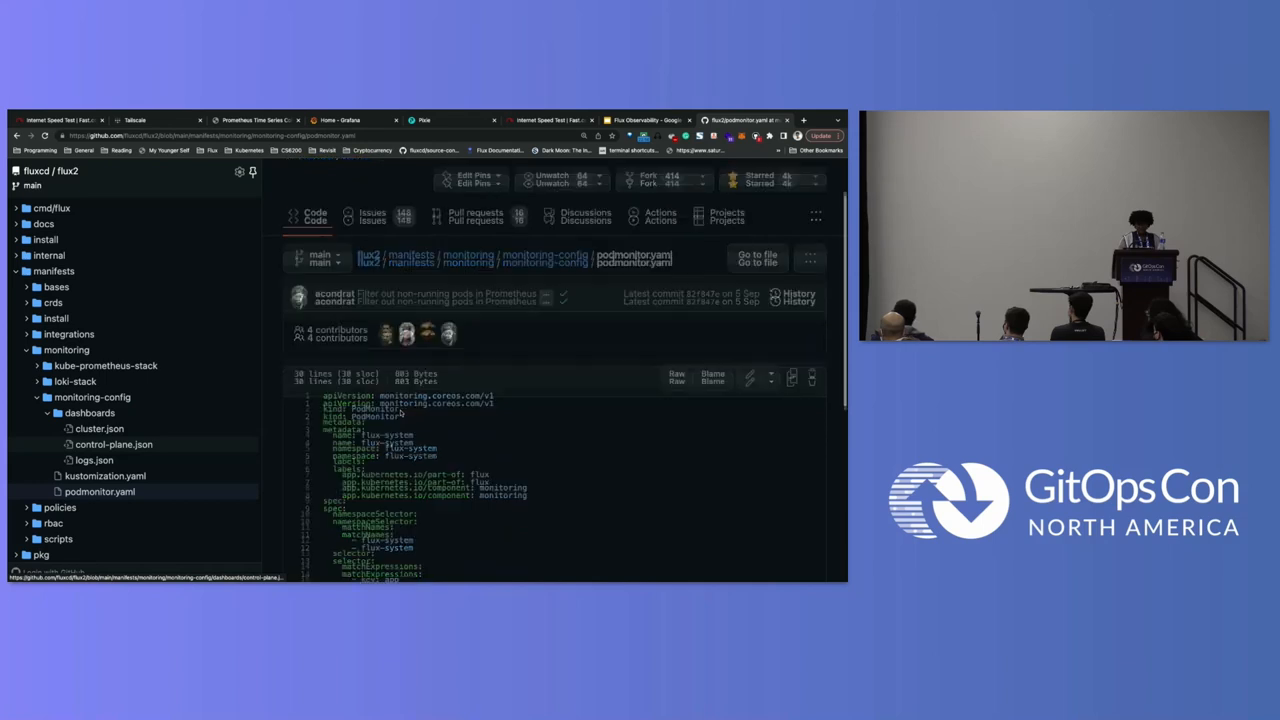
scroll(down, 3)
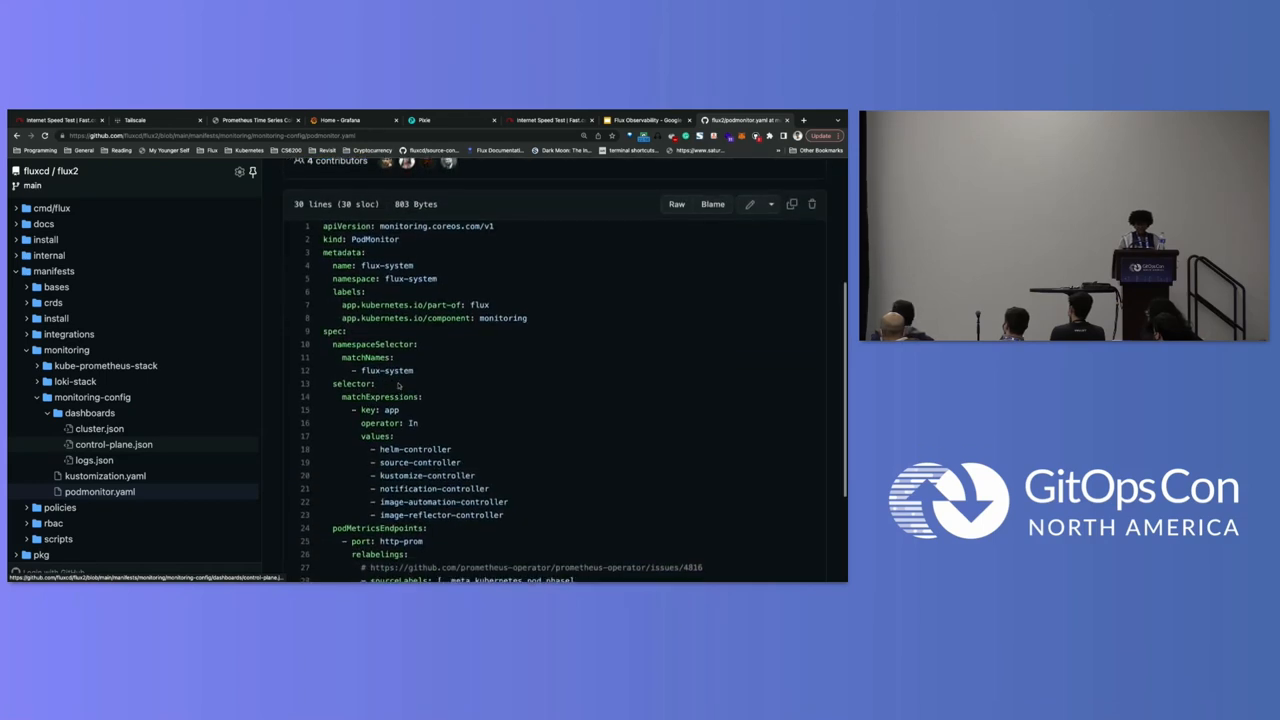
scroll(down, 3)
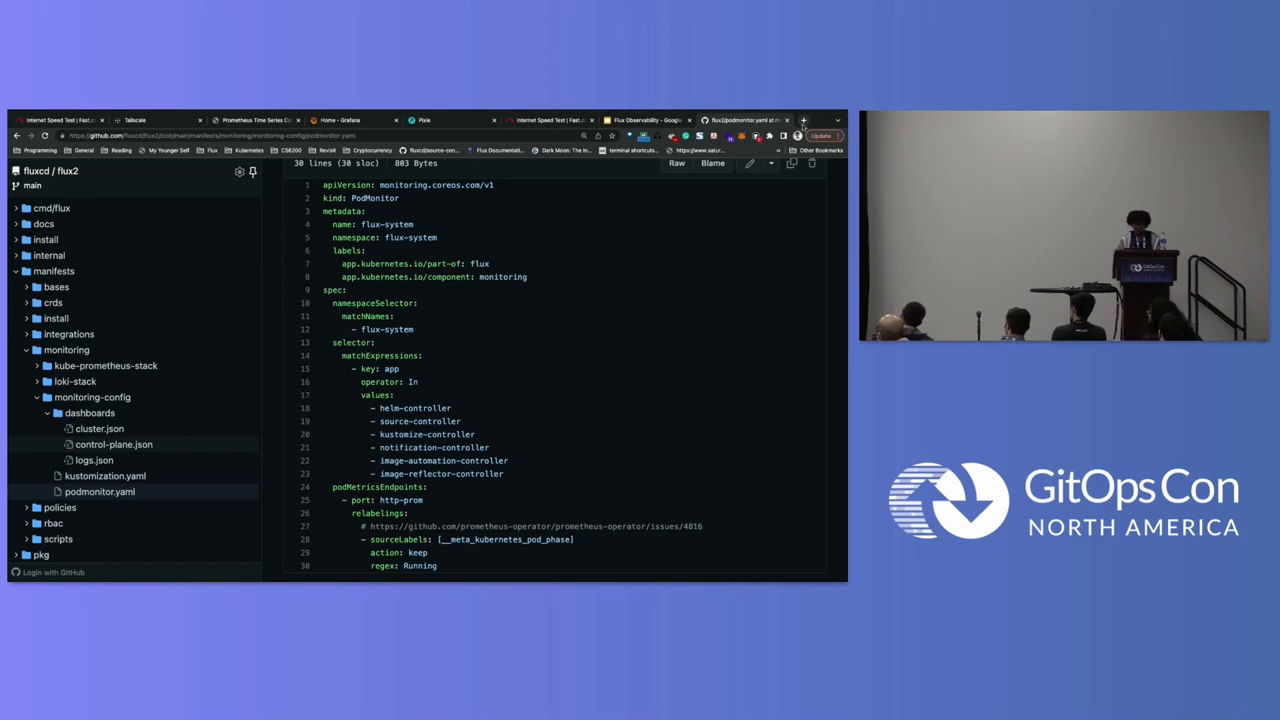
Step: Switch to the Tailscale tab showing DNS nameservers with the cluster.local entry
click(804, 120)
text(kube-prometheus-stack-prometheus.monitoring.svc.cluster.local:9090)
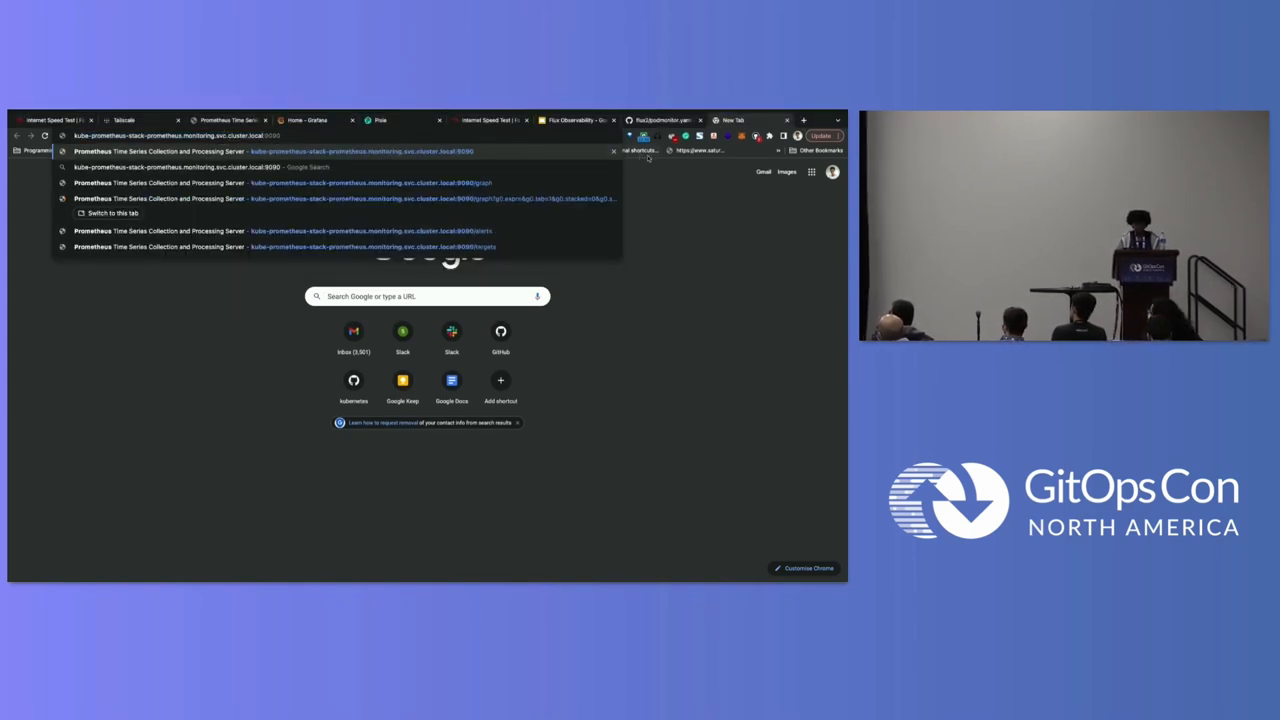
click(122, 120)
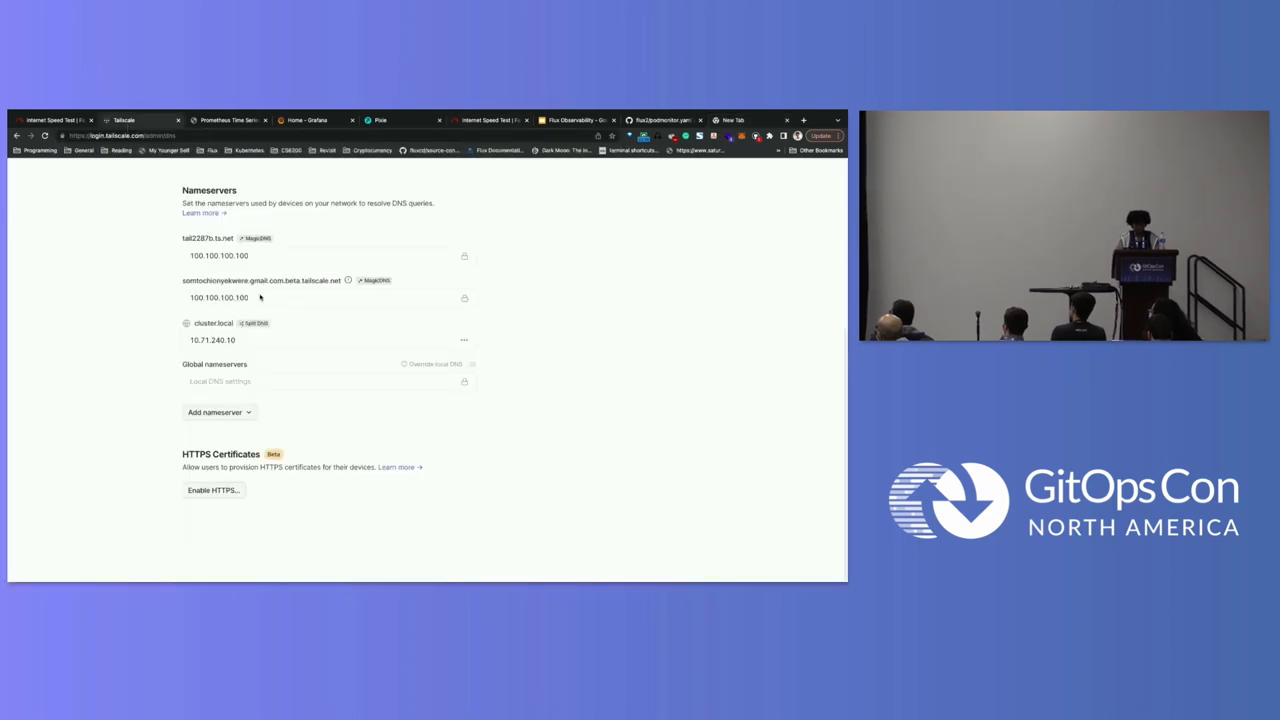
Step: Review the Tailscale Machines list, then move to the in-cluster Prometheus tab
click(208, 200)
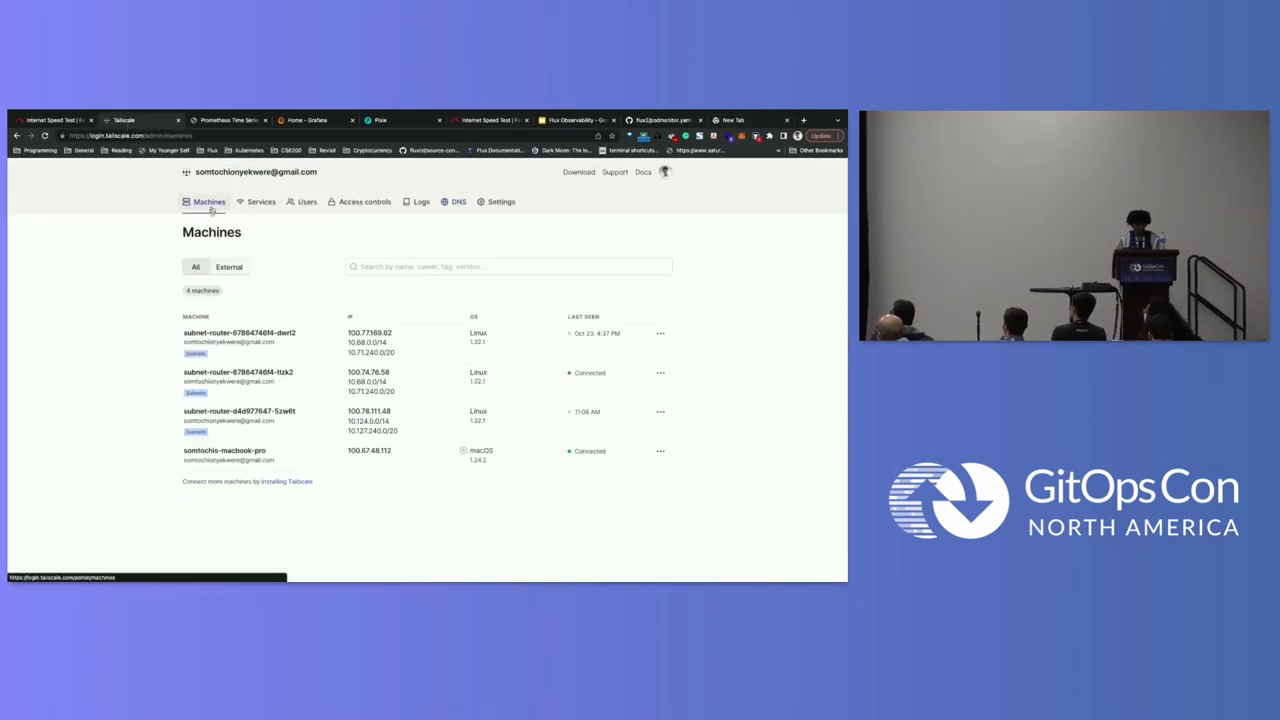
mouse_move(240, 412)
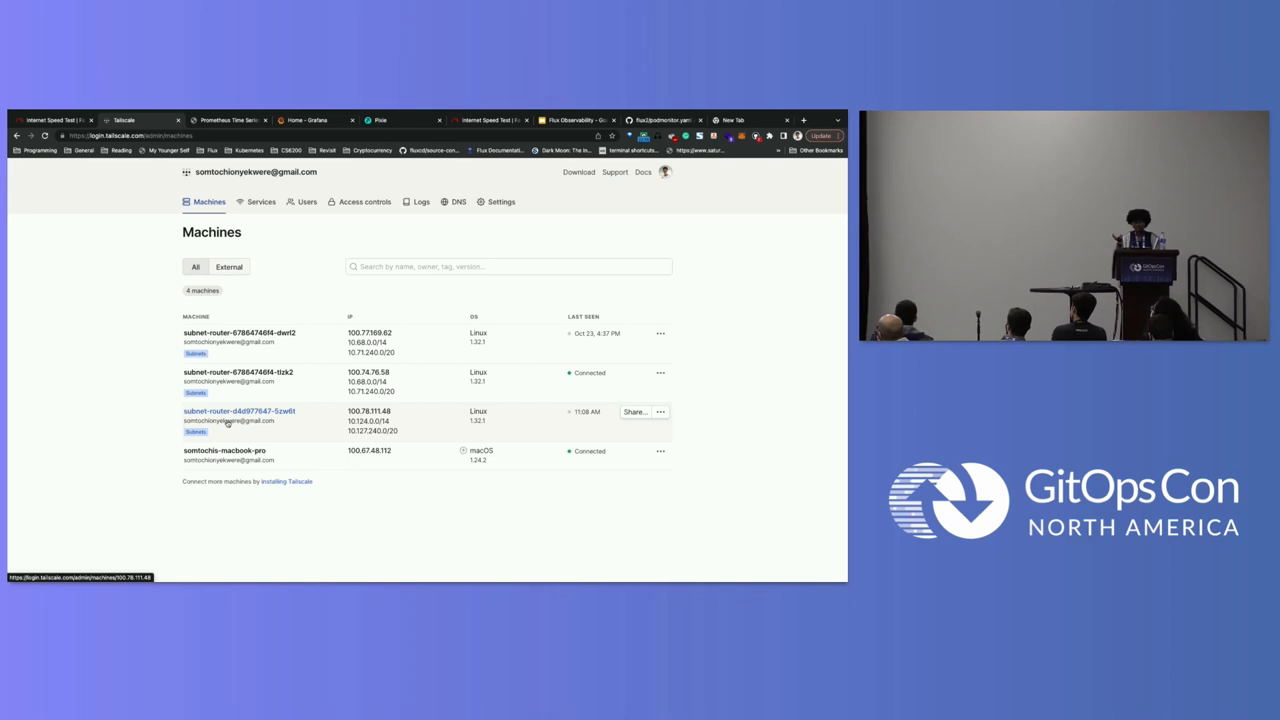
mouse_move(404, 374)
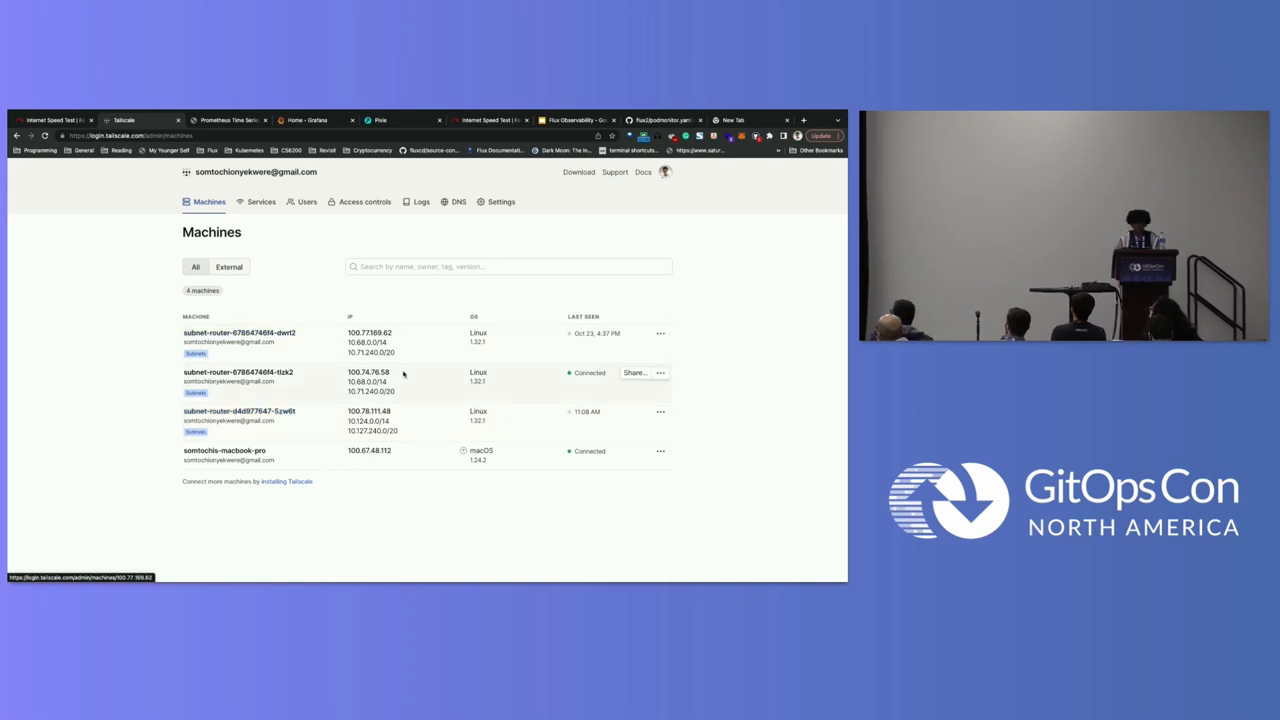
click(730, 120)
text(http://kube-prometheus-stack-prometheus.monitoring.svc.cluster.local:9090/graph)
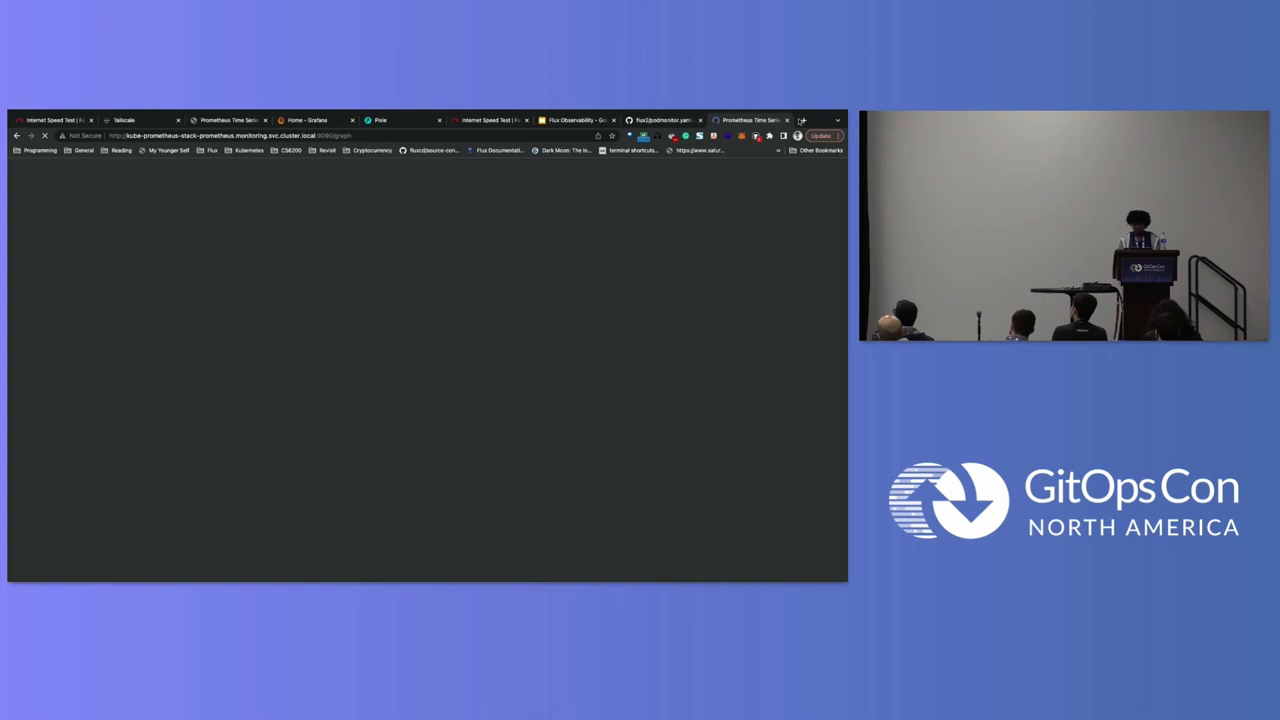
Step: Load kube-prometheus-stack-prometheus.monitoring.svc.cluster.local:9090 in a new tab
click(802, 120)
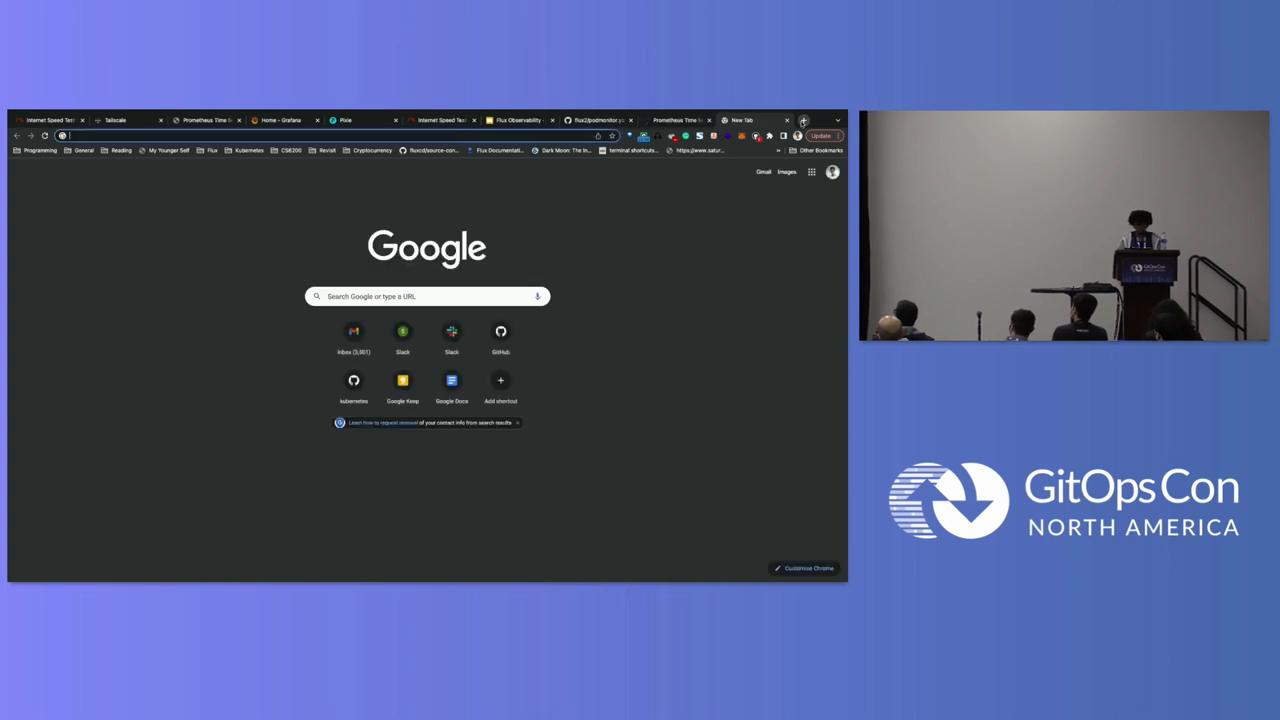
text(kube-prometheus-stack-prometheus.monitoring.svc.cluster.local:9090/graph?g0.expr=&g0.tab=1&g0.stacked=0&g0.show_exemplars=0&g0.range_input=1h)
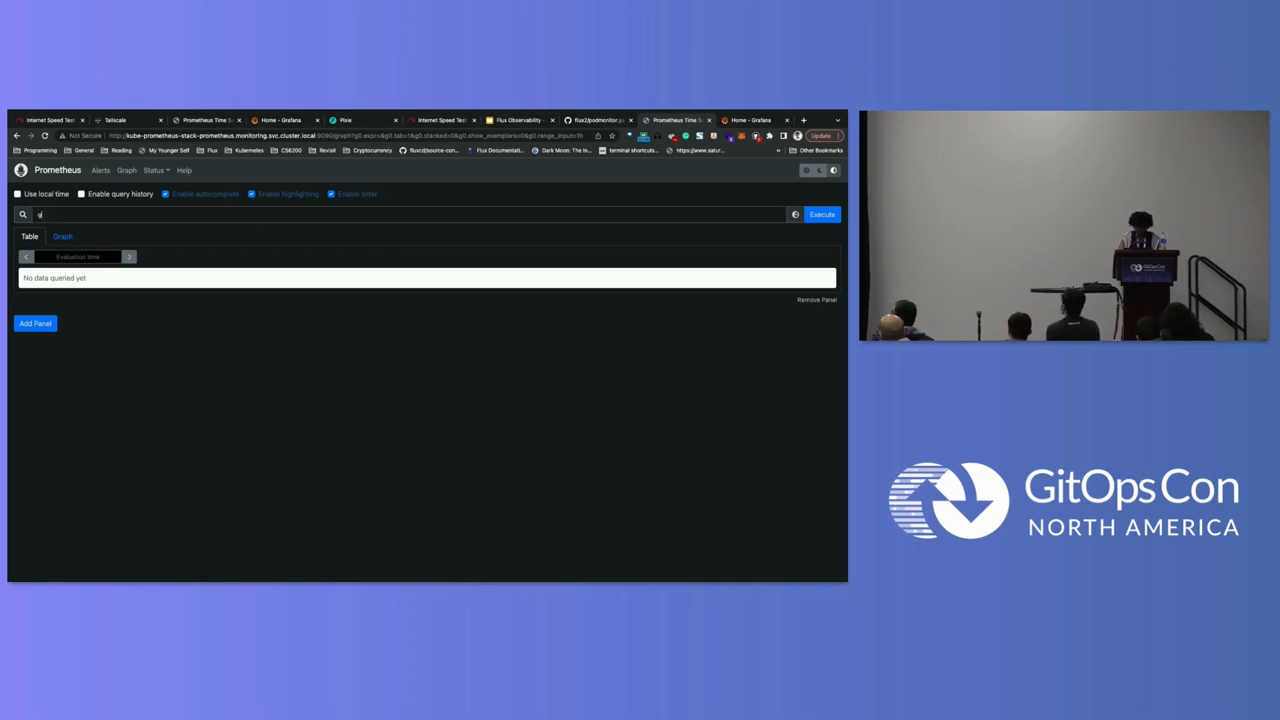
Step: Enter gotk in the expression box to browse Flux metric suggestions, then return to VS Code
text(got)
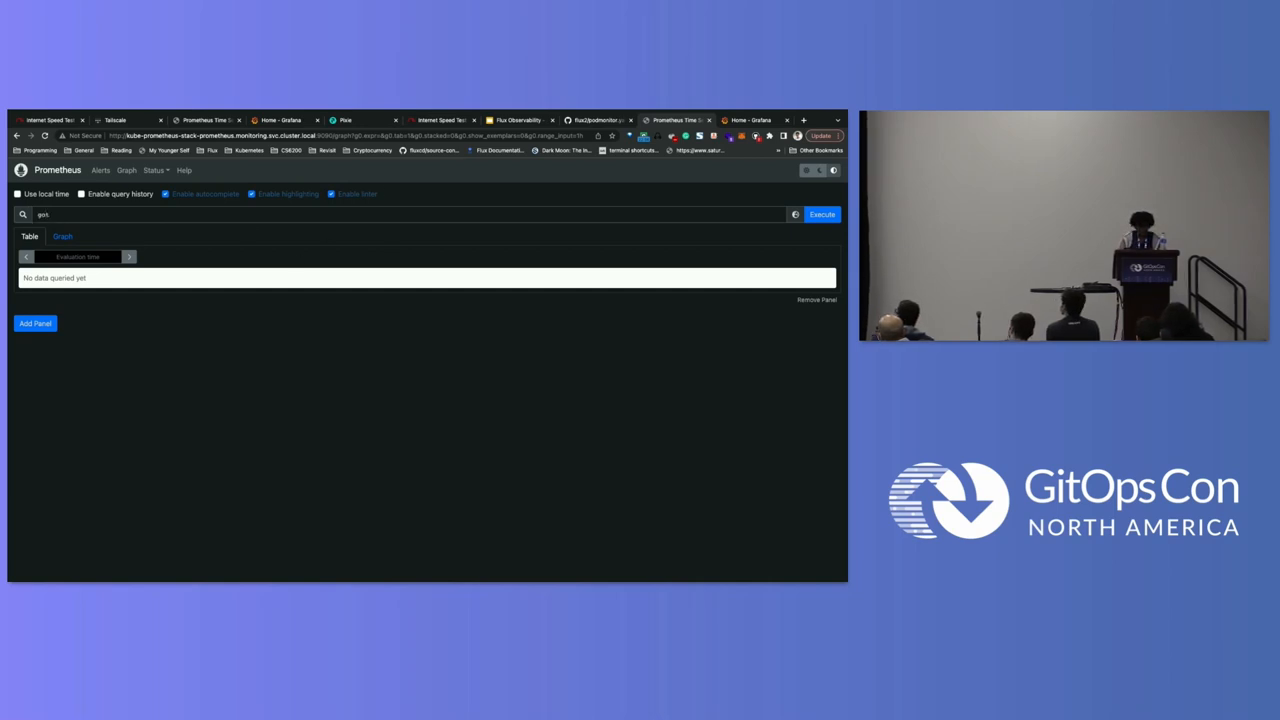
text(k)
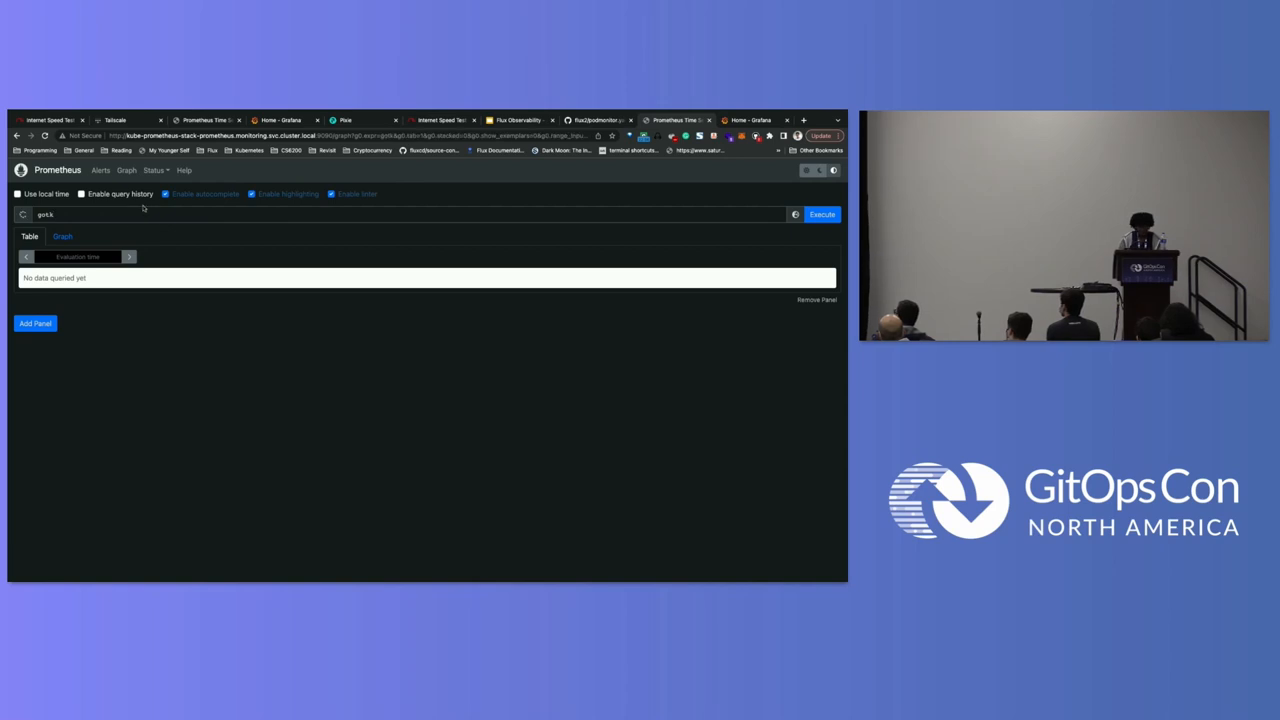
mouse_move(132, 212)
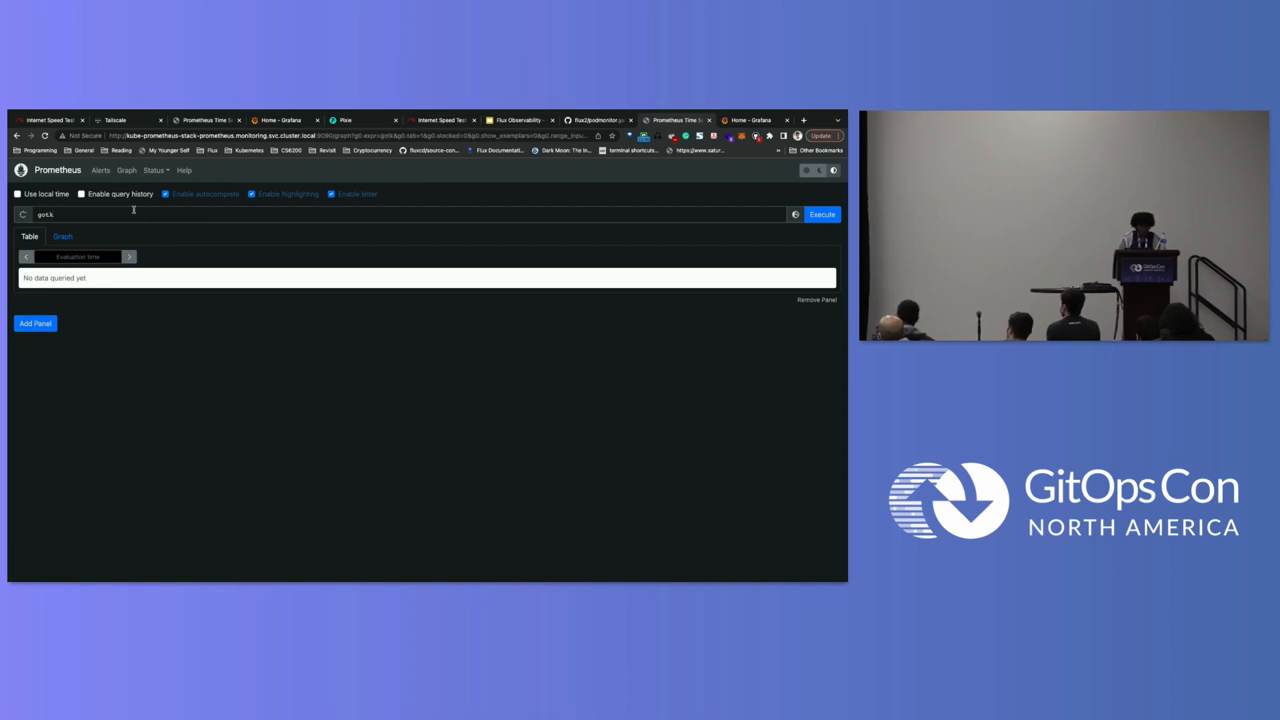
click(822, 214)
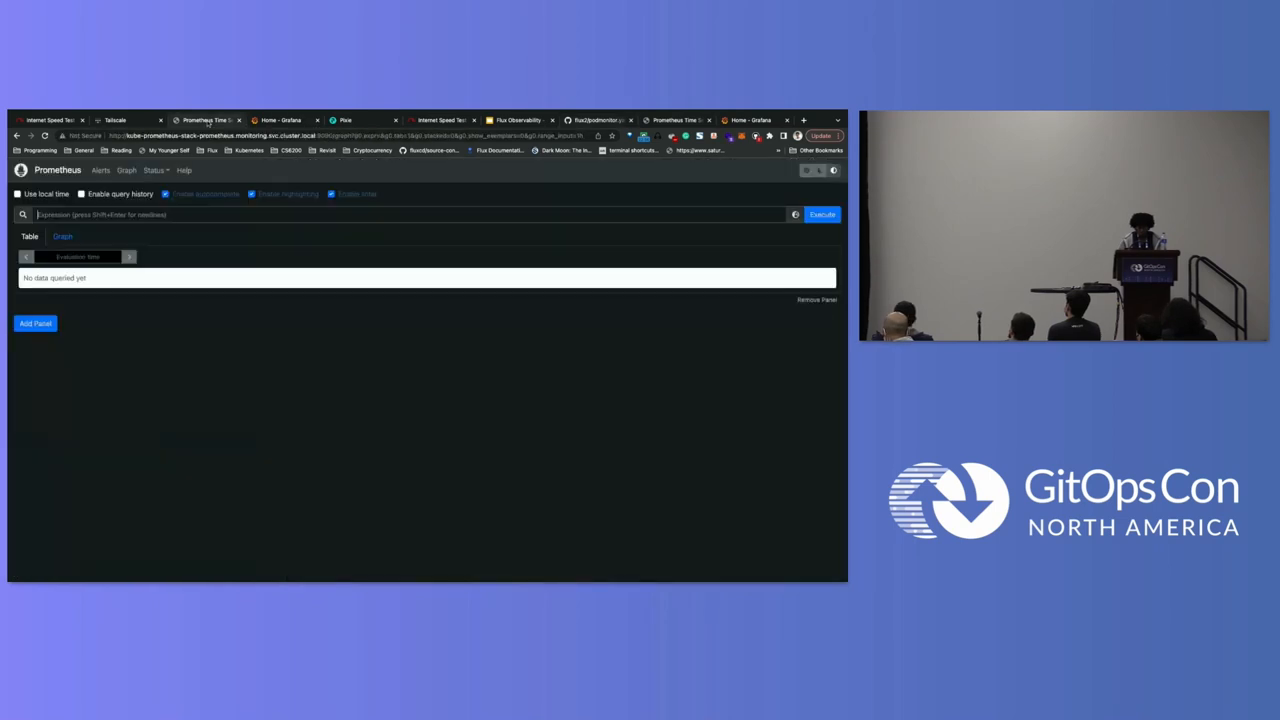
text(go)
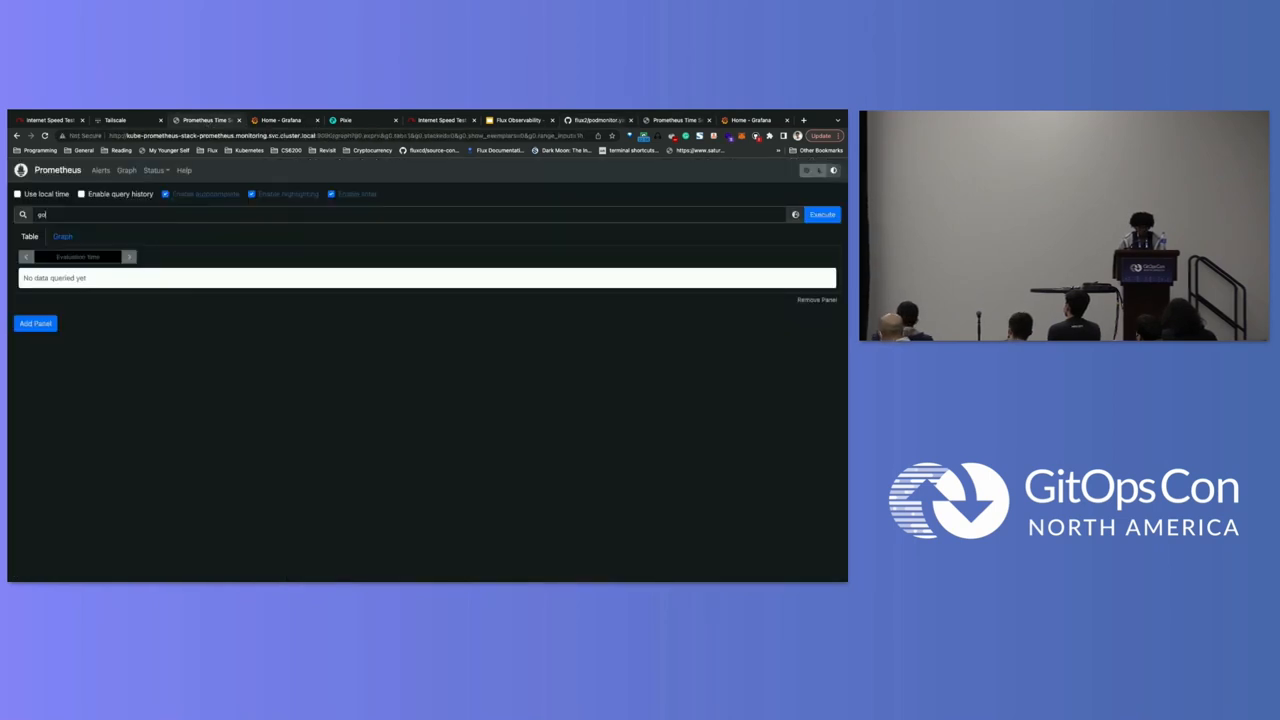
click(284, 120)
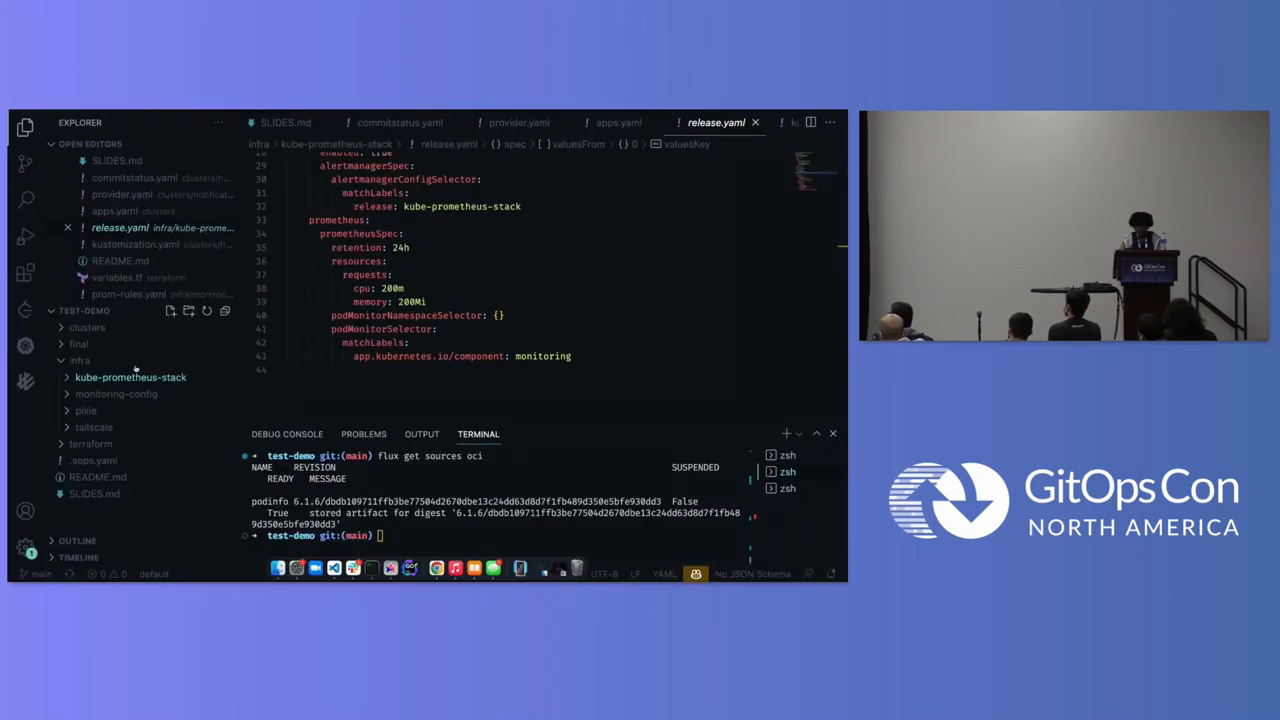
Step: Show release.yaml and the OCI source status, then switch to the Grafana home page
click(24, 380)
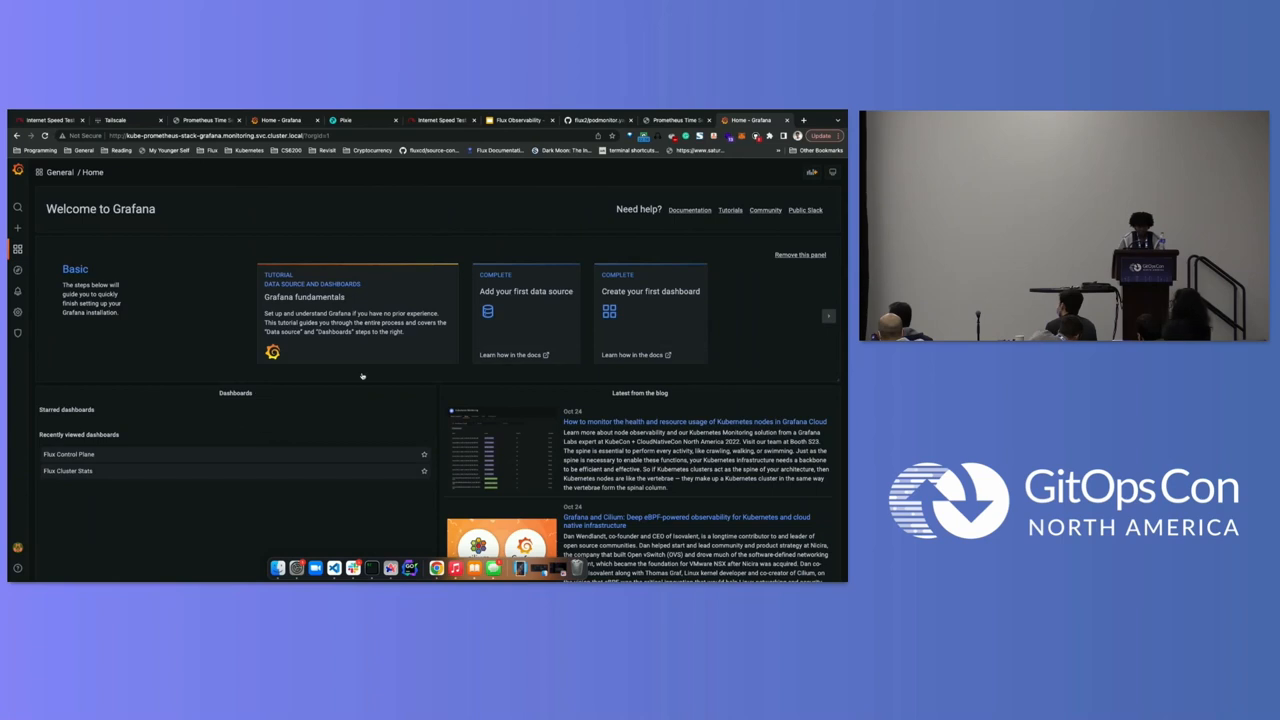
Step: Search Grafana dashboards for "Flux", then switch to the Pixie cluster overview
click(14, 208)
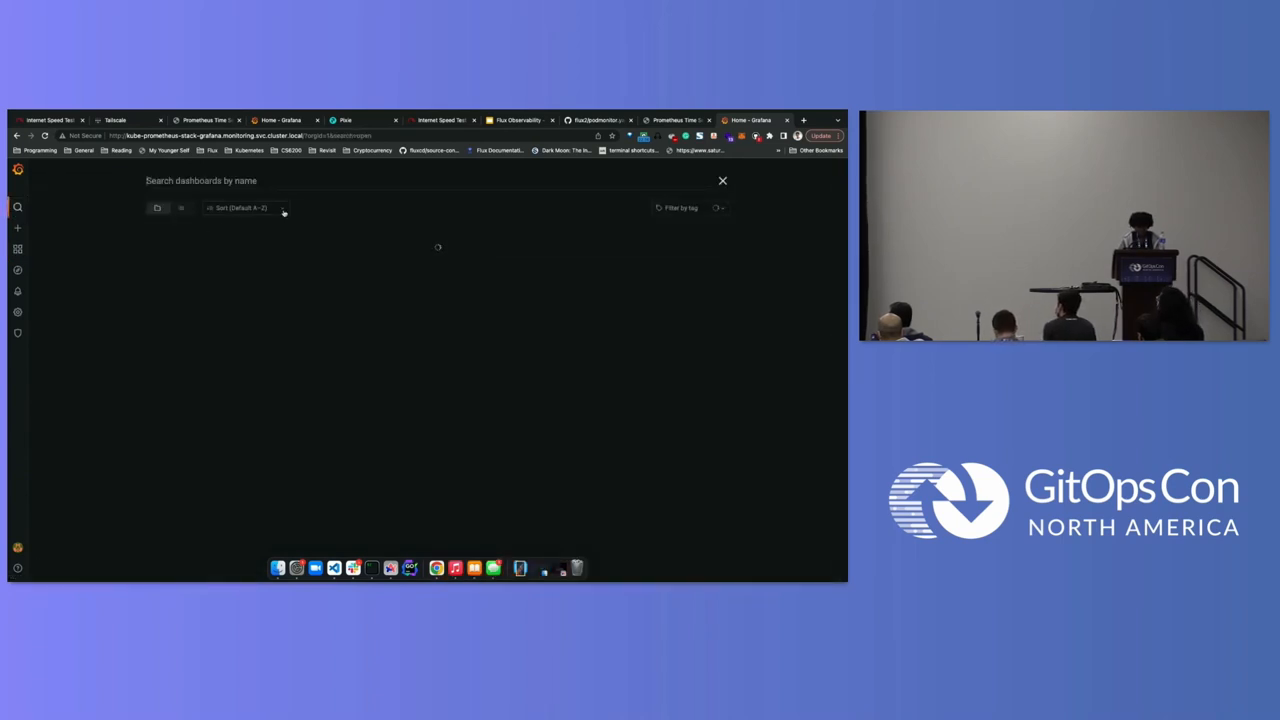
text(Clus)
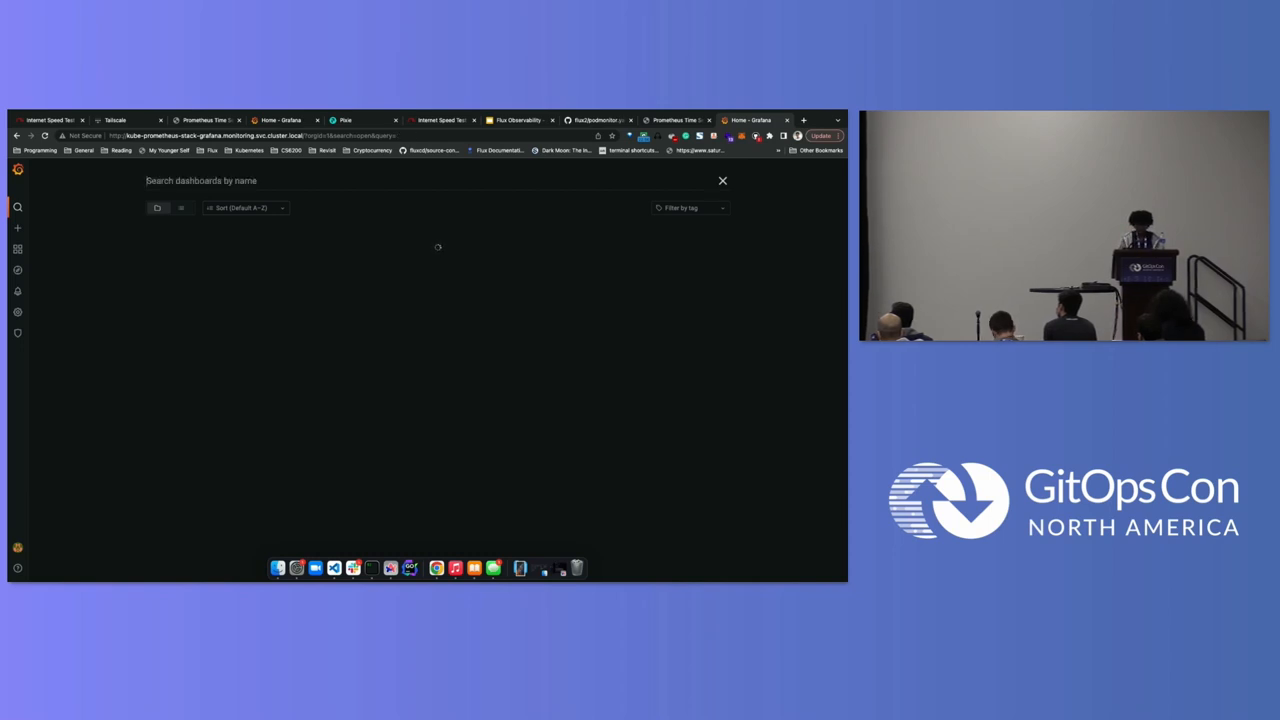
text(Flux)
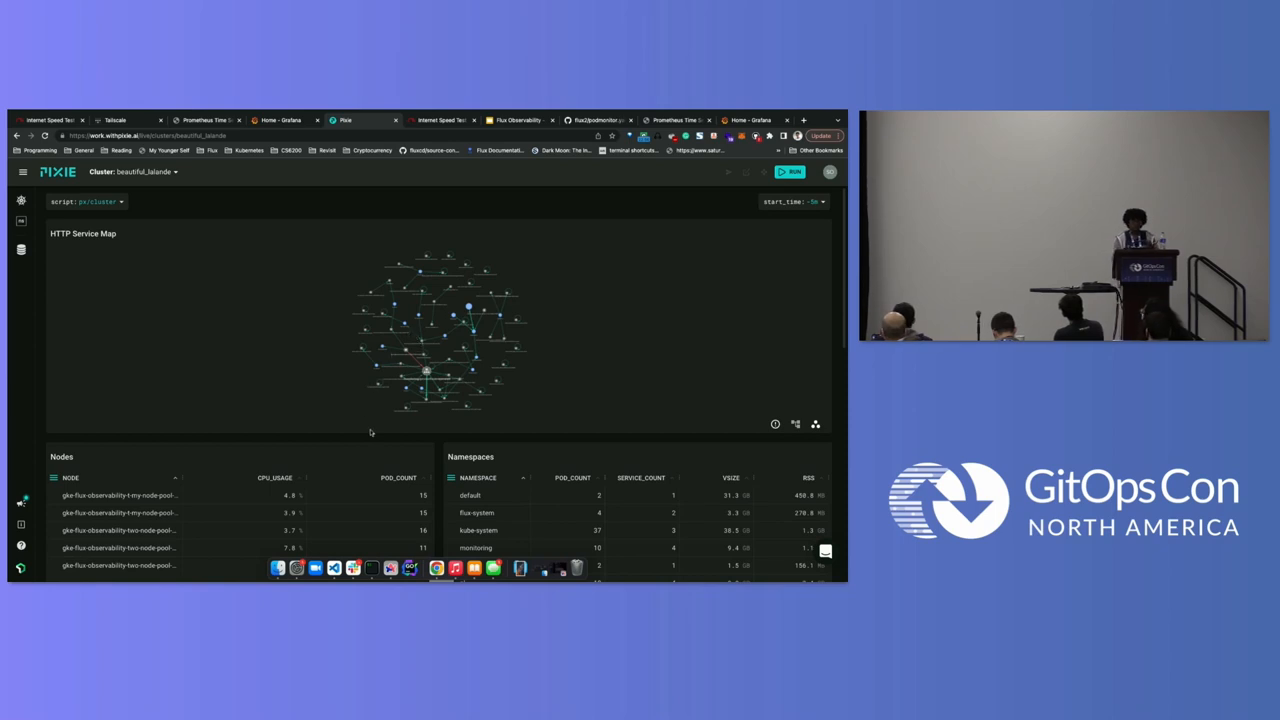
Step: Scroll Pixie to the Nodes and Namespaces tables, then return to Grafana's Flux dashboard list
scroll(down, 3)
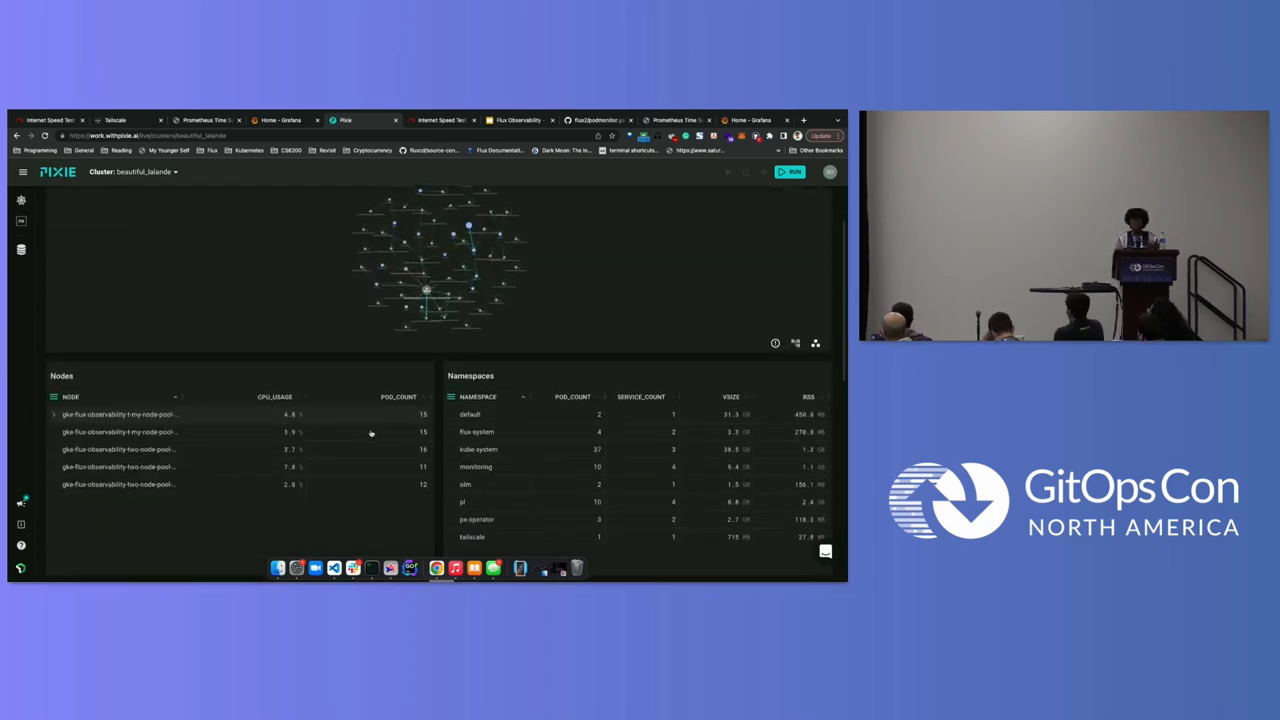
scroll(down, 3)
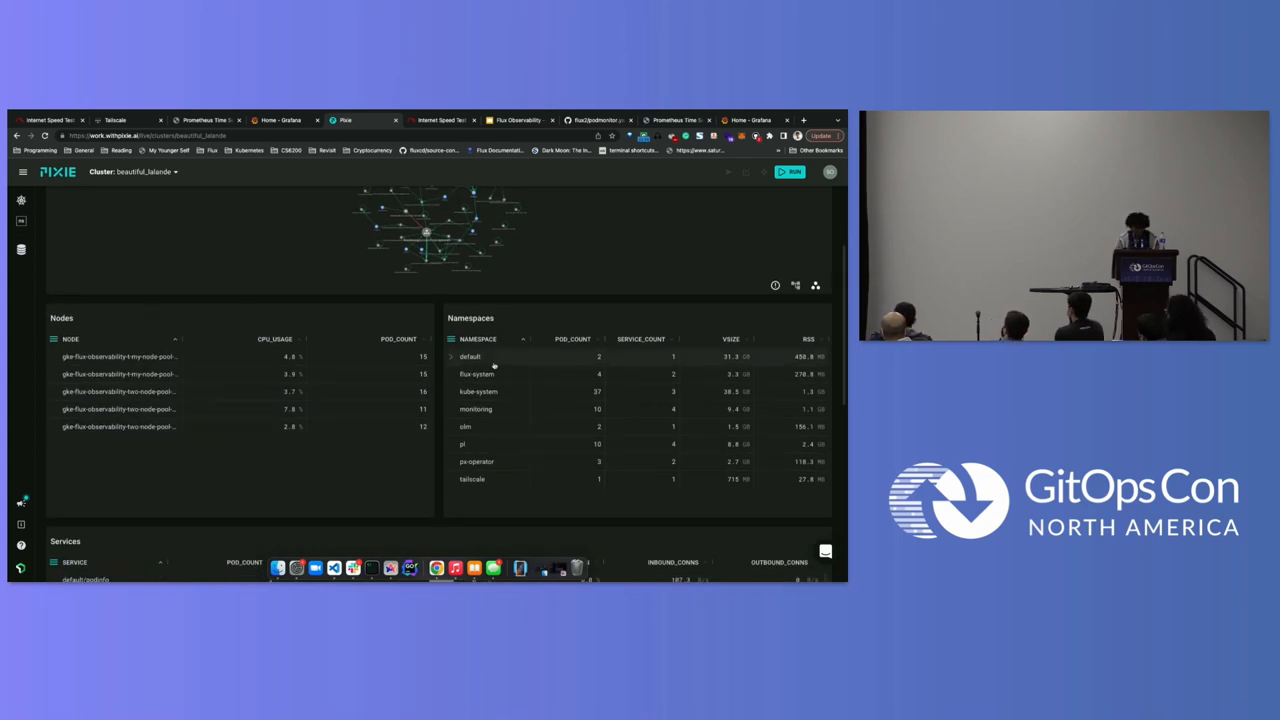
click(472, 374)
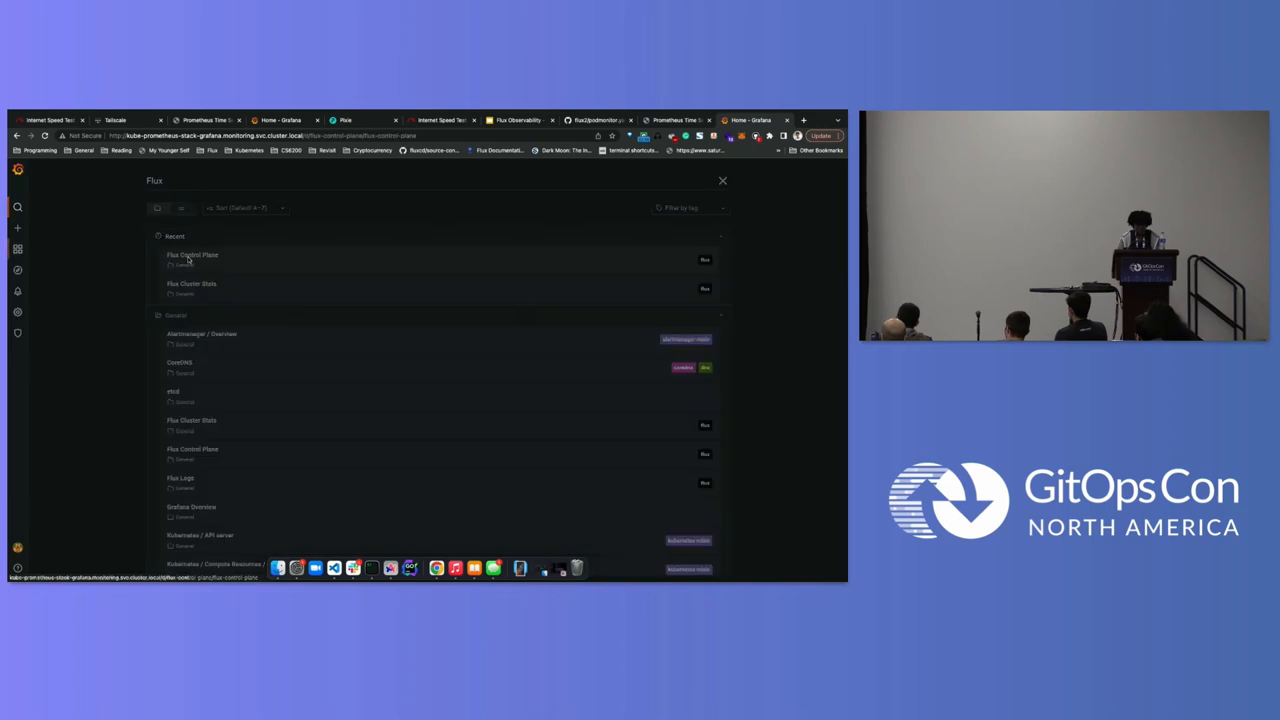
Step: Select the Flux Control Plane dashboard in Grafana and return to VS Code
click(190, 256)
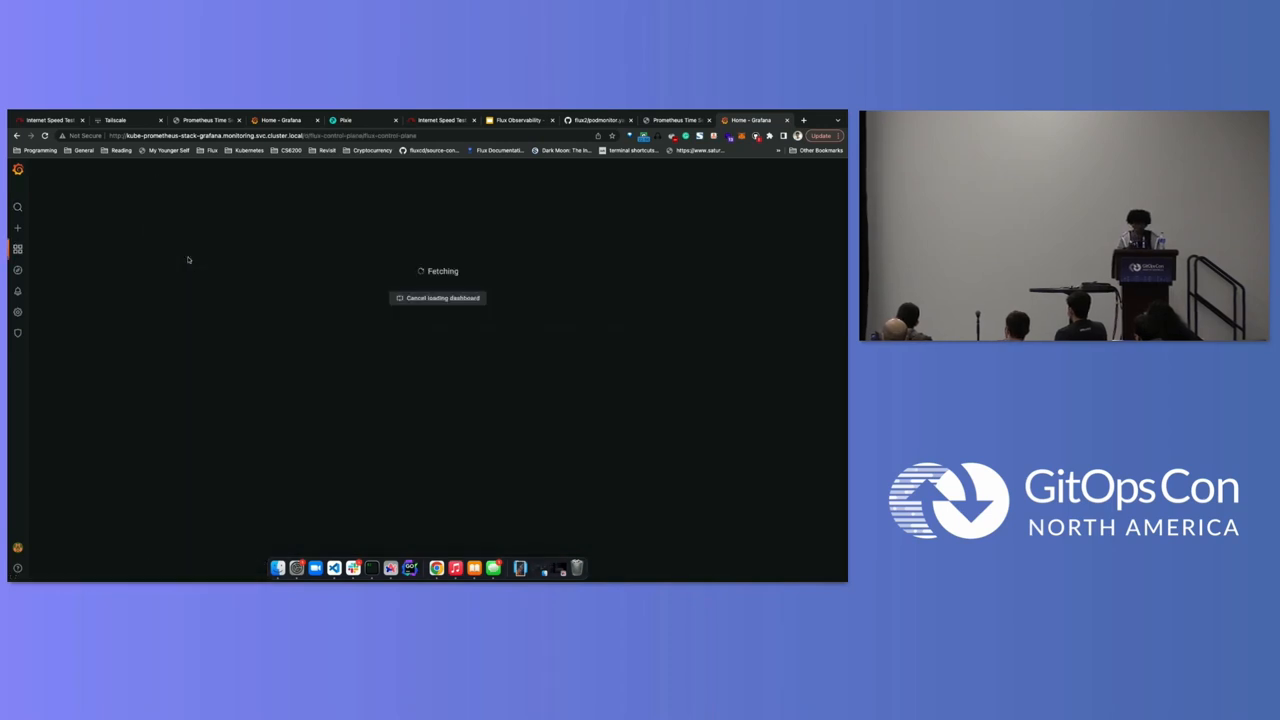
right_click(188, 260)
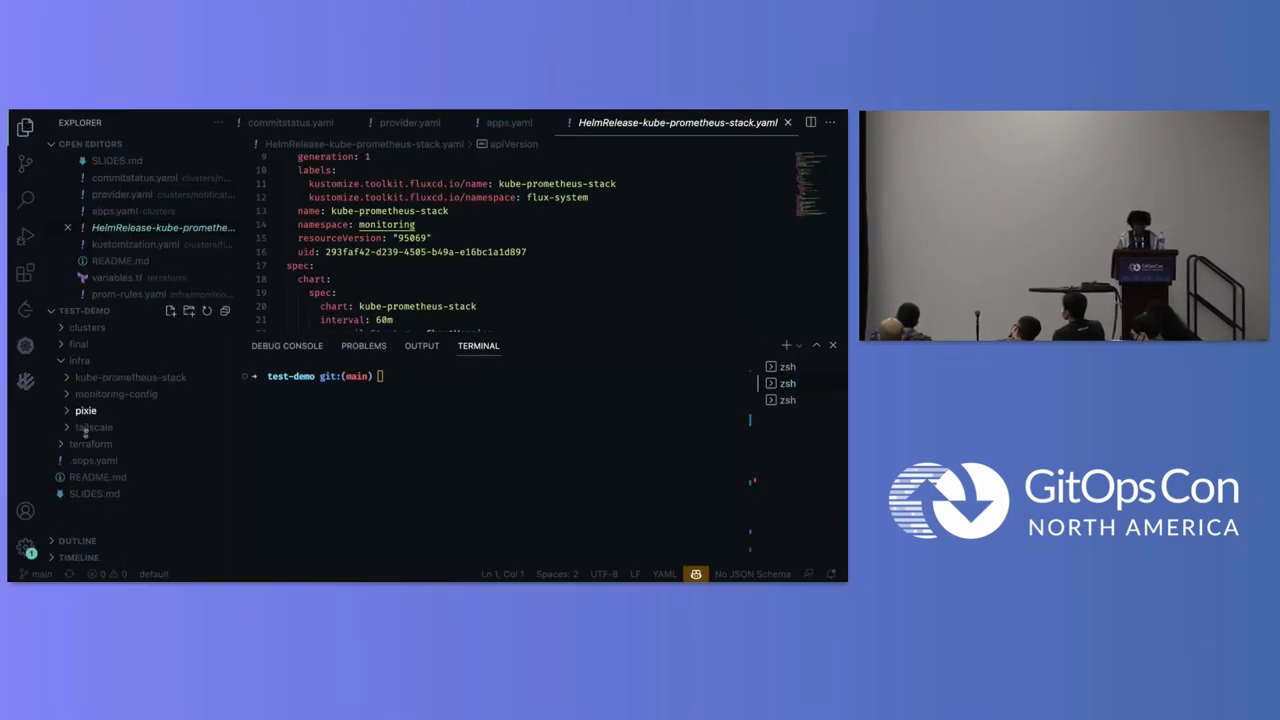
Step: Review the ReconciliationFailure alert's Ready condition in infra/monitoring-config/prom-rules.yaml, then return to Grafana
click(116, 394)
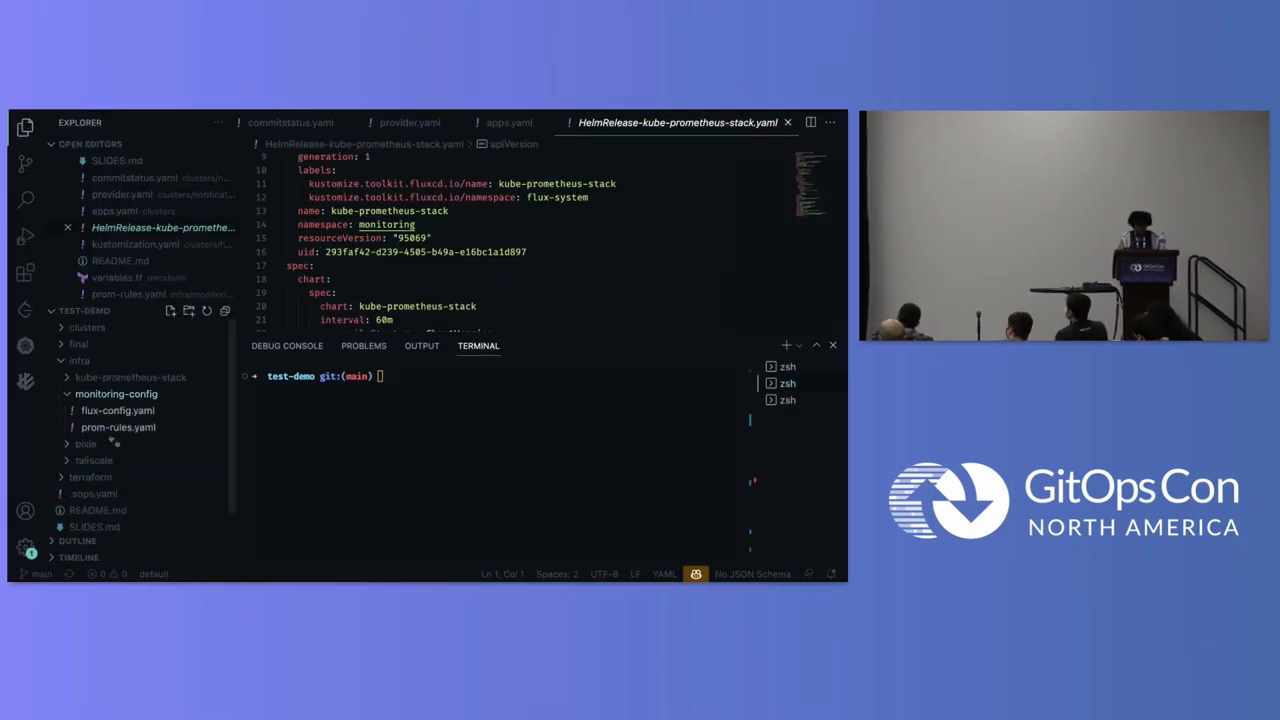
click(116, 426)
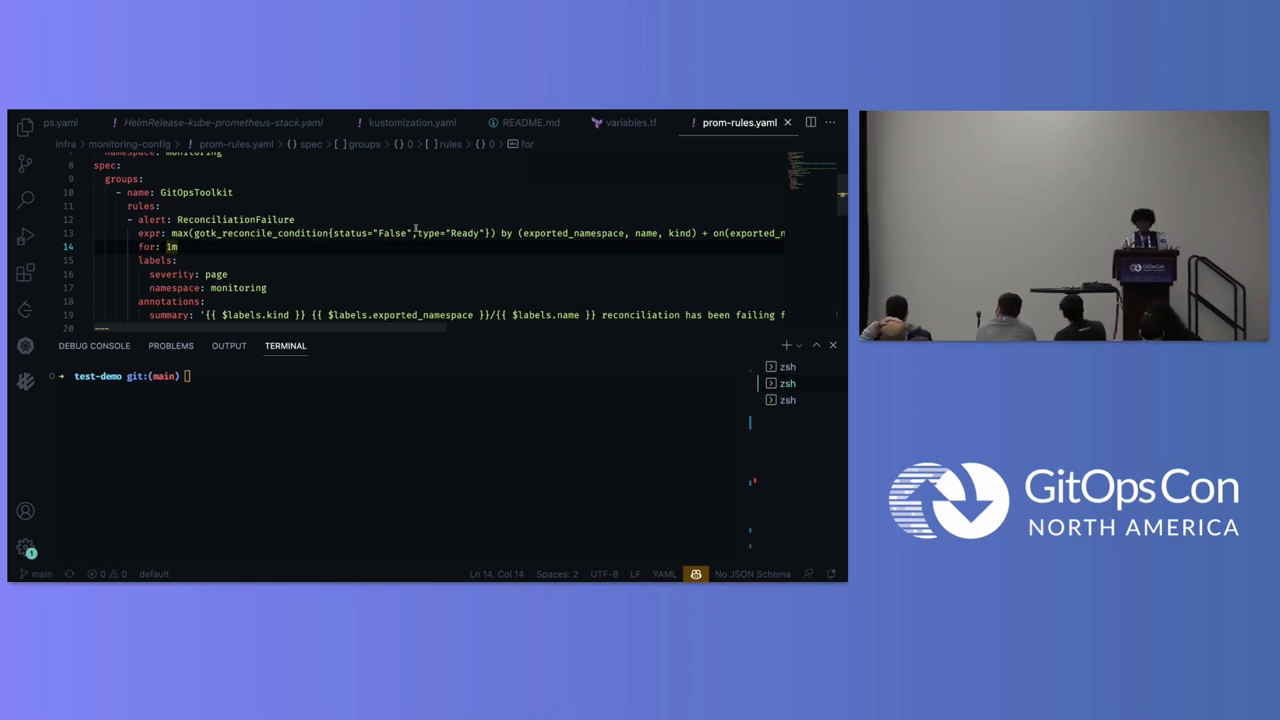
click(456, 232)
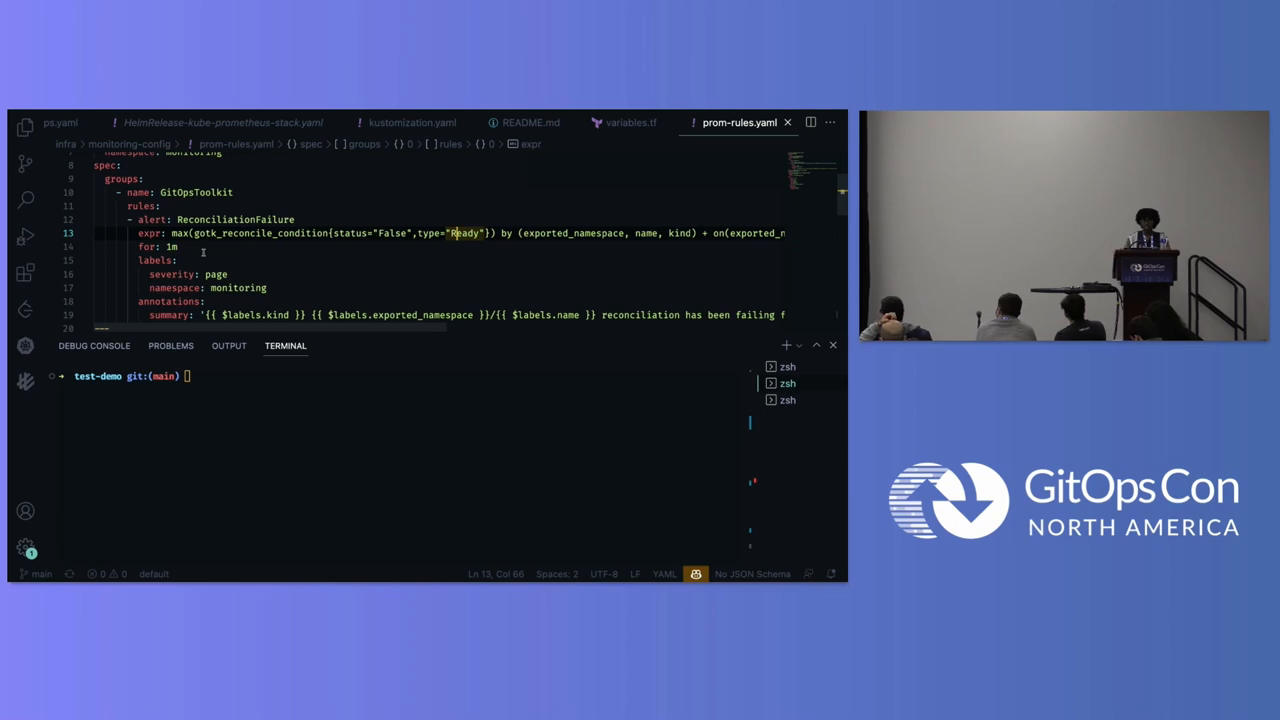
scroll(up, 3)
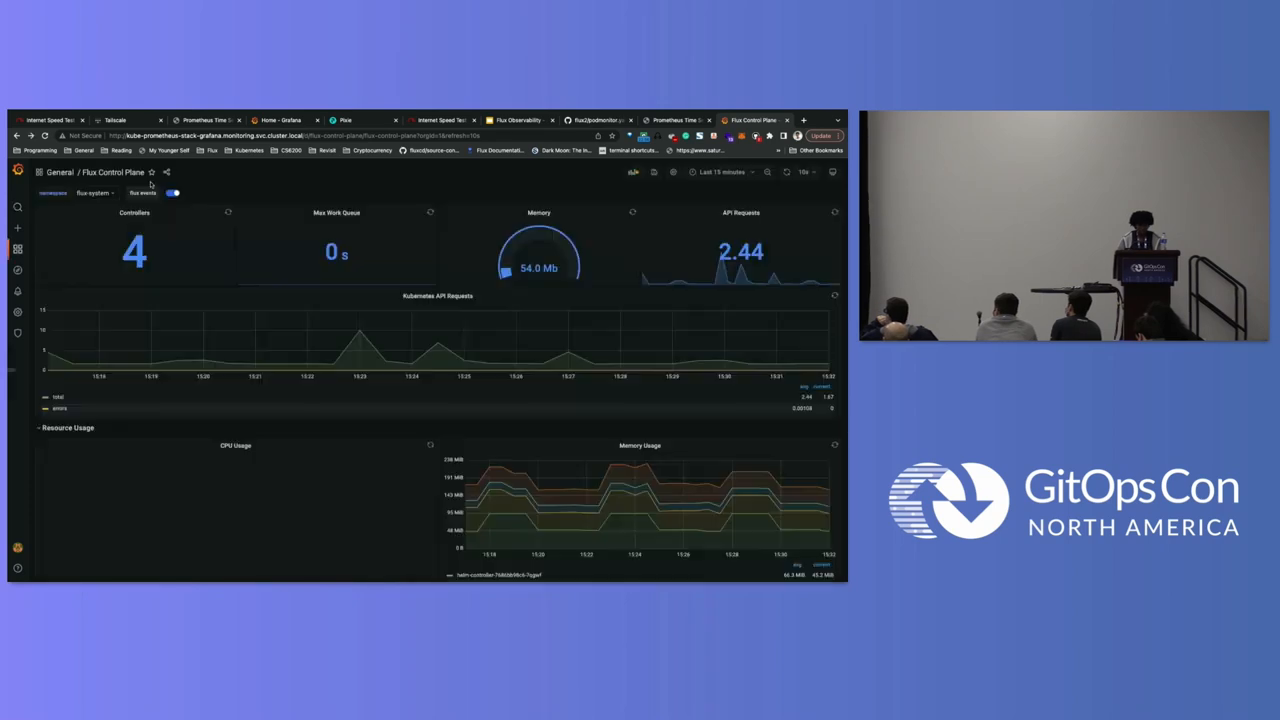
Step: Inspect the Flux controllers' CPU and memory Resource Usage panels, then return to the Demo slide
scroll(down, 3)
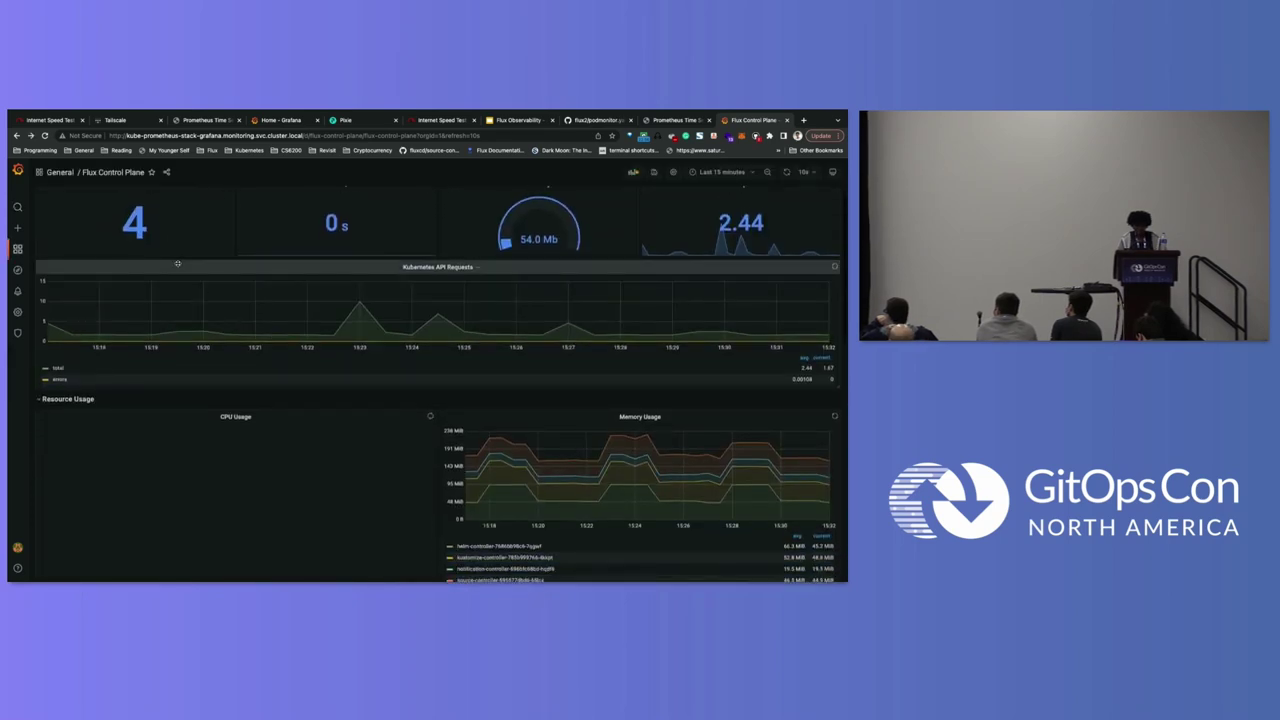
scroll(down, 3)
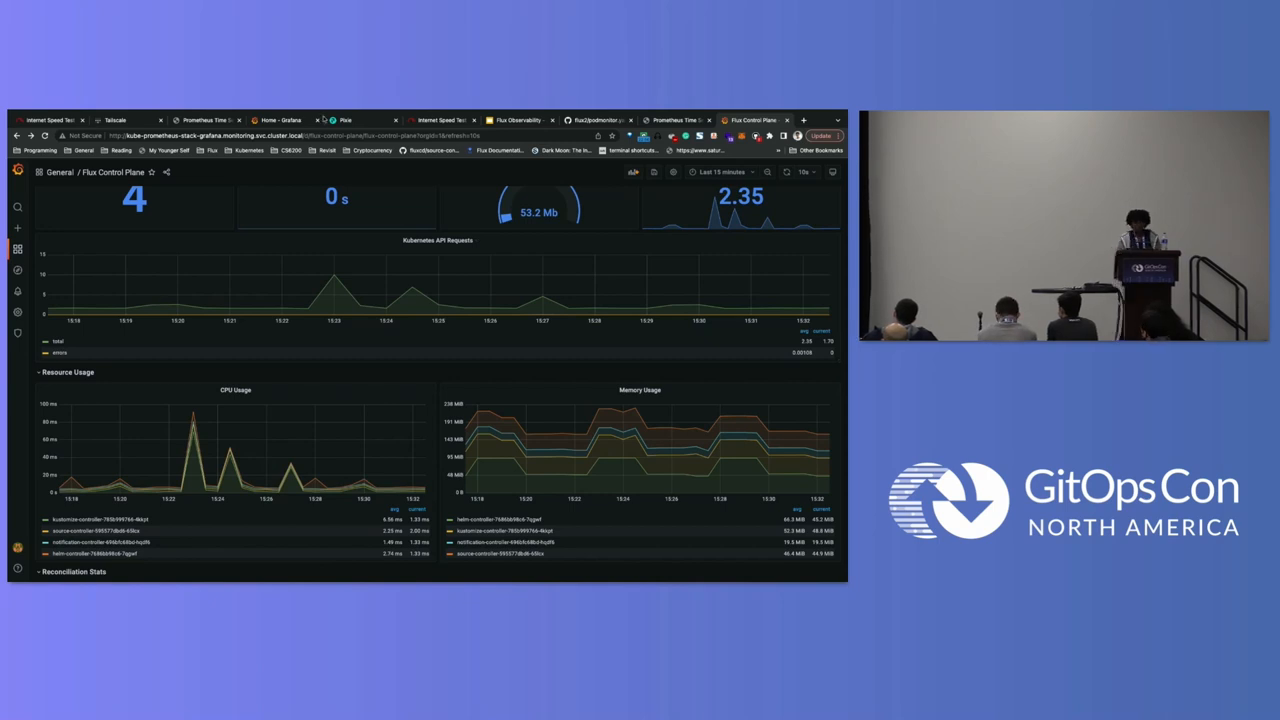
click(520, 120)
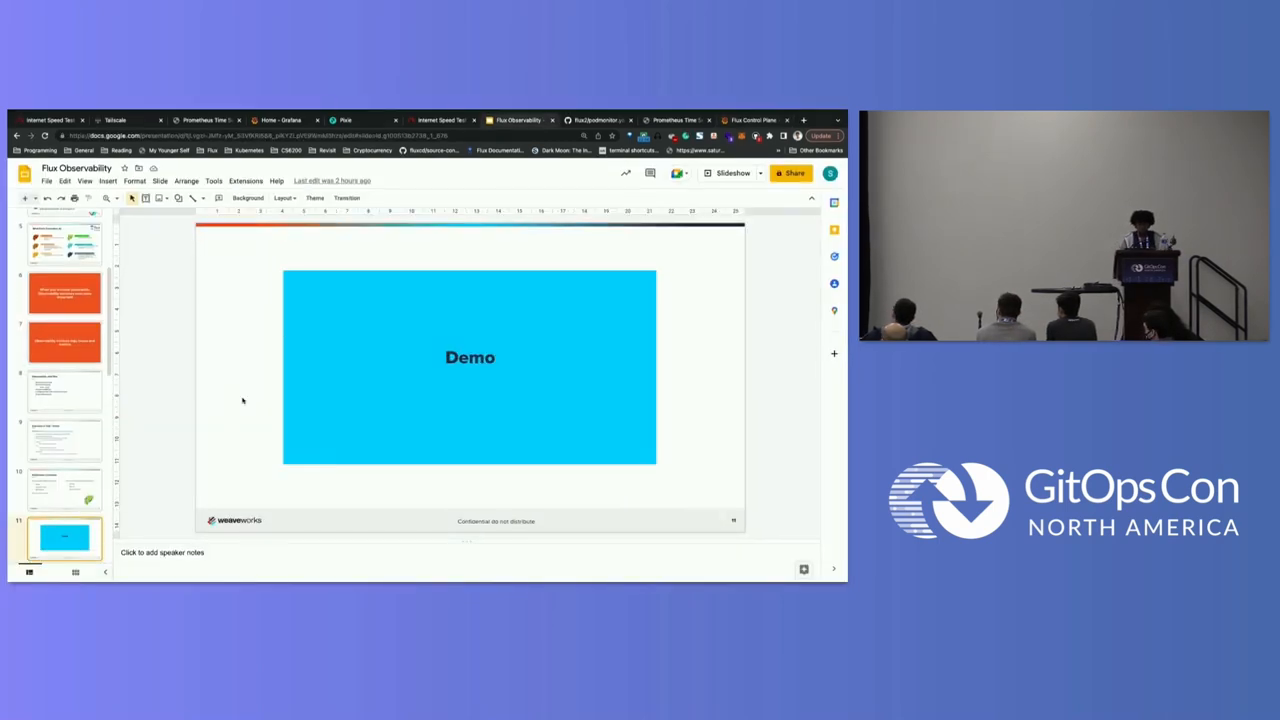